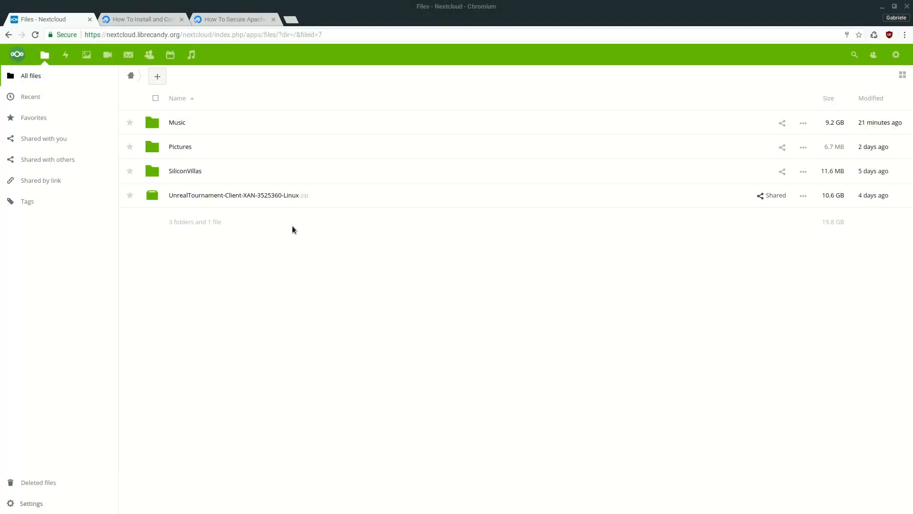
mouse_move(270, 245)
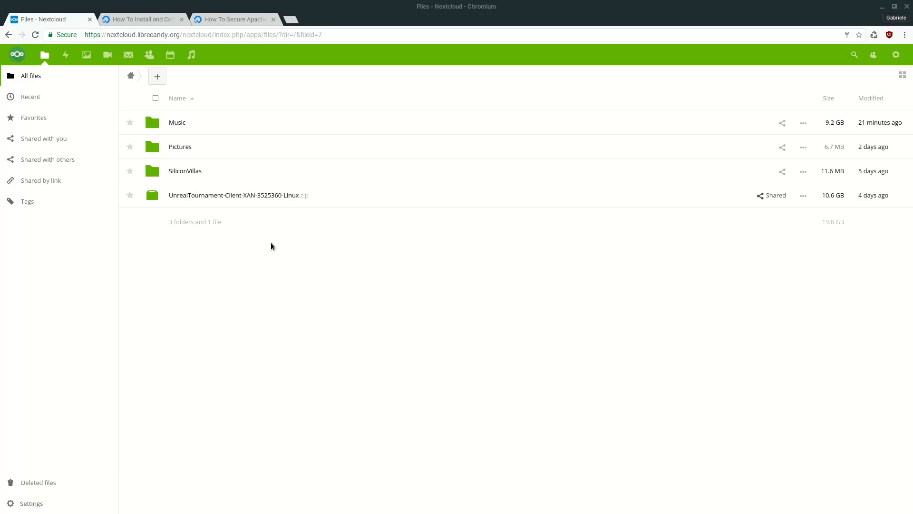
mouse_move(144, 253)
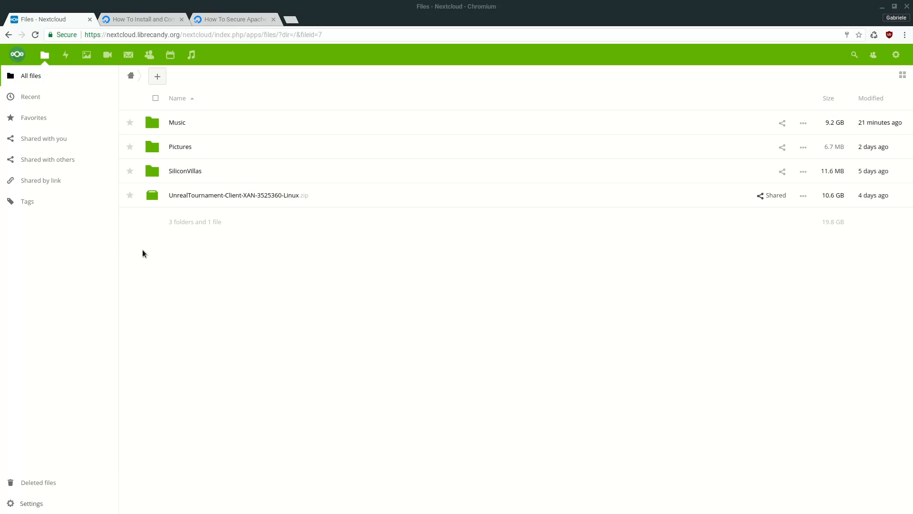
mouse_move(27, 66)
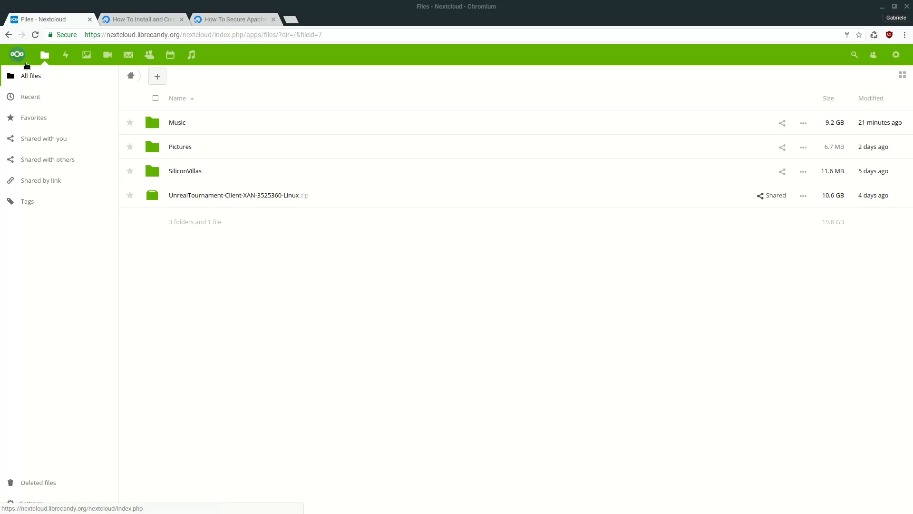
mouse_move(269, 105)
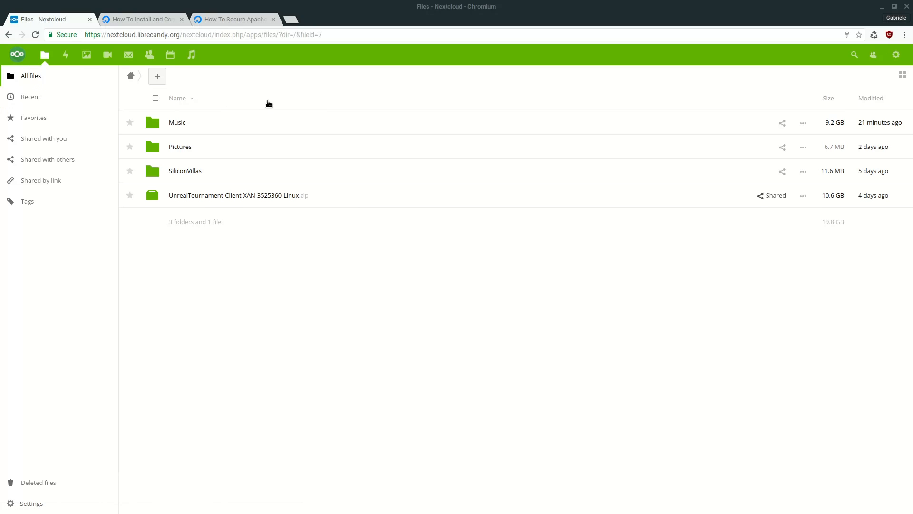
mouse_move(213, 142)
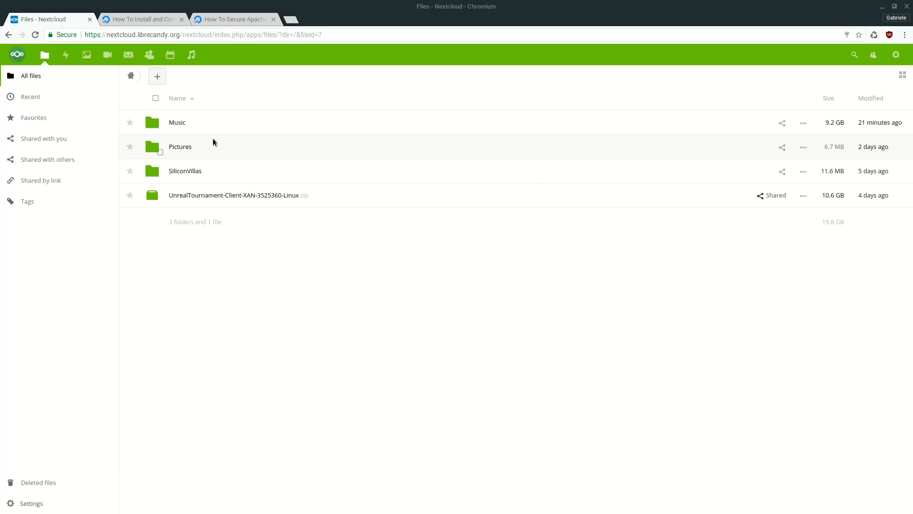
mouse_move(234, 265)
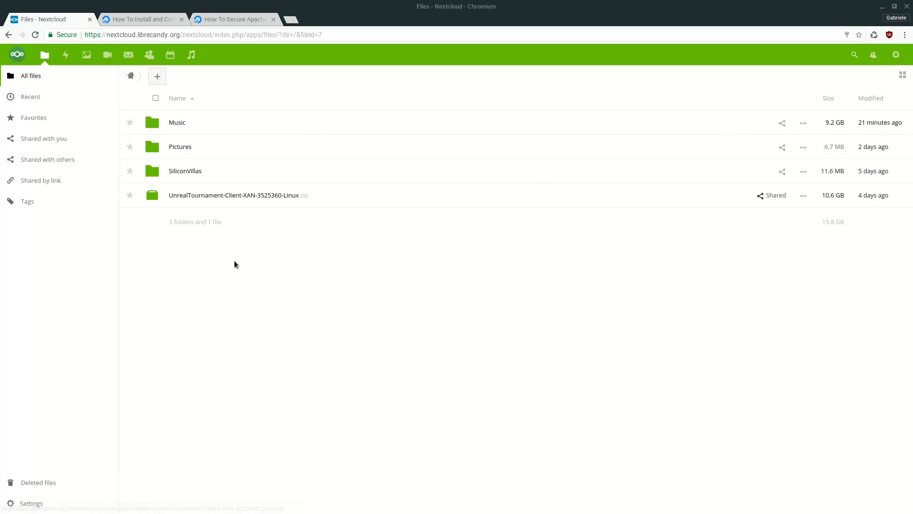
mouse_move(253, 130)
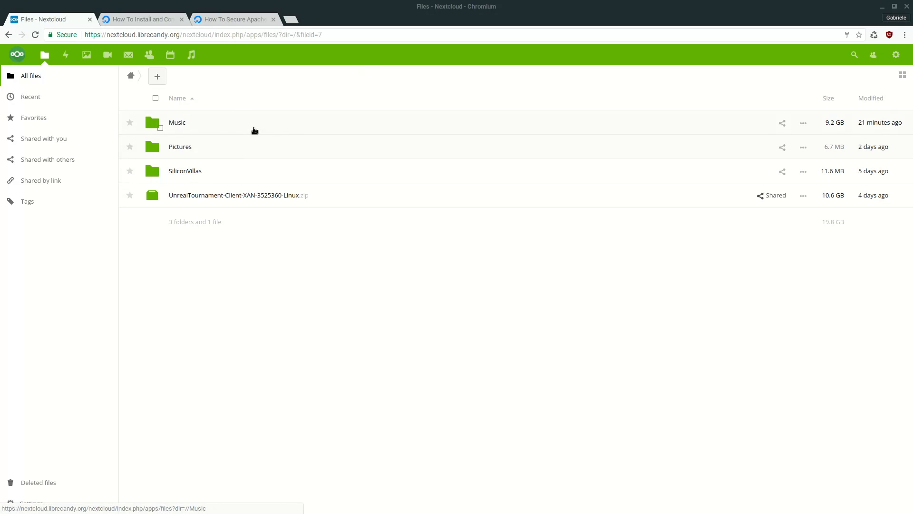
- Peek into the Pictures folder, then view the Nextcloud install guide and the Let's Encrypt Apache tutorial
left_click(179, 146)
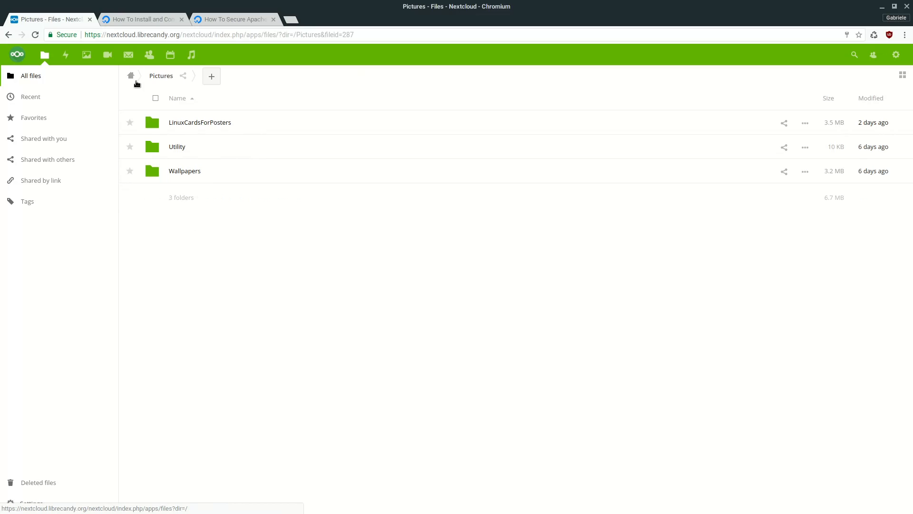
left_click(130, 76)
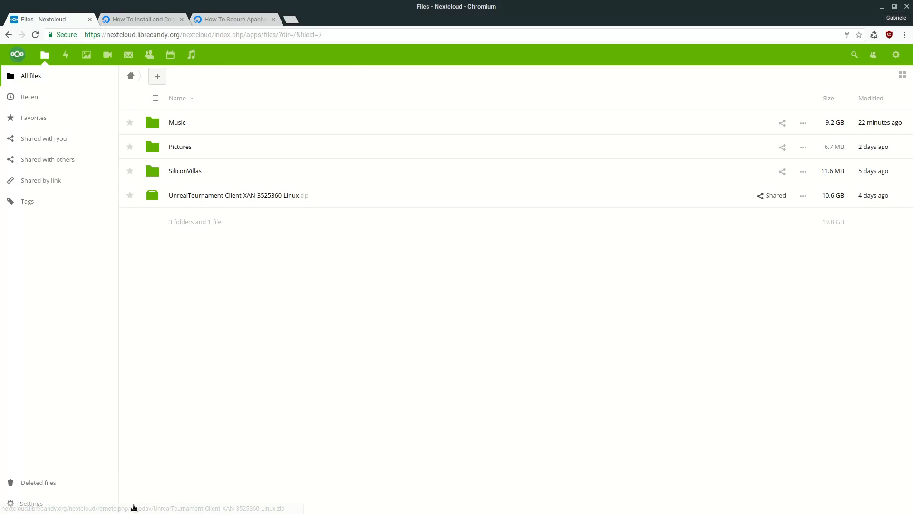
mouse_move(102, 354)
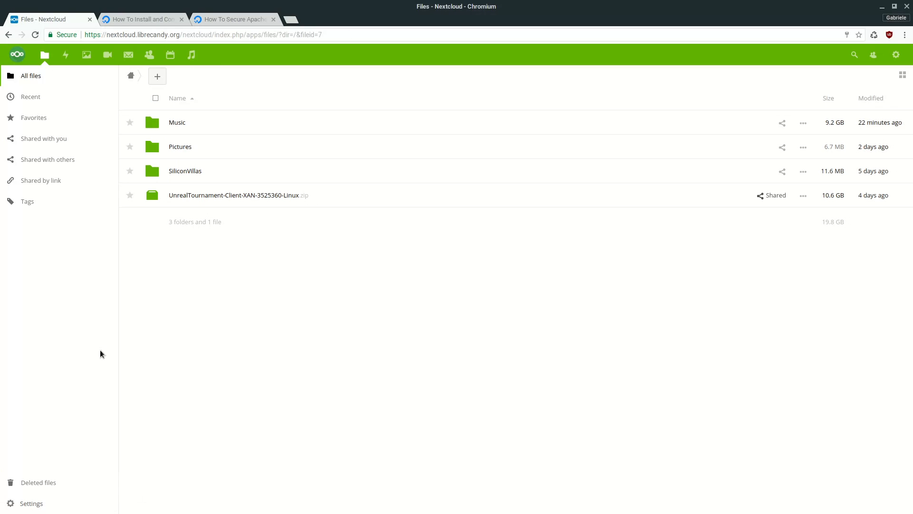
mouse_move(225, 257)
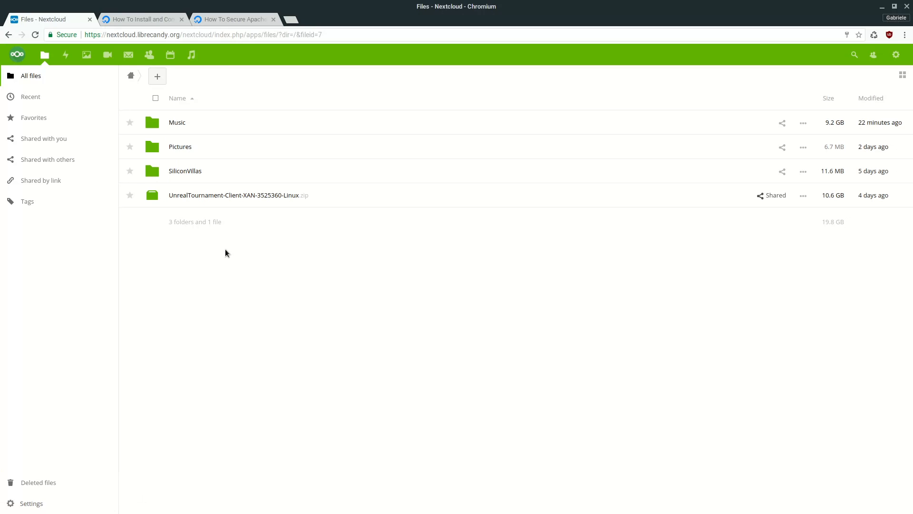
mouse_move(232, 245)
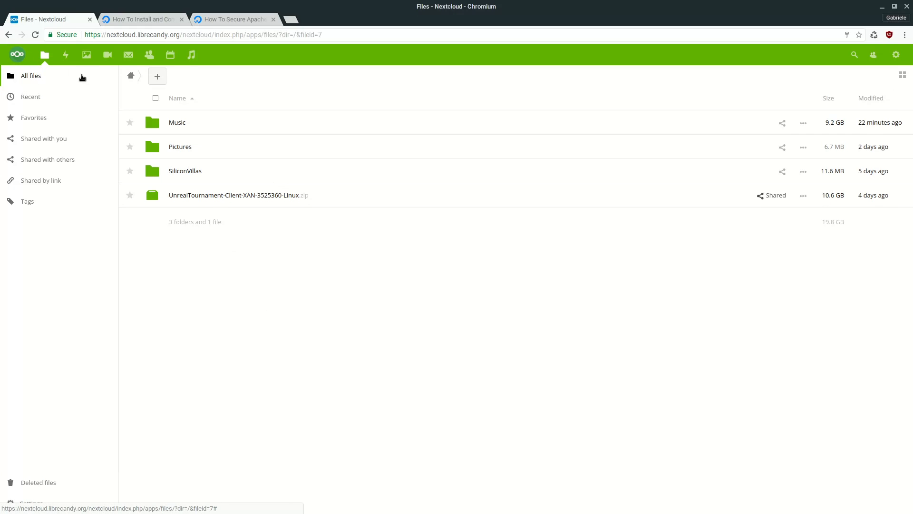
mouse_move(86, 55)
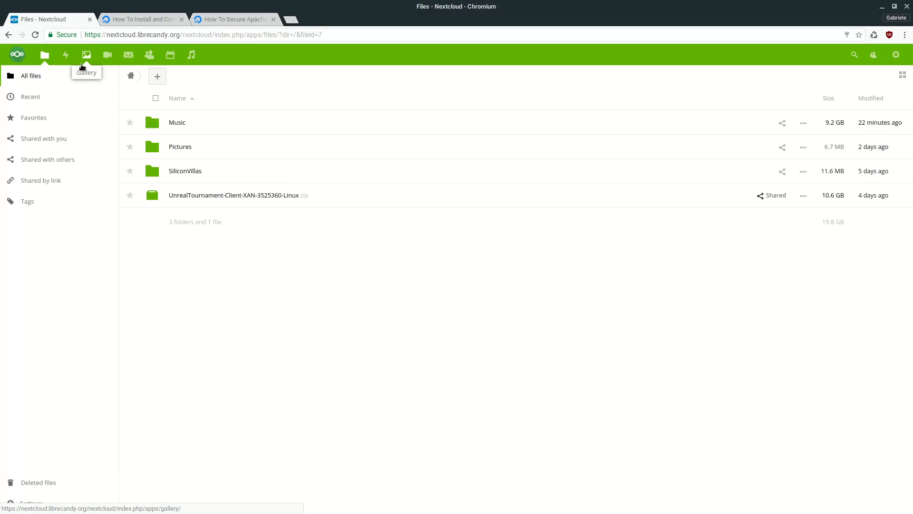
mouse_move(45, 55)
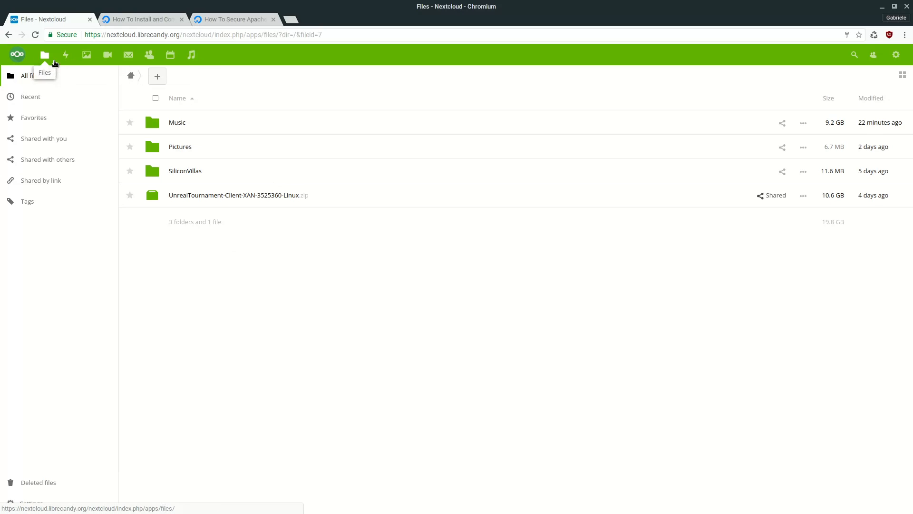
mouse_move(66, 54)
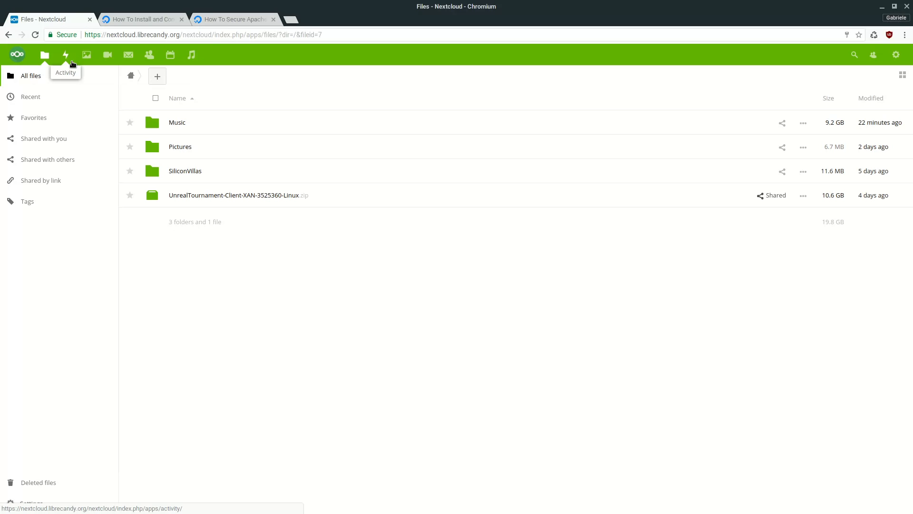
mouse_move(86, 56)
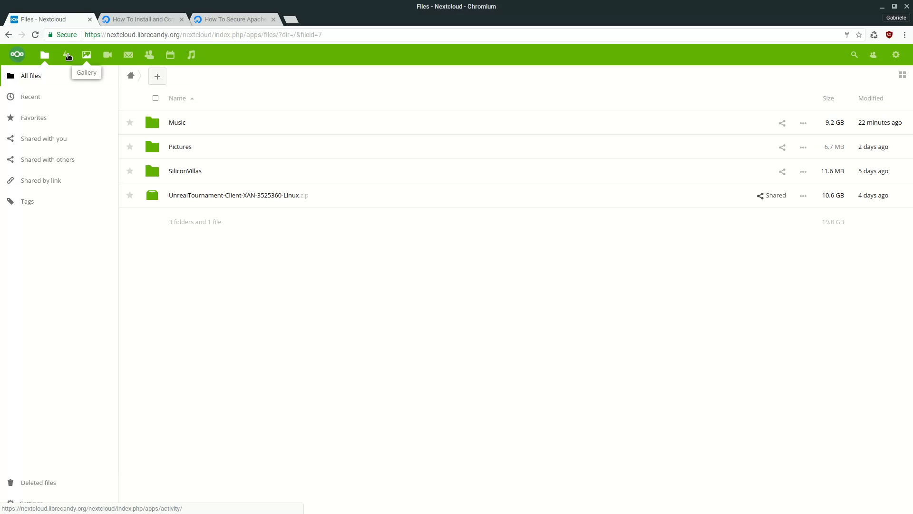
mouse_move(66, 55)
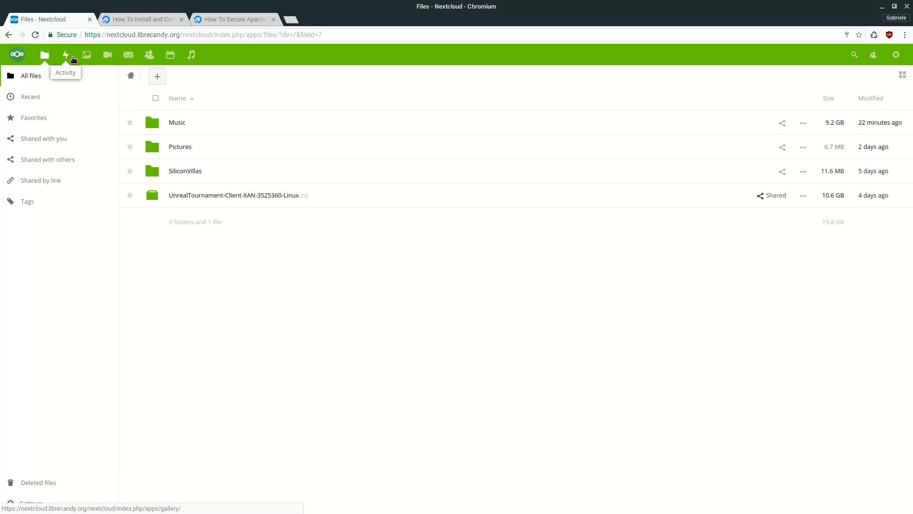
mouse_move(87, 55)
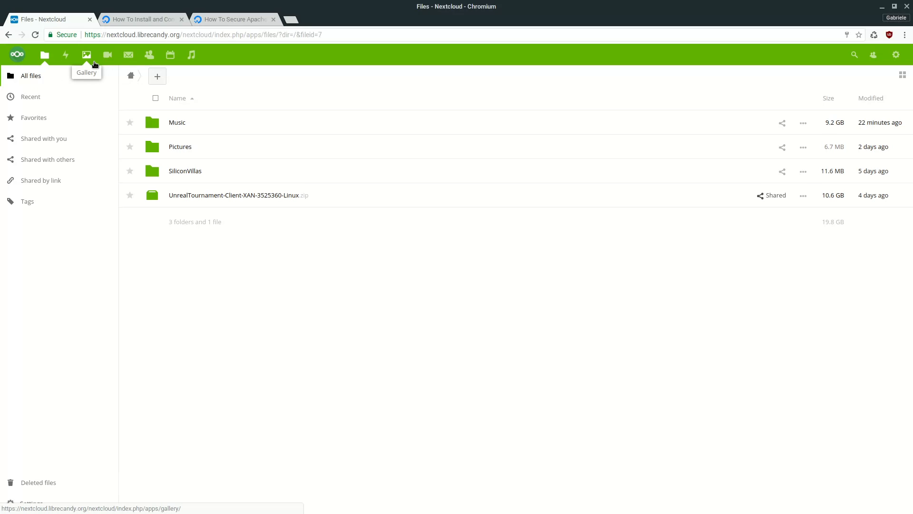
mouse_move(203, 63)
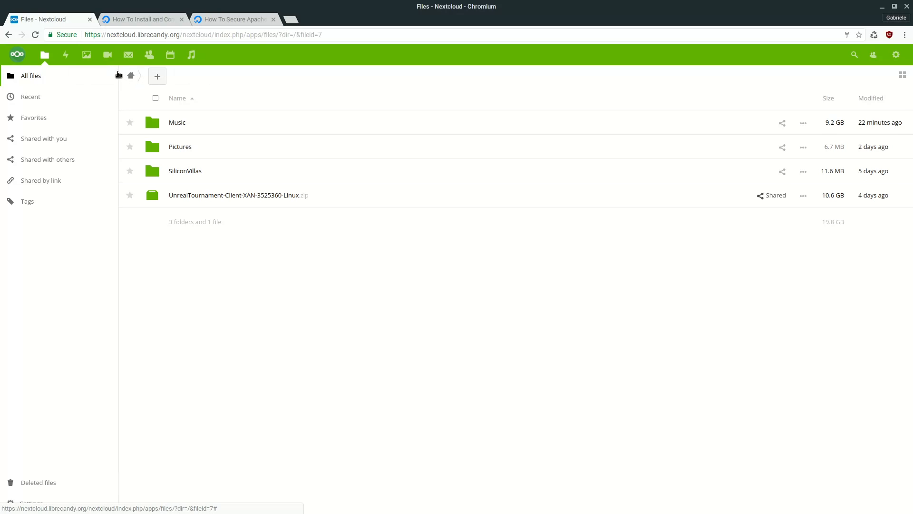
mouse_move(107, 55)
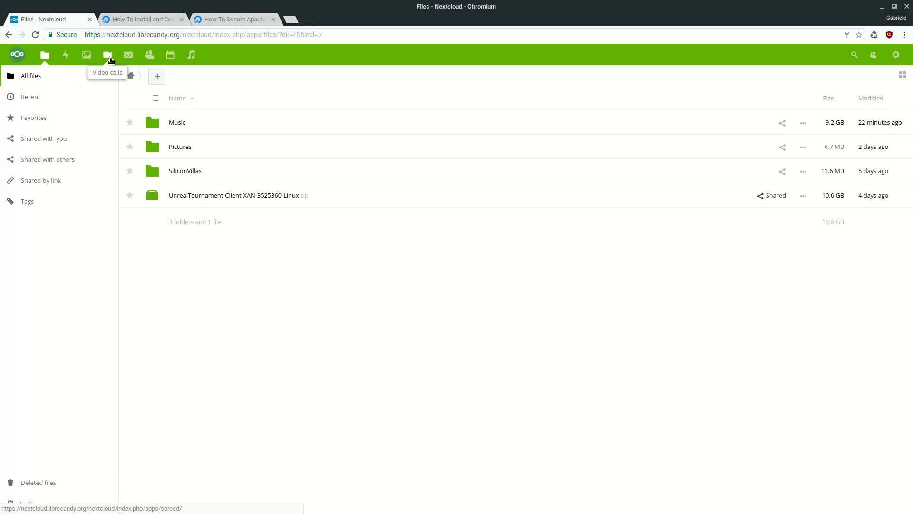
mouse_move(128, 55)
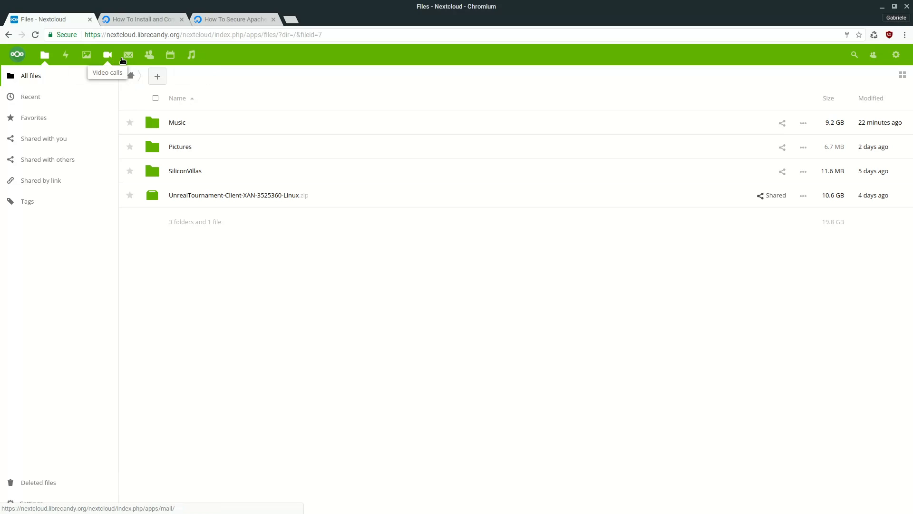
mouse_move(128, 55)
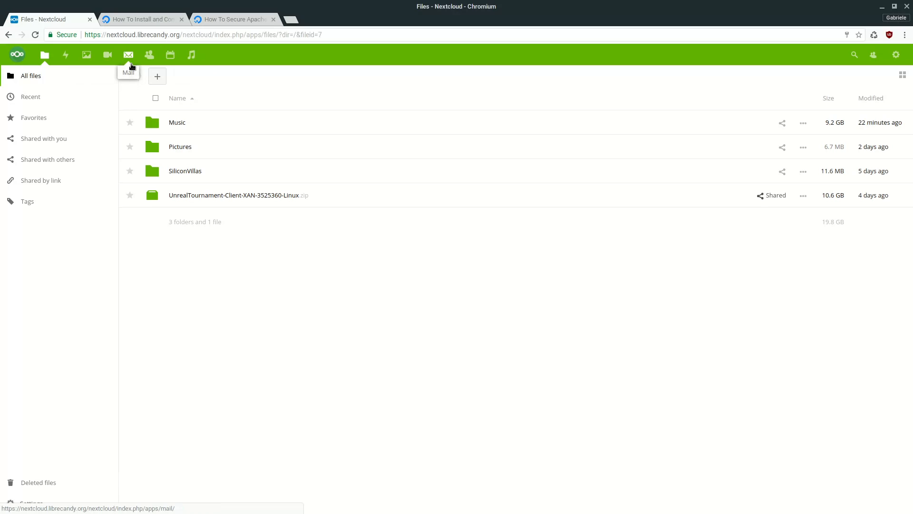
mouse_move(108, 55)
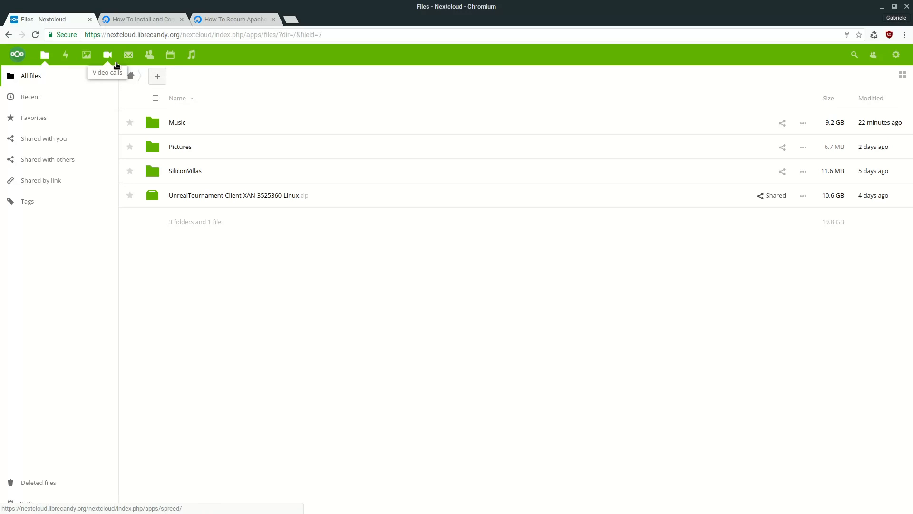
mouse_move(129, 55)
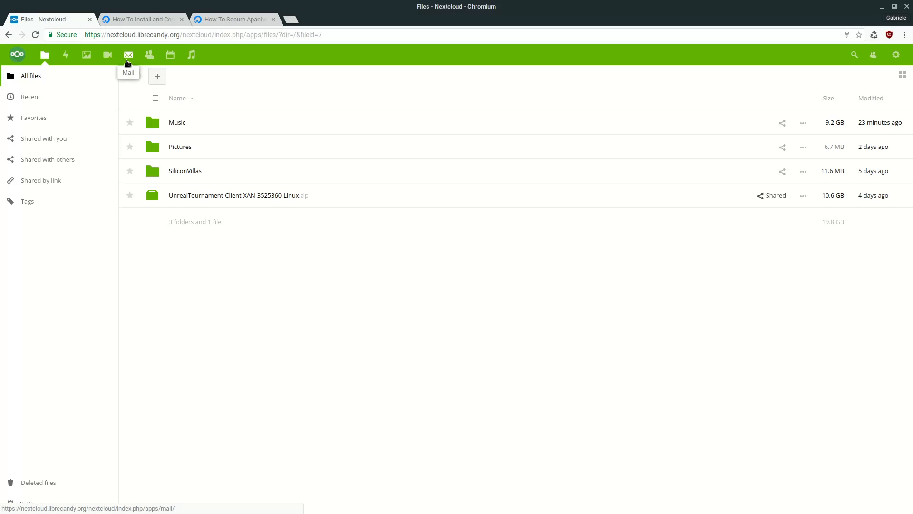
mouse_move(149, 55)
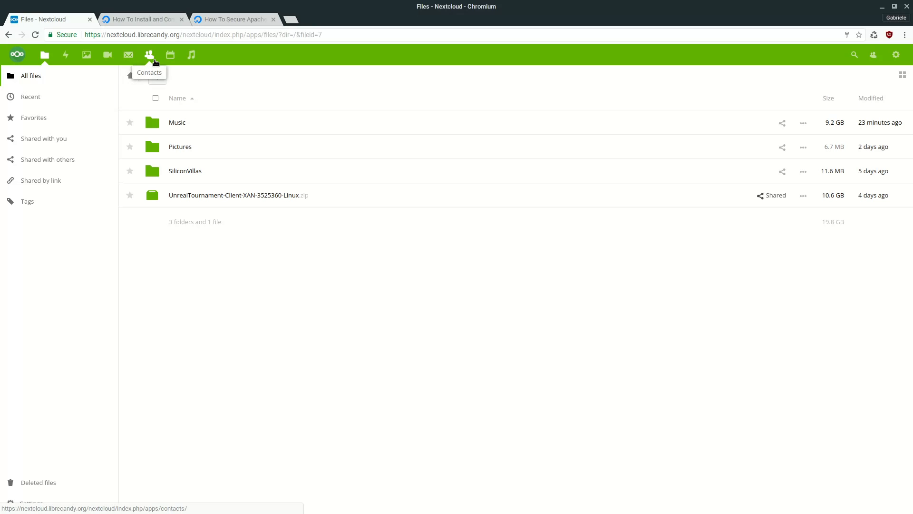
mouse_move(170, 55)
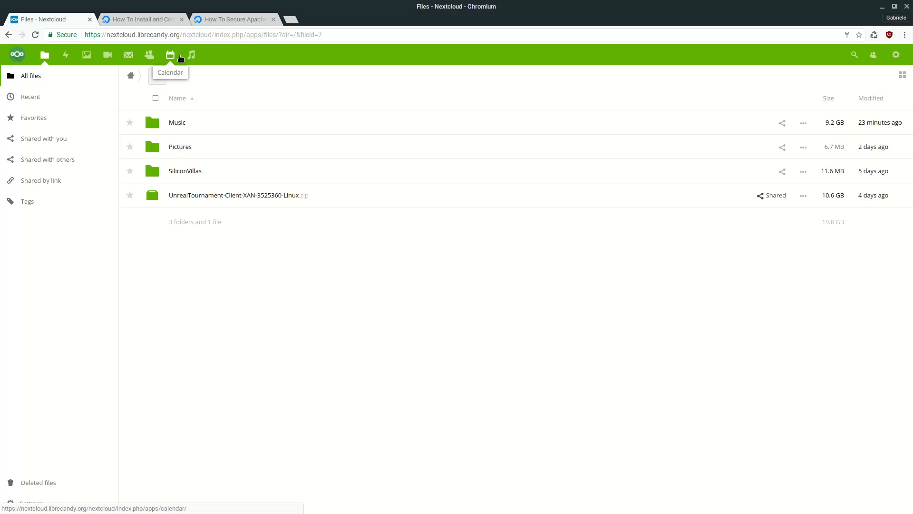
mouse_move(191, 55)
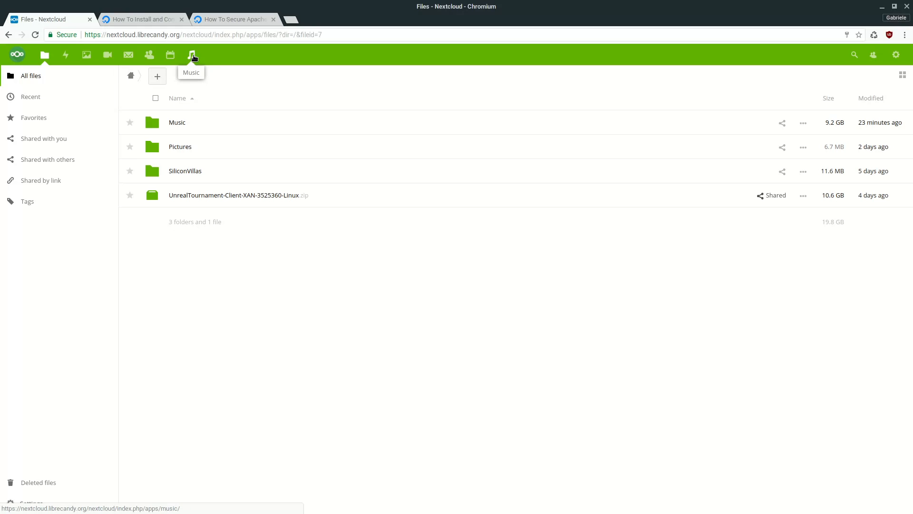
mouse_move(194, 58)
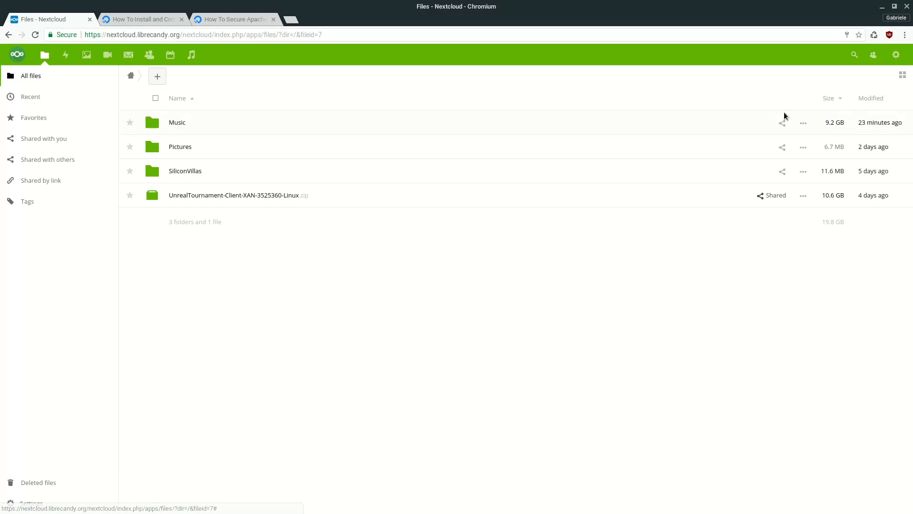
mouse_move(853, 131)
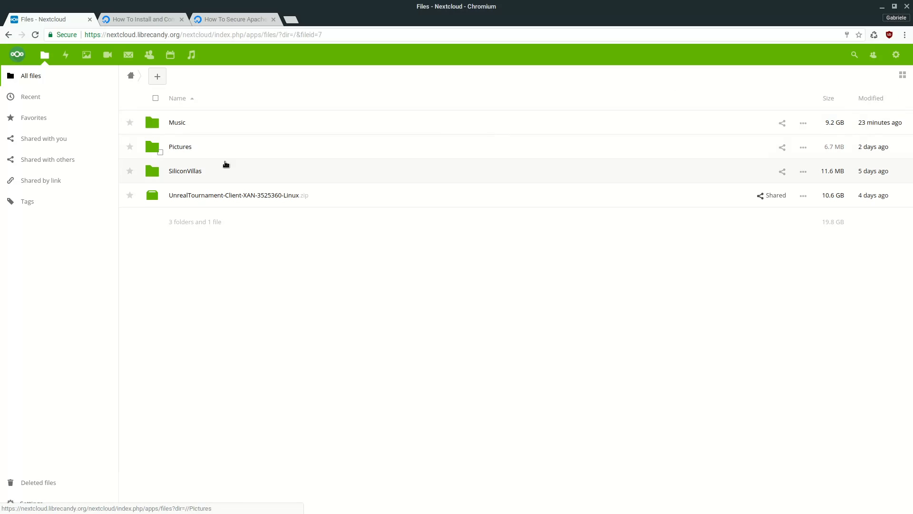
mouse_move(191, 55)
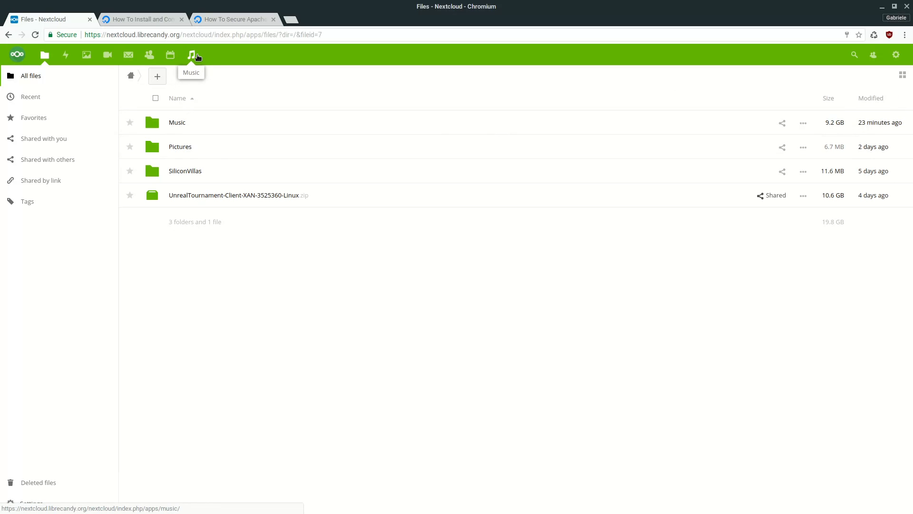
mouse_move(201, 58)
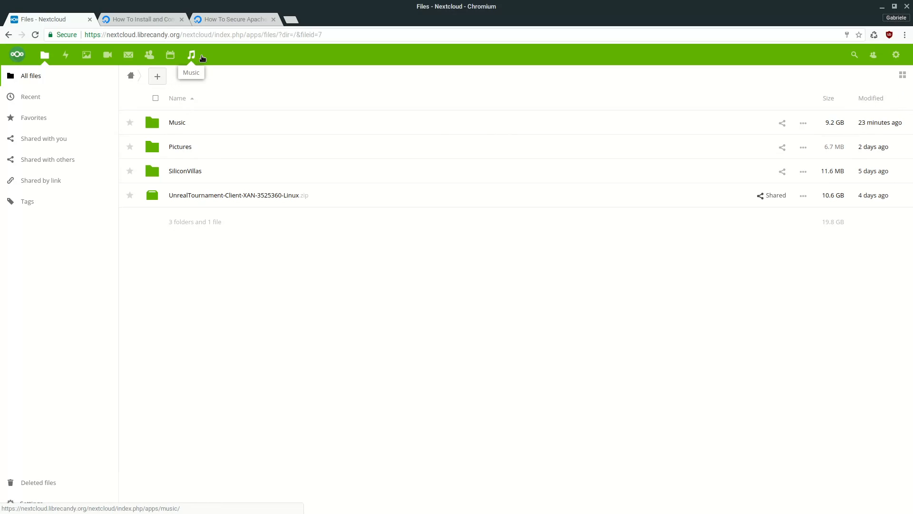
mouse_move(237, 74)
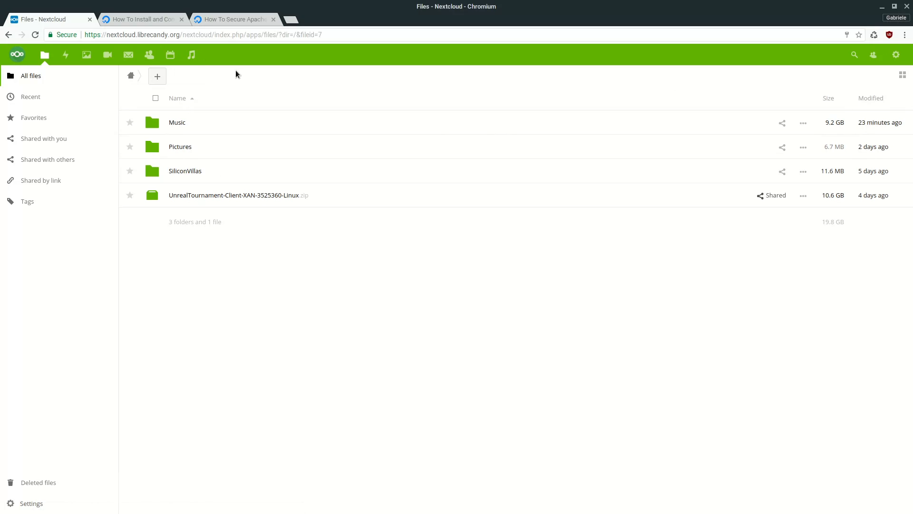
mouse_move(191, 55)
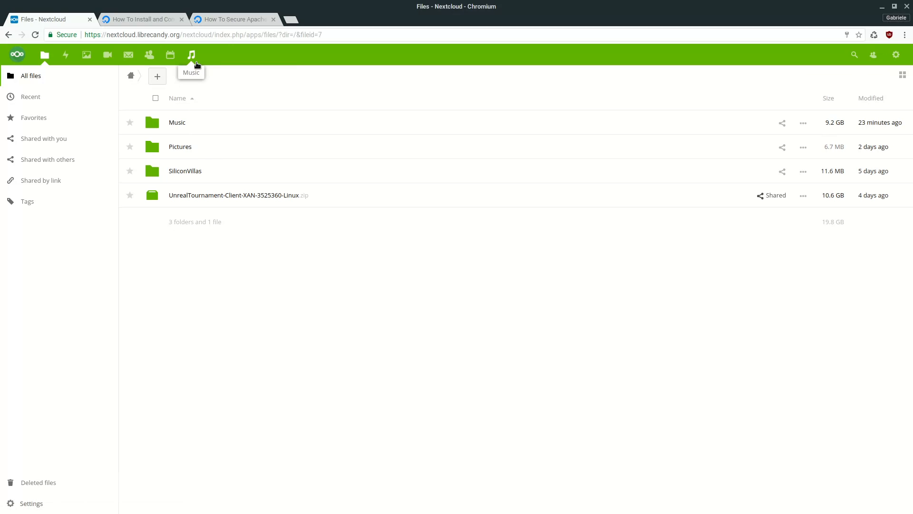
mouse_move(799, 87)
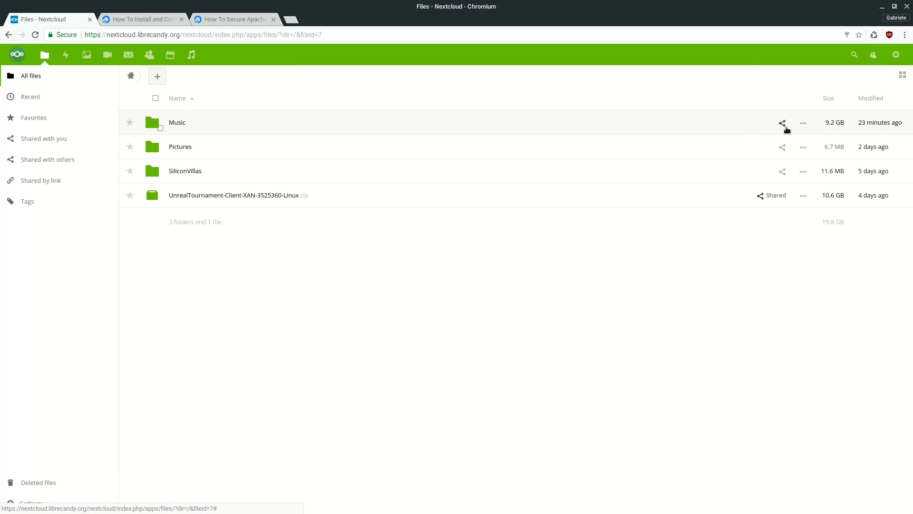
mouse_move(791, 180)
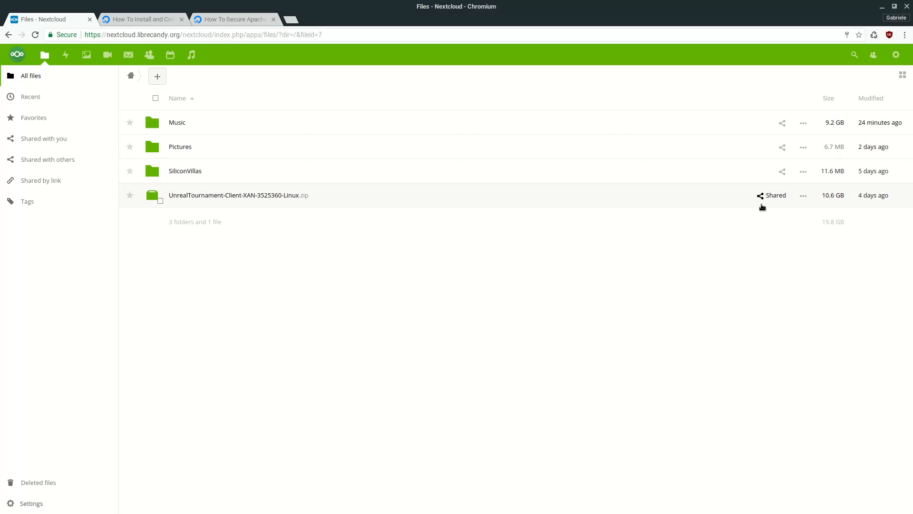
mouse_move(883, 64)
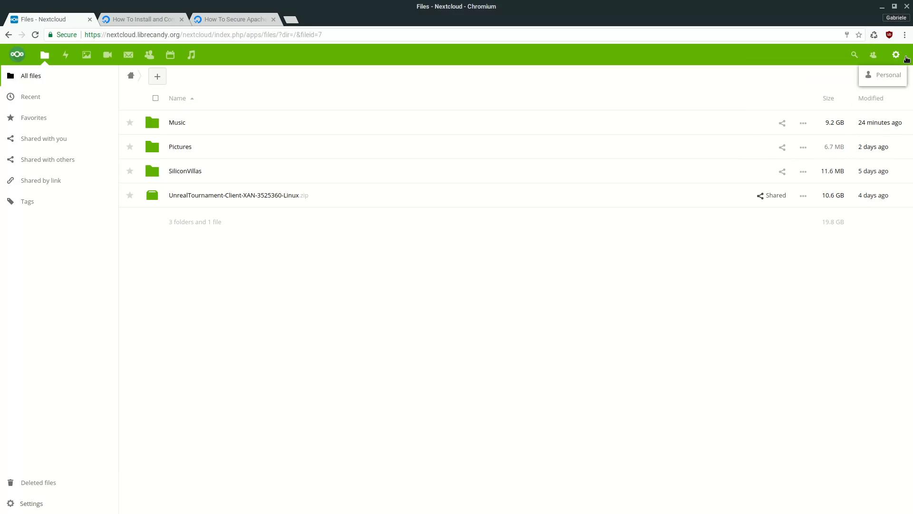
left_click(897, 55)
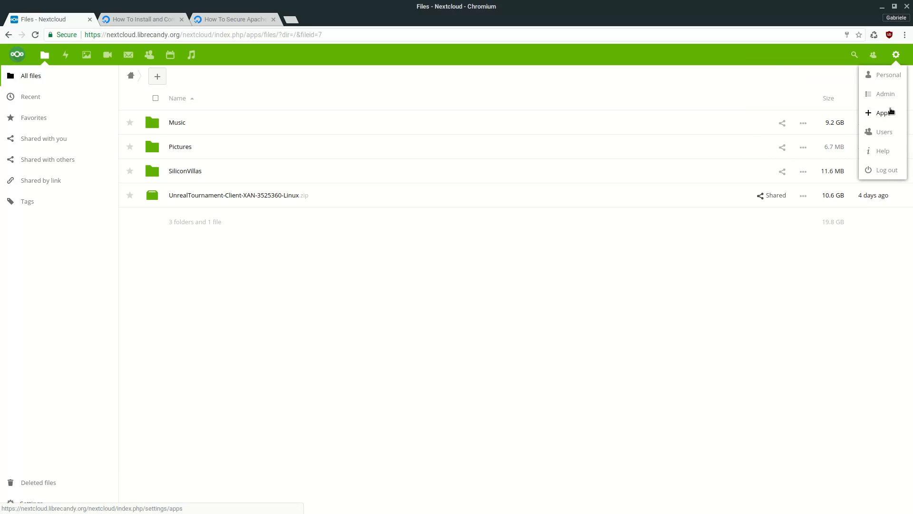
mouse_move(896, 130)
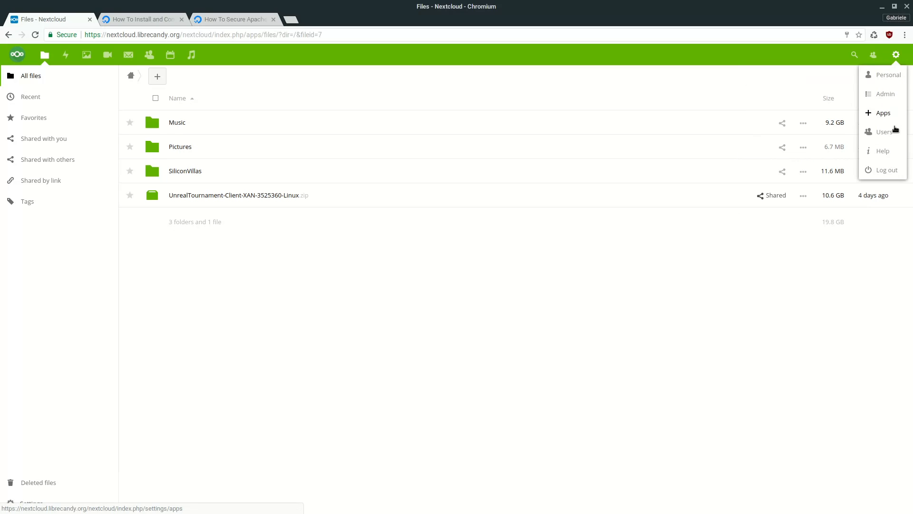
mouse_move(886, 170)
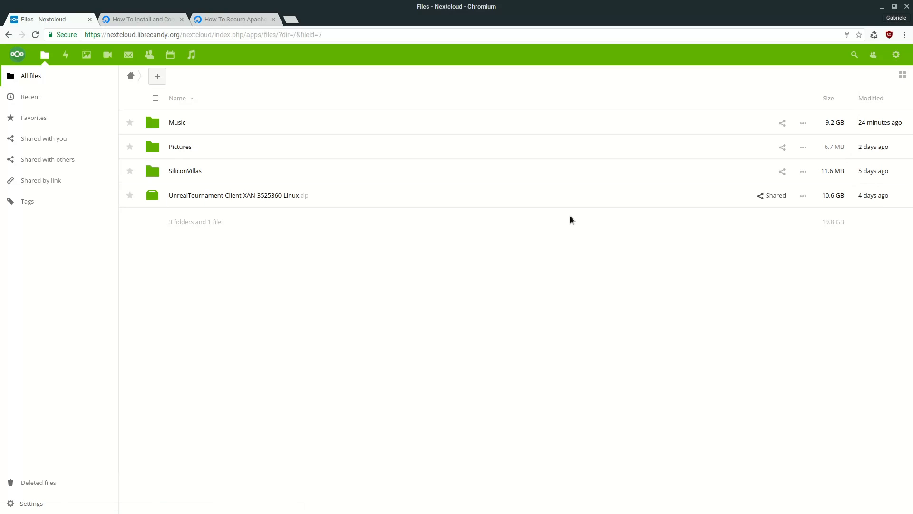
mouse_move(333, 106)
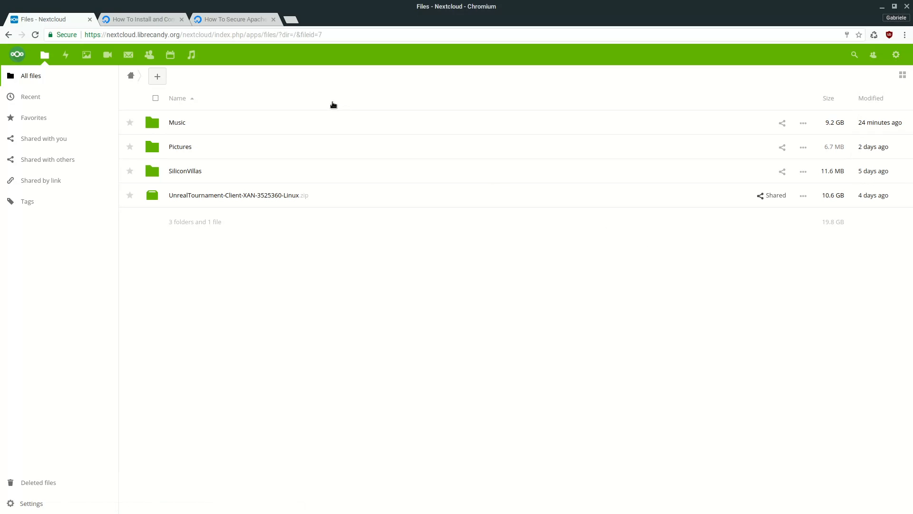
mouse_move(248, 90)
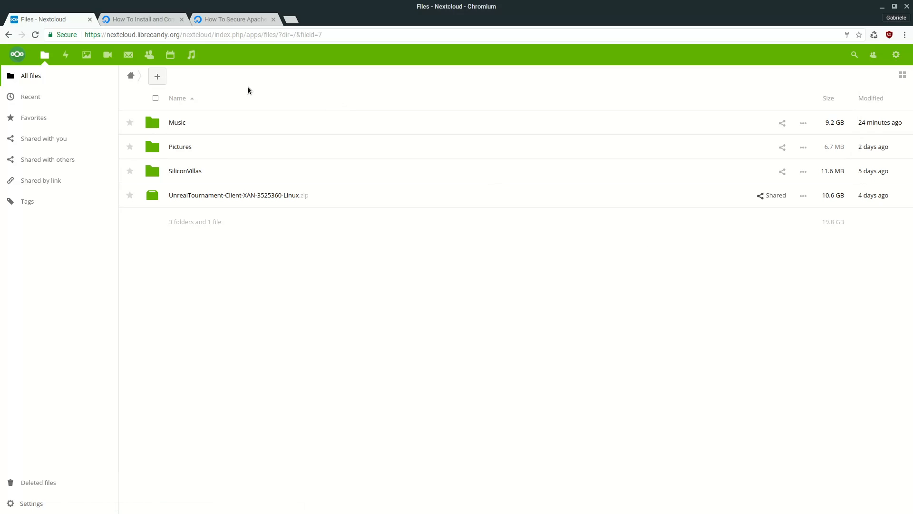
mouse_move(229, 85)
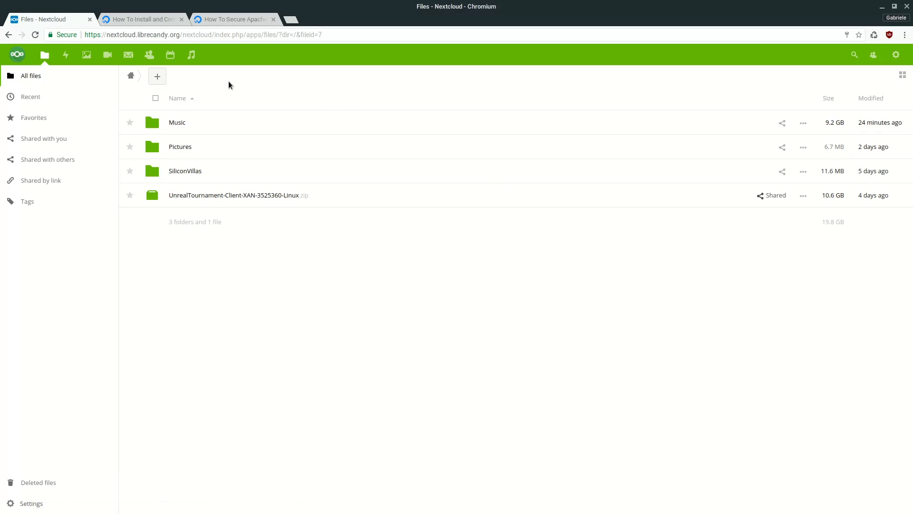
mouse_move(140, 19)
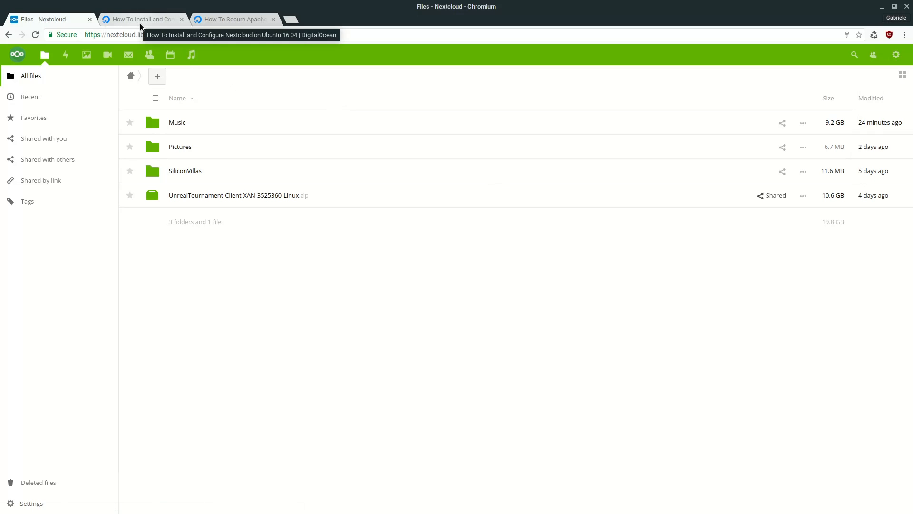
left_click(143, 19)
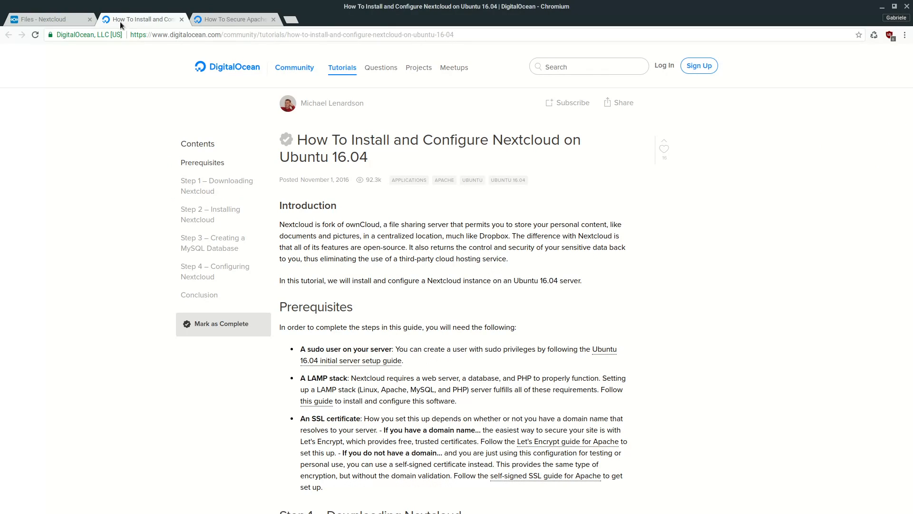
mouse_move(193, 94)
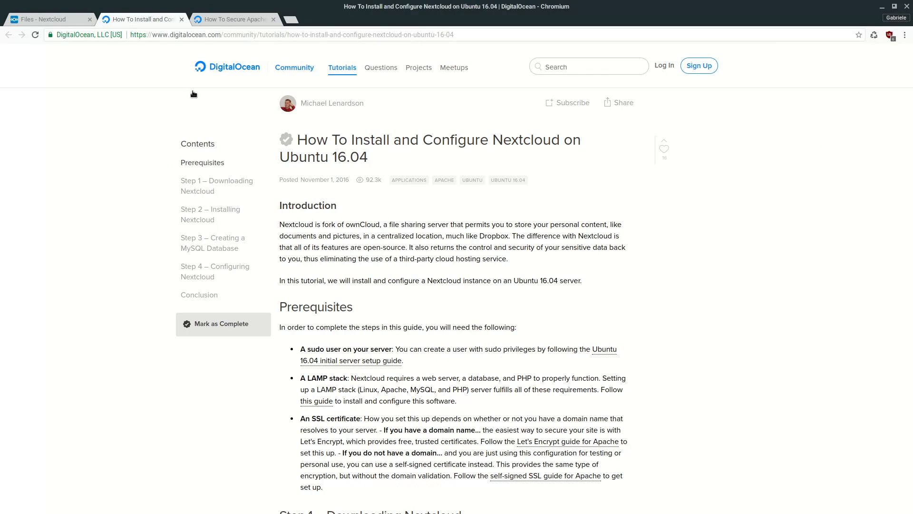
mouse_move(309, 145)
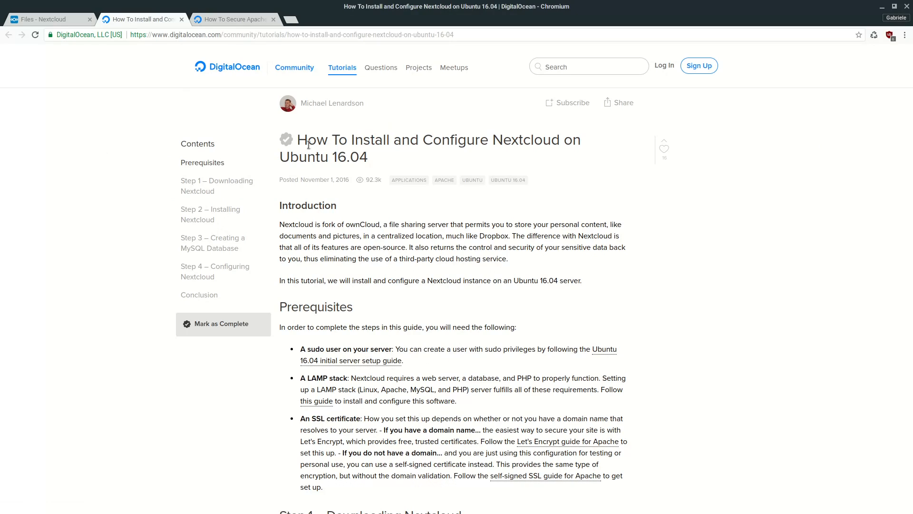
mouse_move(340, 162)
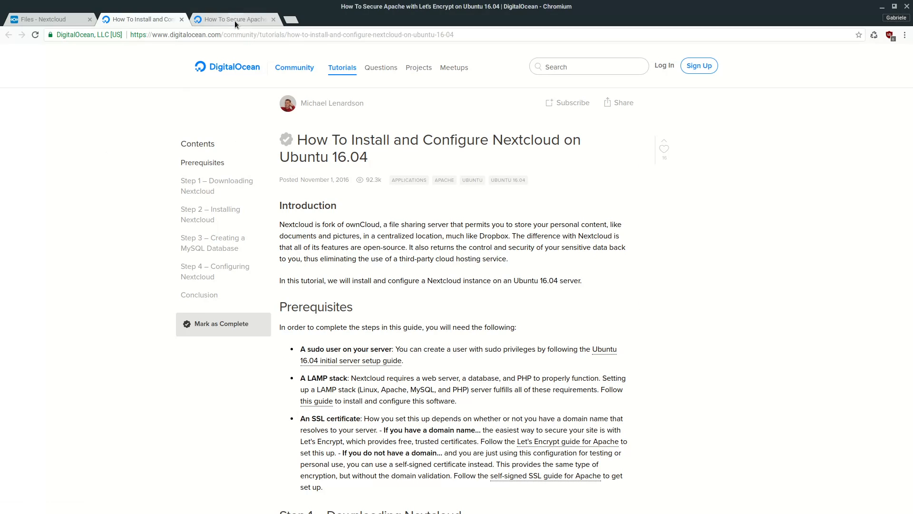
left_click(233, 19)
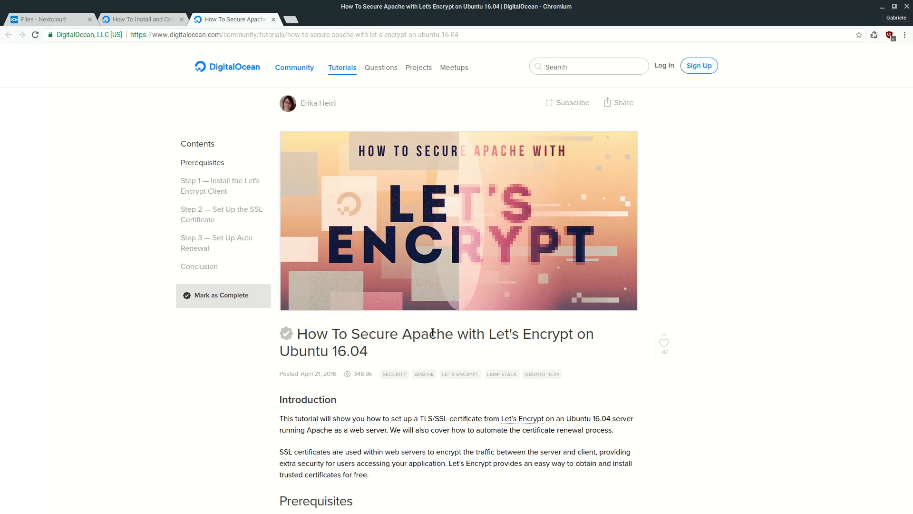
mouse_move(504, 352)
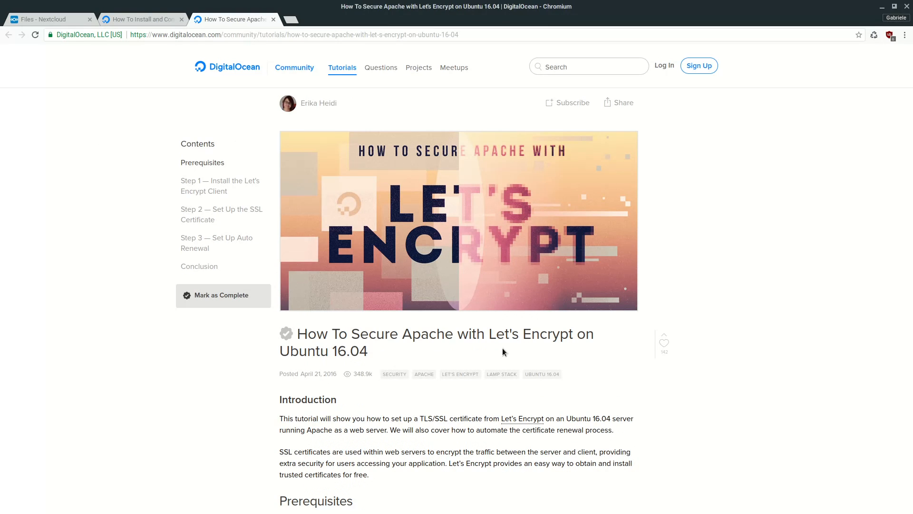
mouse_move(412, 345)
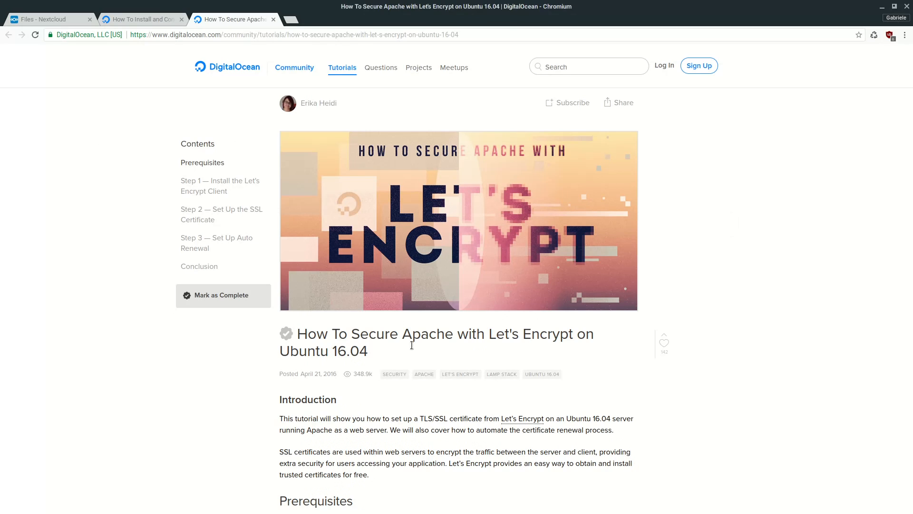
mouse_move(441, 327)
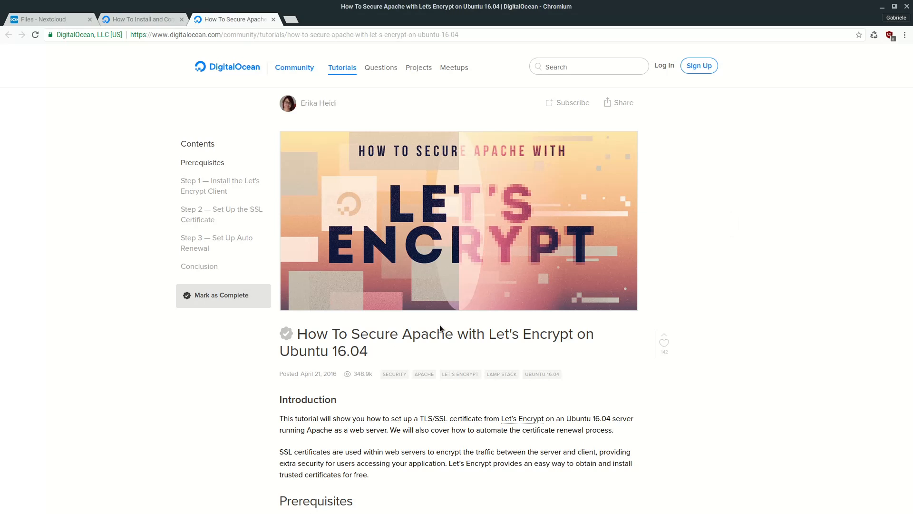
mouse_move(480, 355)
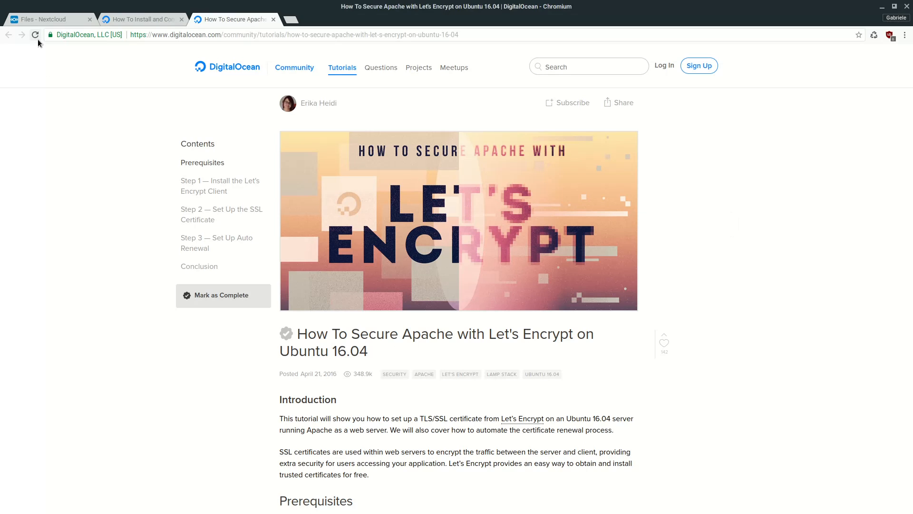
mouse_move(47, 19)
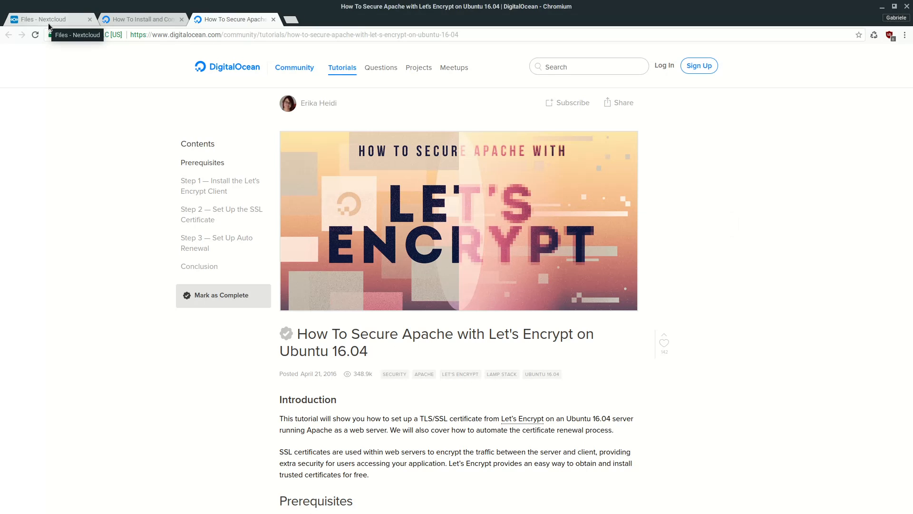
- Return to the Nextcloud All files page and check its Secure HTTPS padlock
left_click(49, 19)
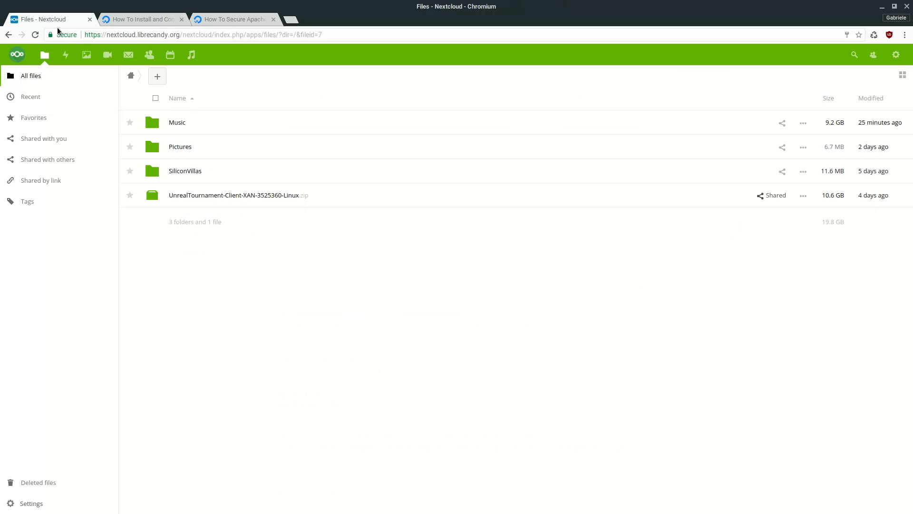
mouse_move(65, 55)
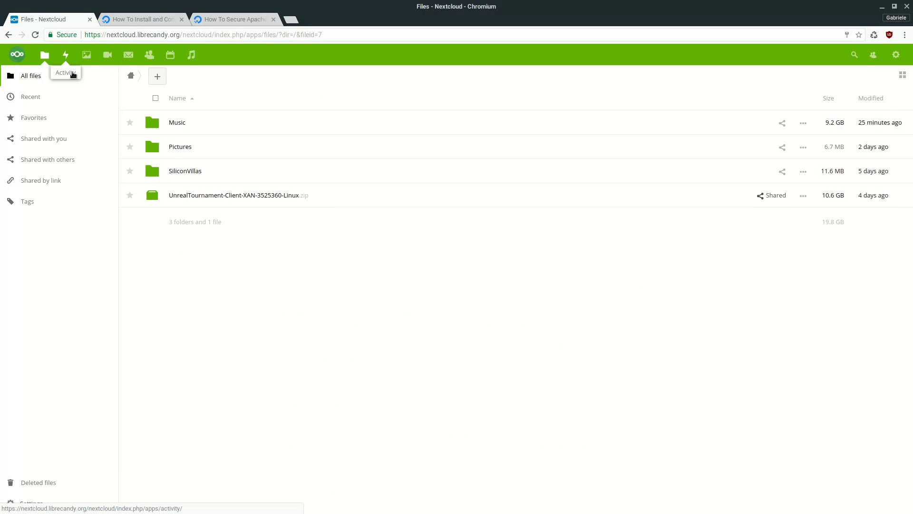
mouse_move(334, 97)
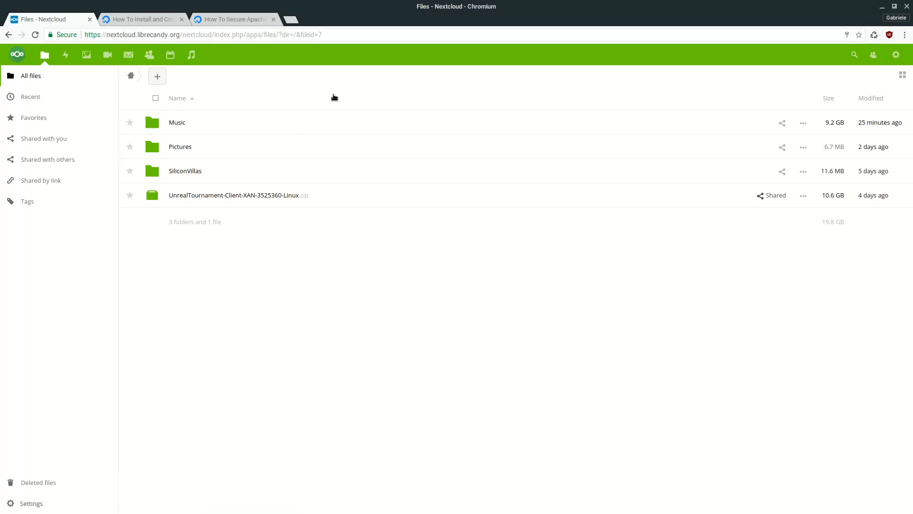
left_click(64, 34)
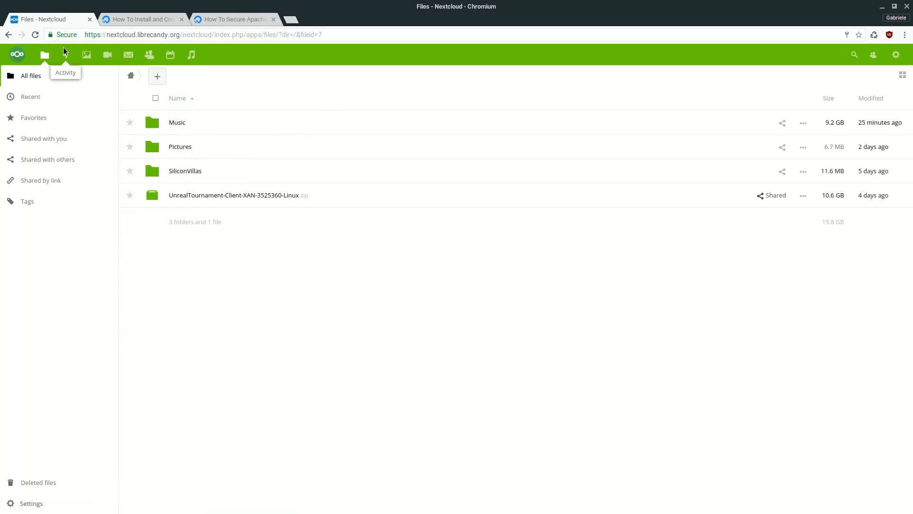
mouse_move(69, 38)
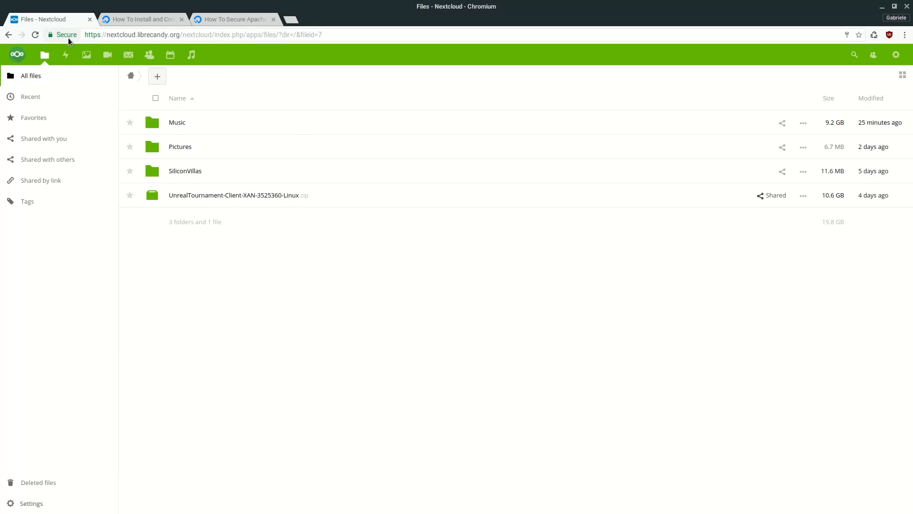
mouse_move(61, 34)
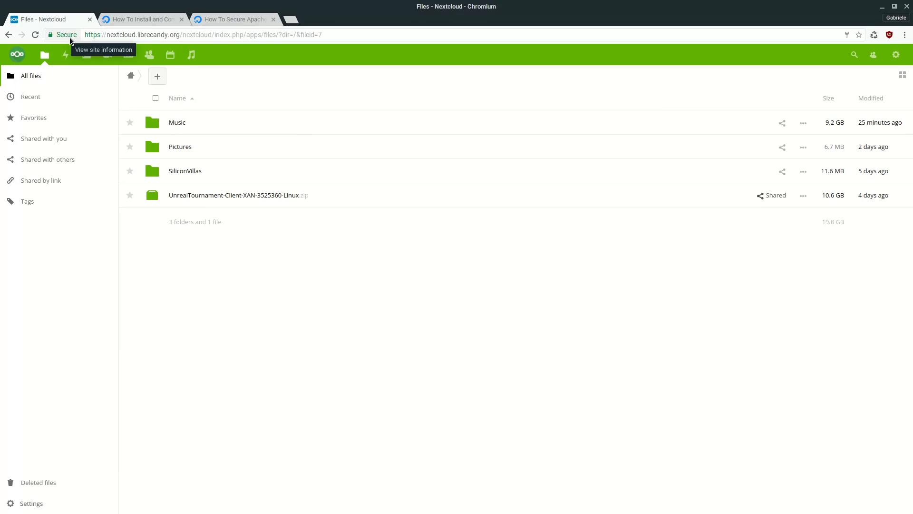
mouse_move(248, 262)
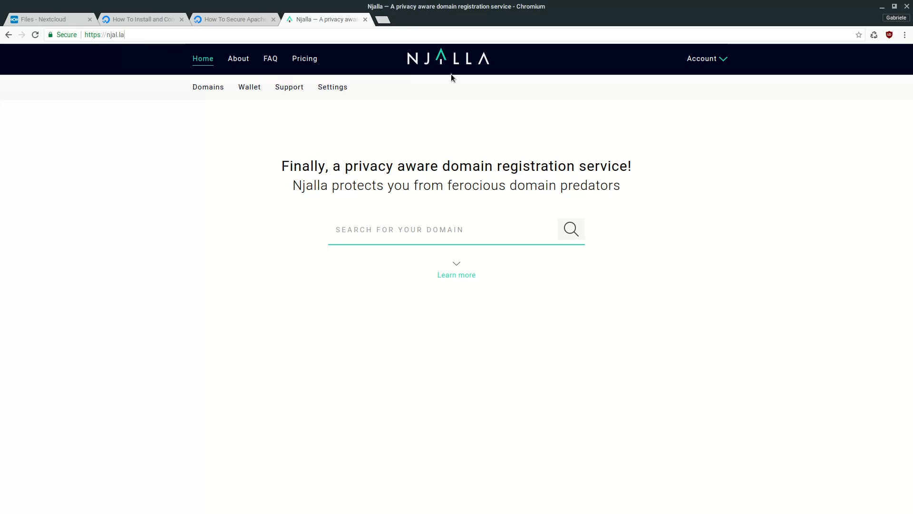
- Scroll through Njalla's About, FAQ and Pricing & Promise sections, then return to Home
scroll("down", 3)
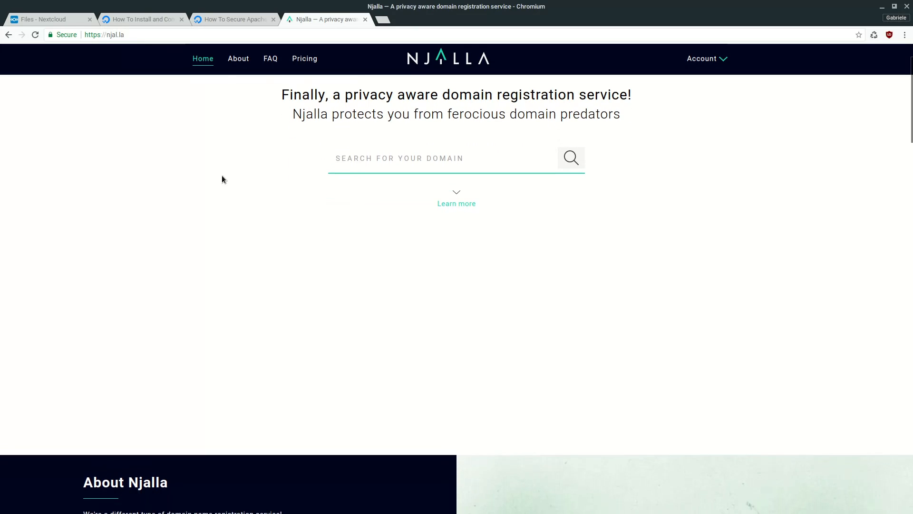
scroll("down", 3)
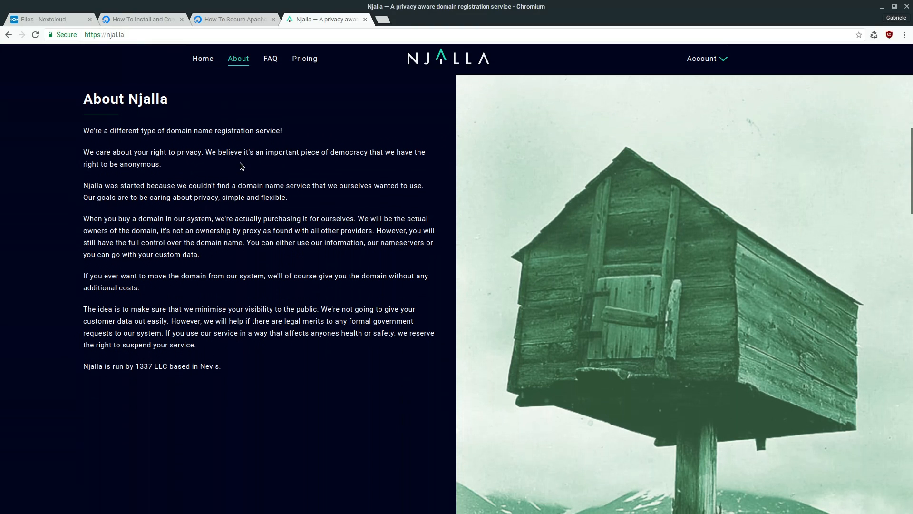
scroll("down", 3)
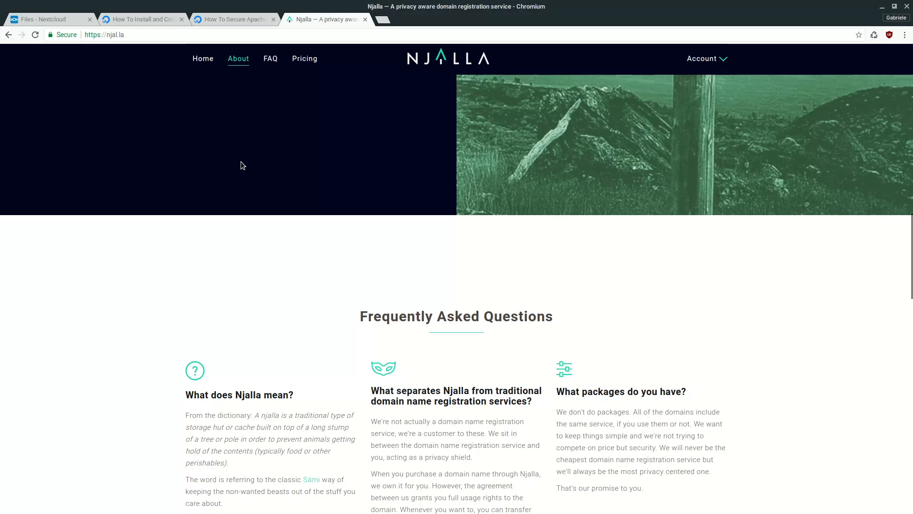
right_click(310, 202)
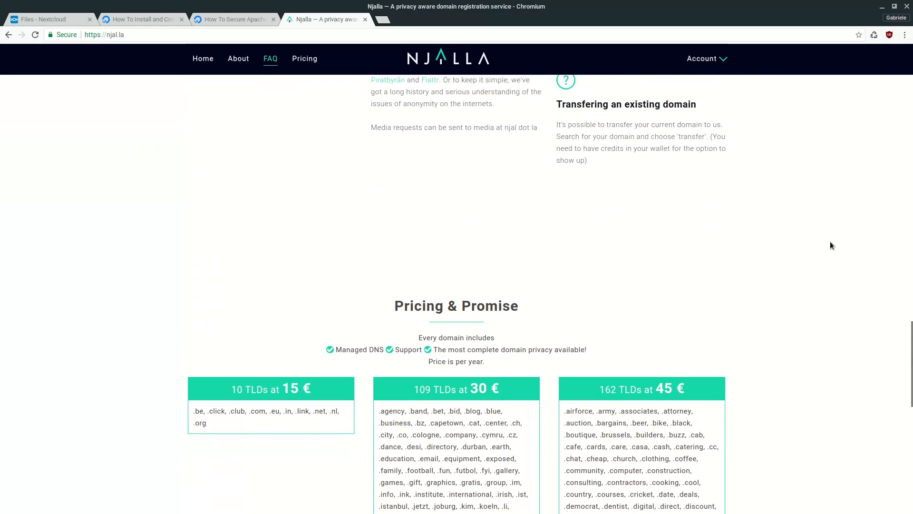
scroll("down", 3)
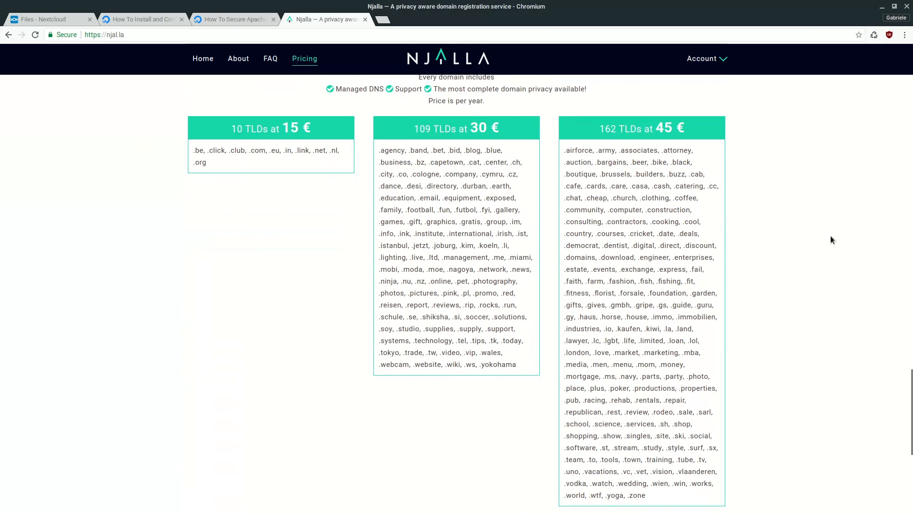
scroll("down", 3)
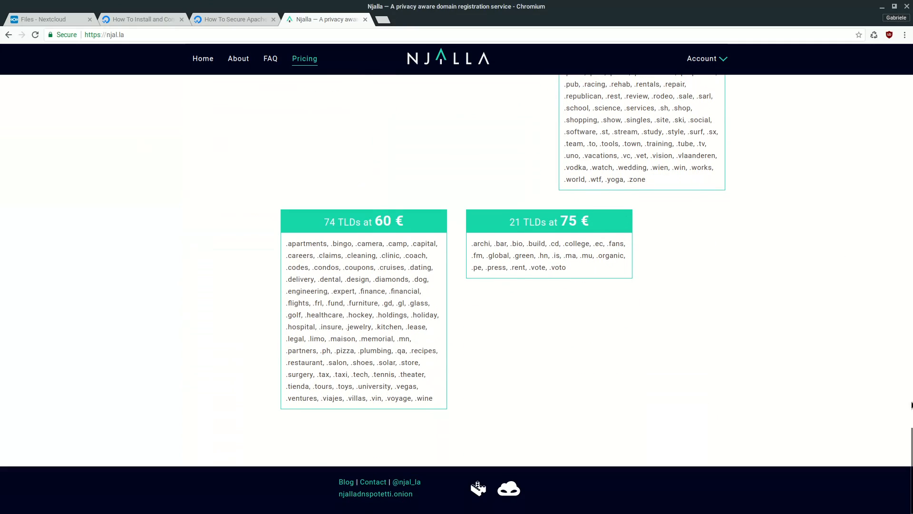
scroll("up", 3)
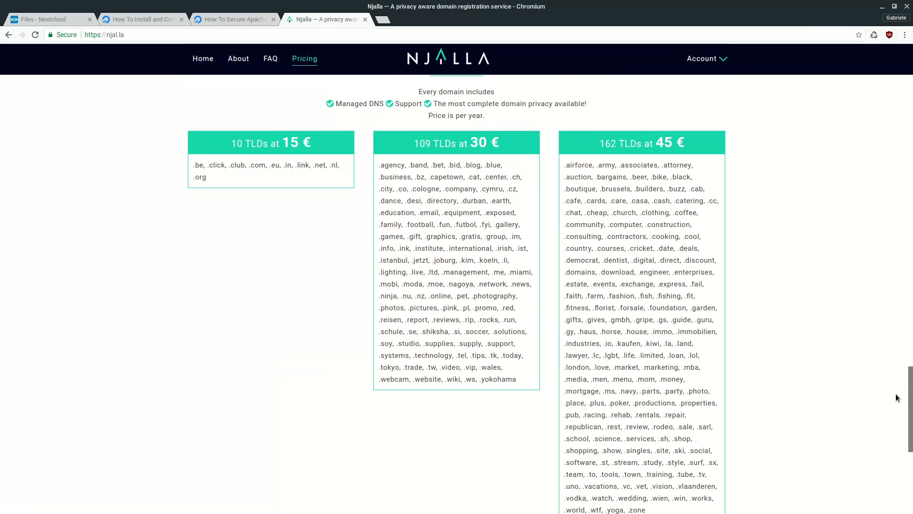
left_click(202, 58)
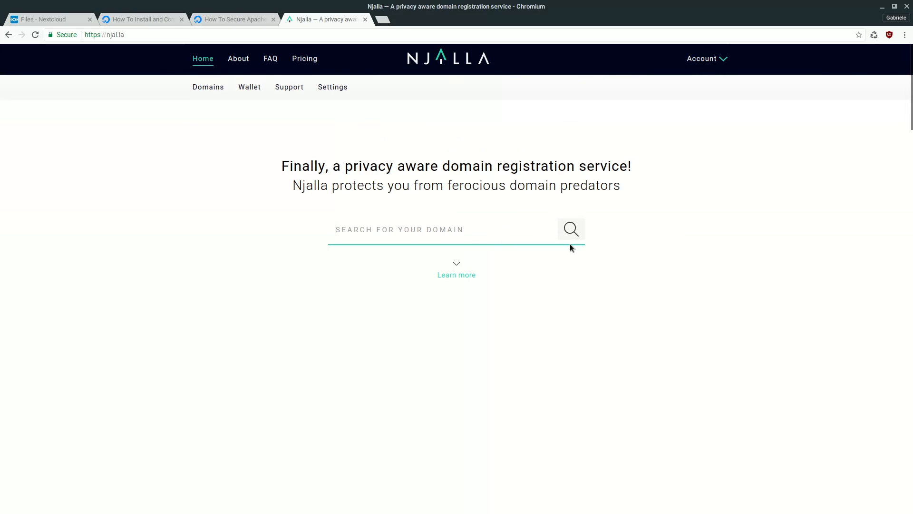
- Review the pricing tiers from 15 € to 75 € again, return Home and try an empty domain search
scroll("down", 3)
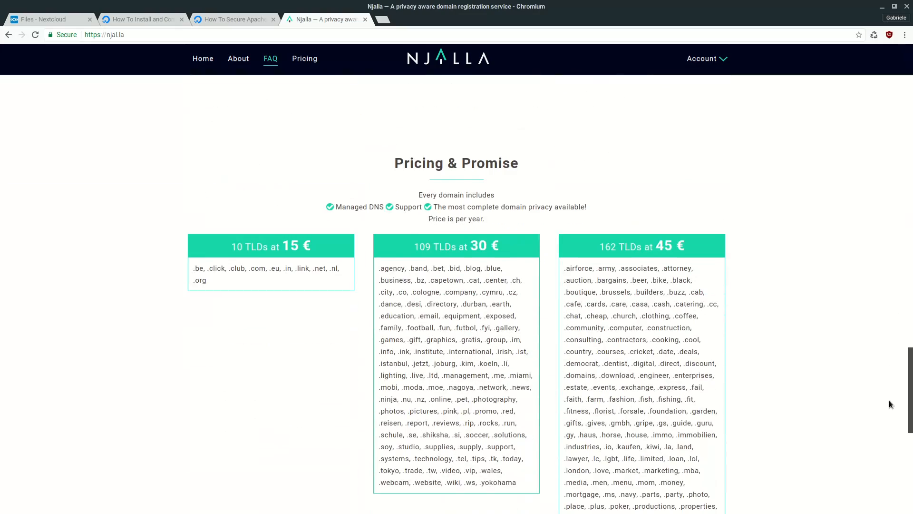
scroll("down", 3)
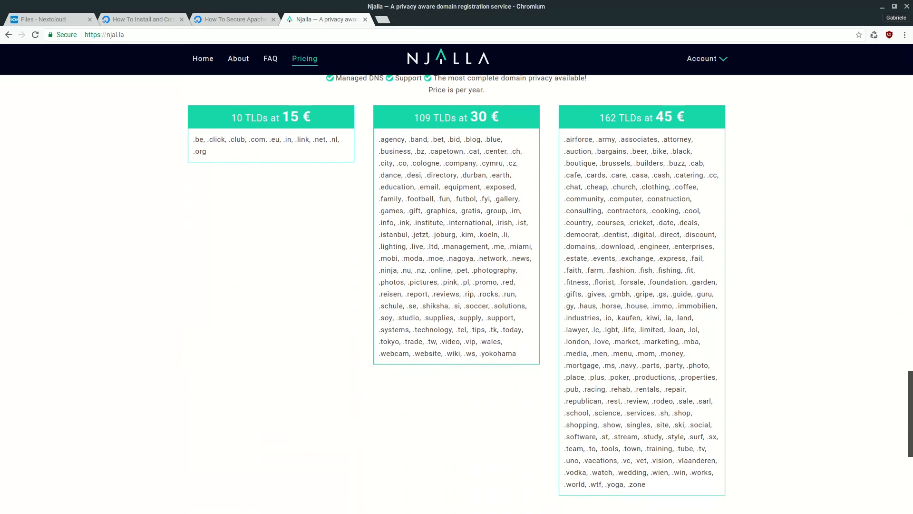
scroll("down", 3)
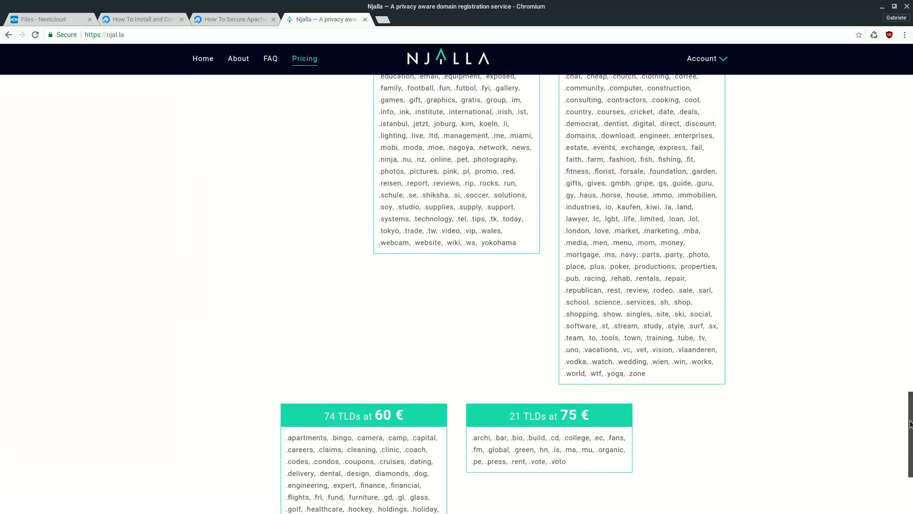
scroll("up", 3)
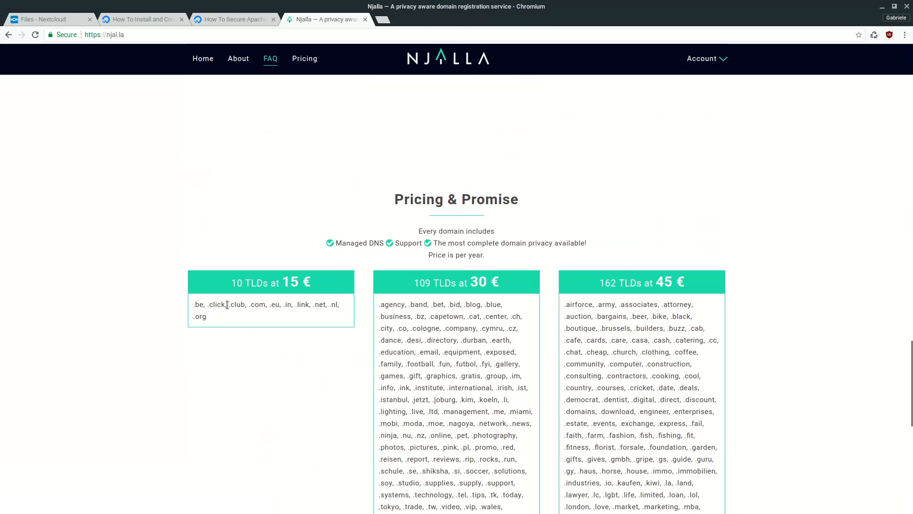
mouse_move(342, 314)
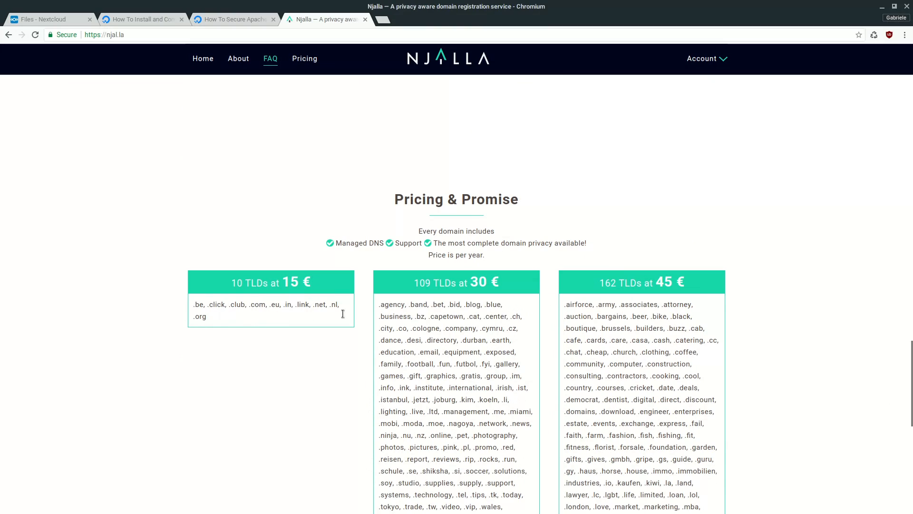
mouse_move(380, 342)
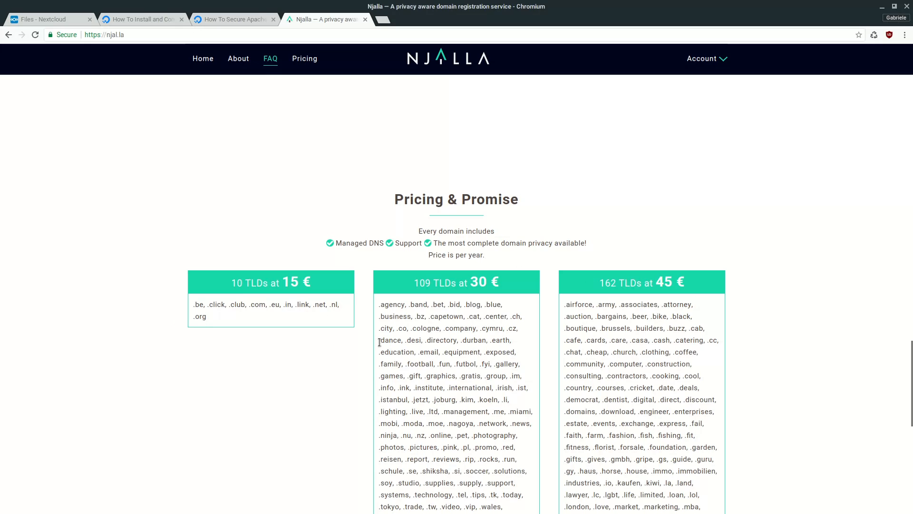
left_click(202, 58)
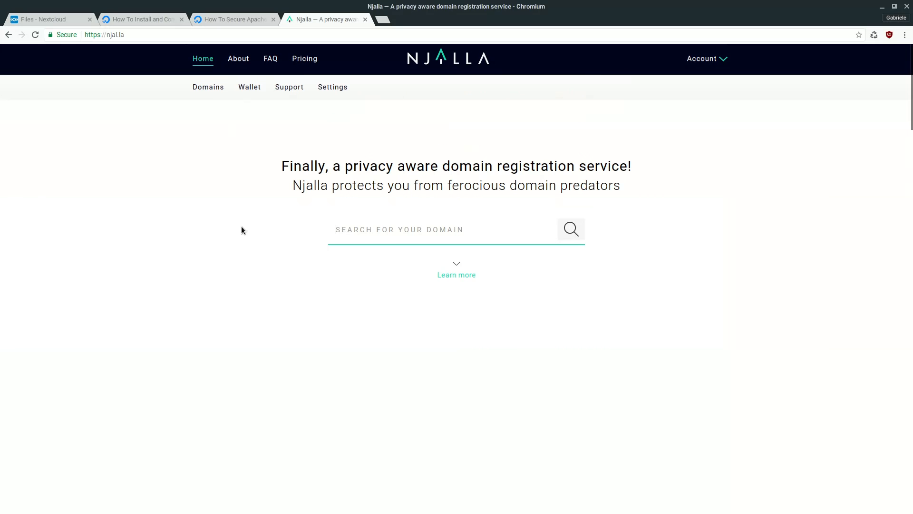
left_click(570, 229)
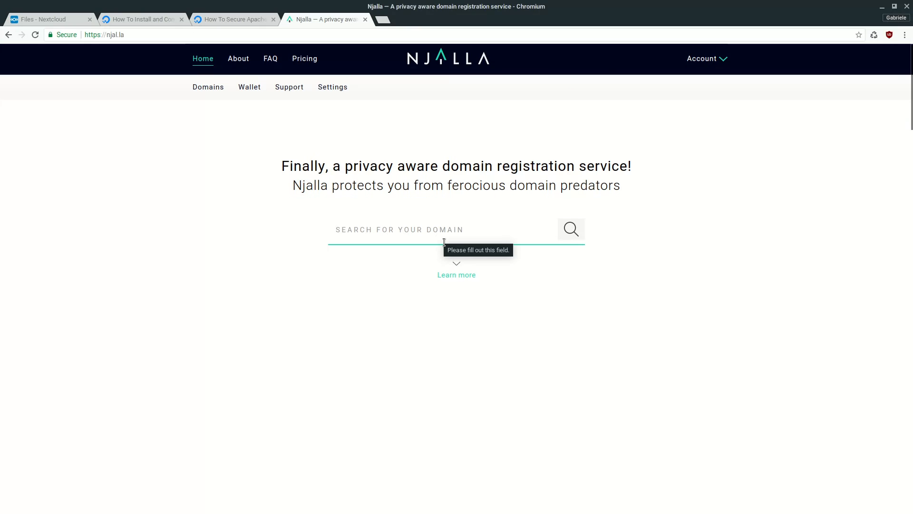
mouse_move(297, 361)
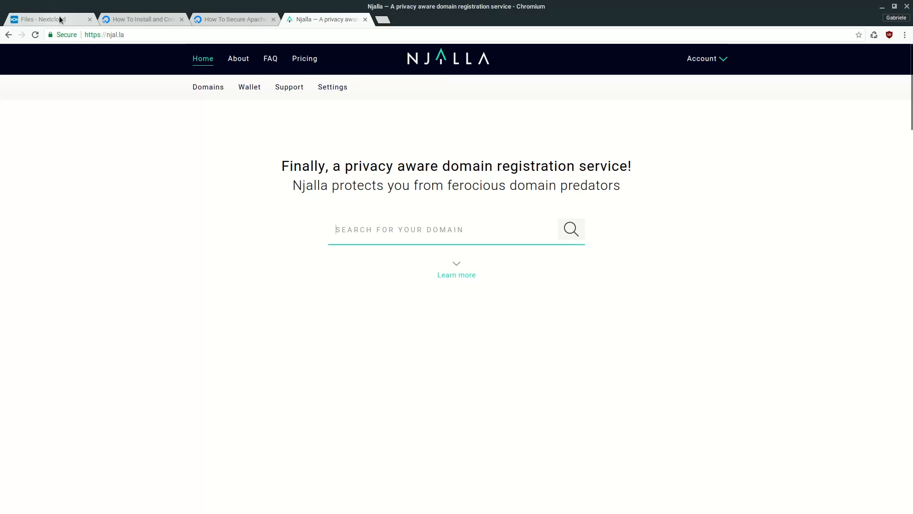
- Switch to the Nextcloud All files list showing Music, Pictures, SiliconVillas and the shared zip
left_click(50, 19)
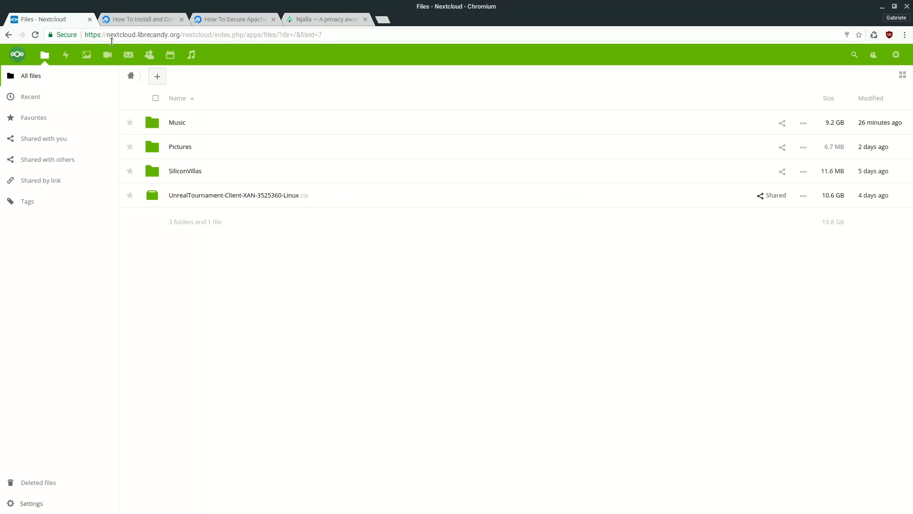
mouse_move(145, 42)
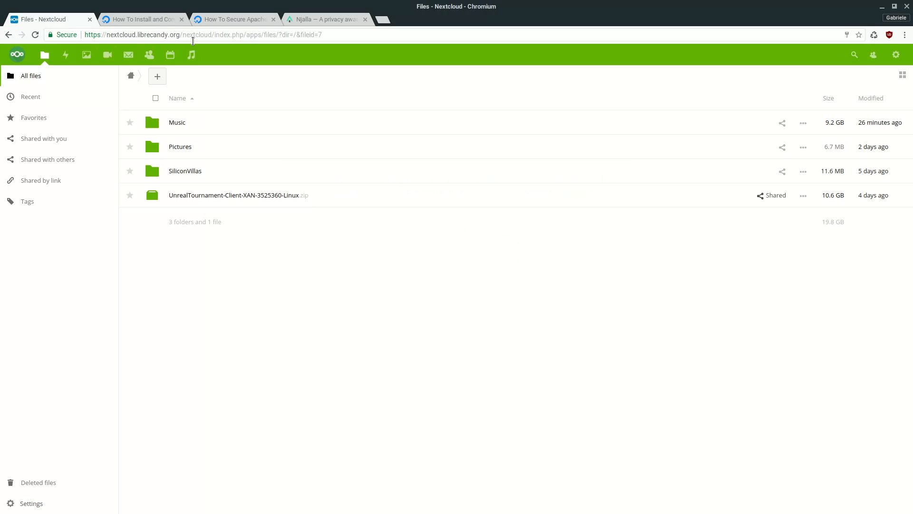
mouse_move(293, 60)
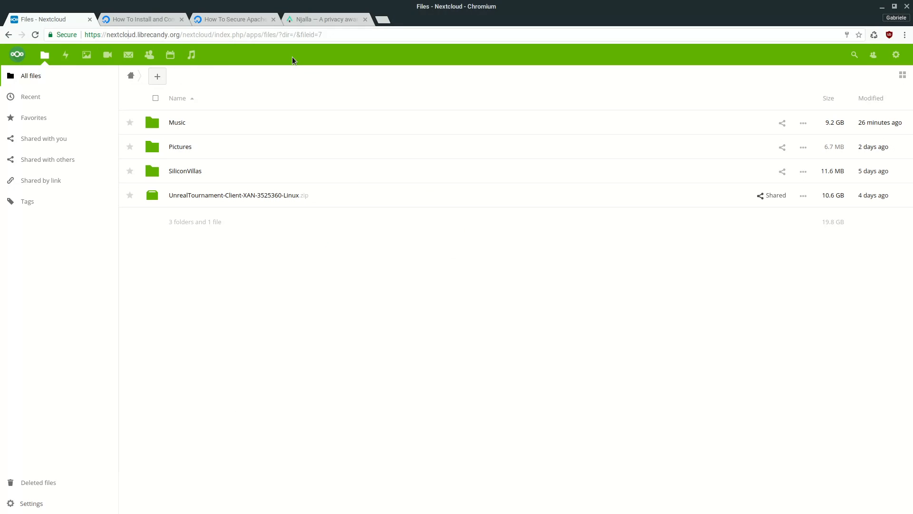
mouse_move(326, 19)
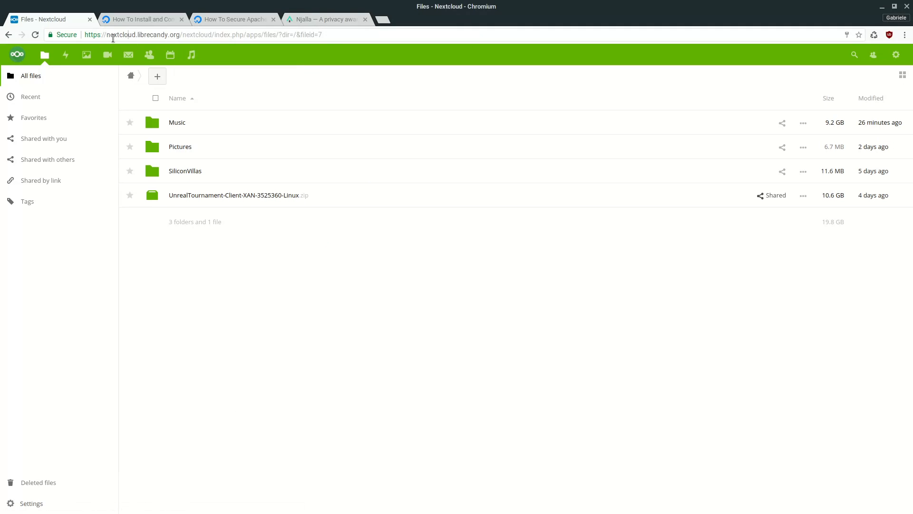
mouse_move(326, 19)
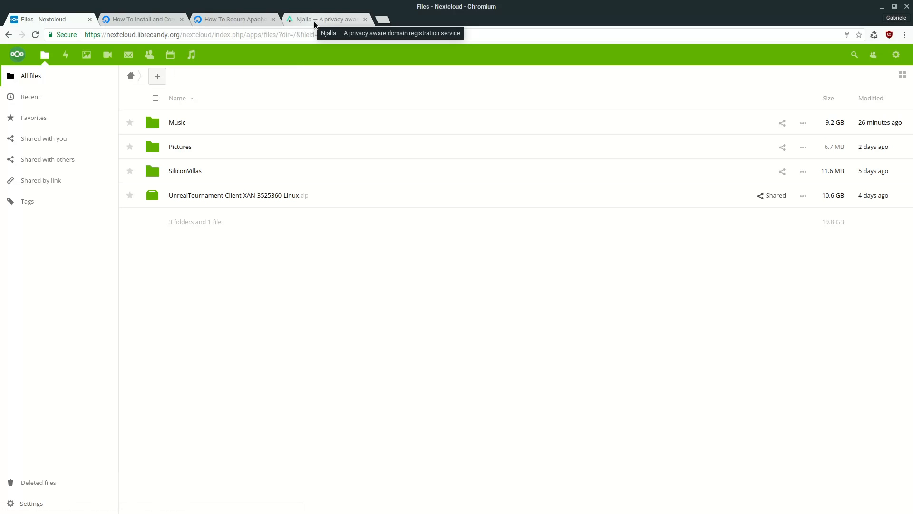
- Revisit Njalla's homepage and About section, then return to the Nextcloud files page
left_click(326, 19)
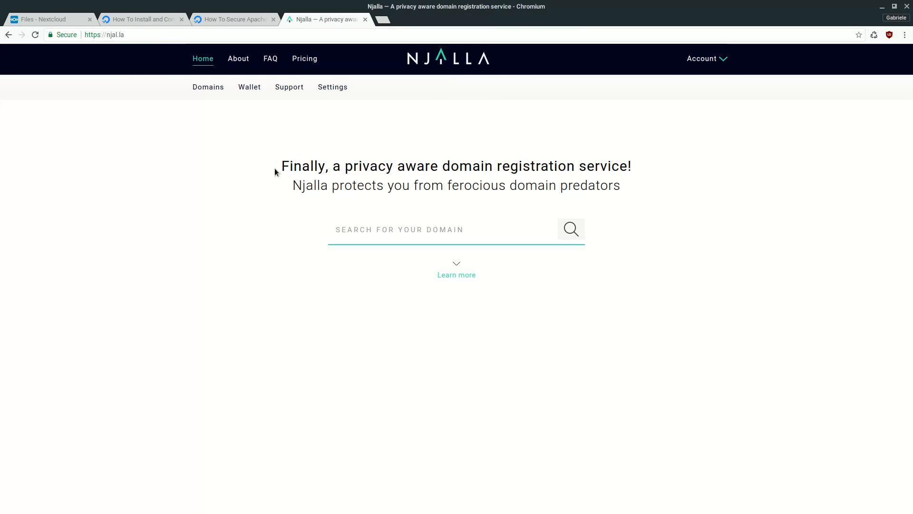
mouse_move(639, 190)
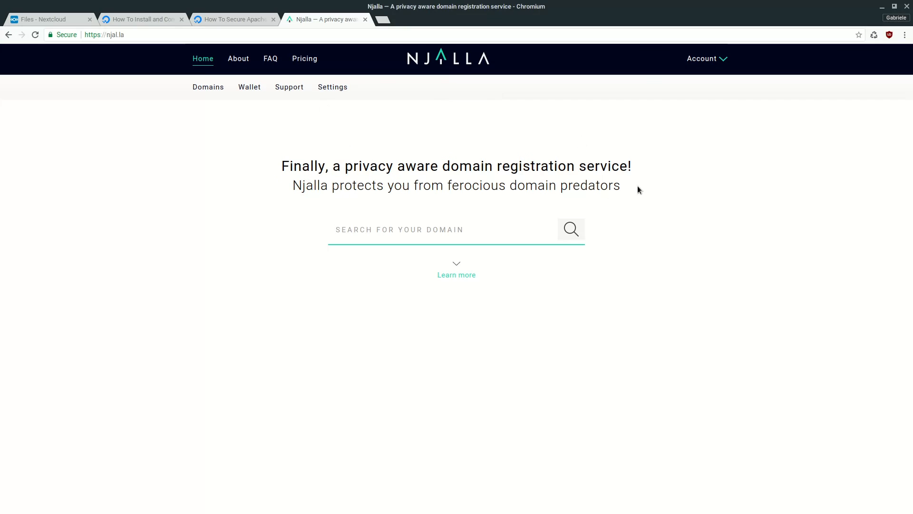
mouse_move(358, 114)
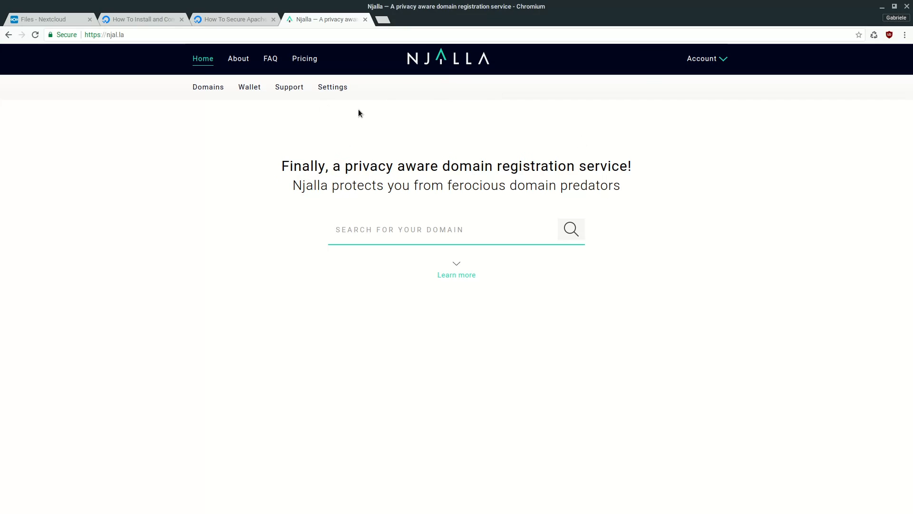
mouse_move(340, 115)
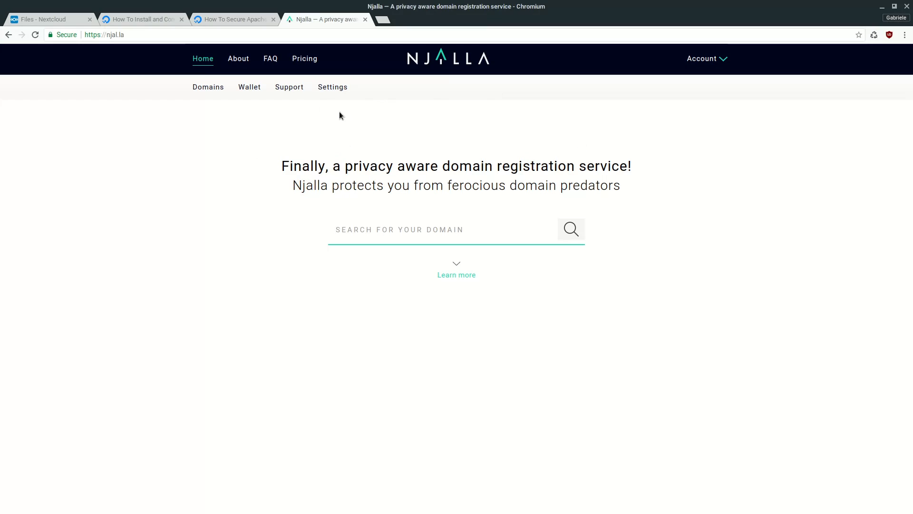
mouse_move(159, 124)
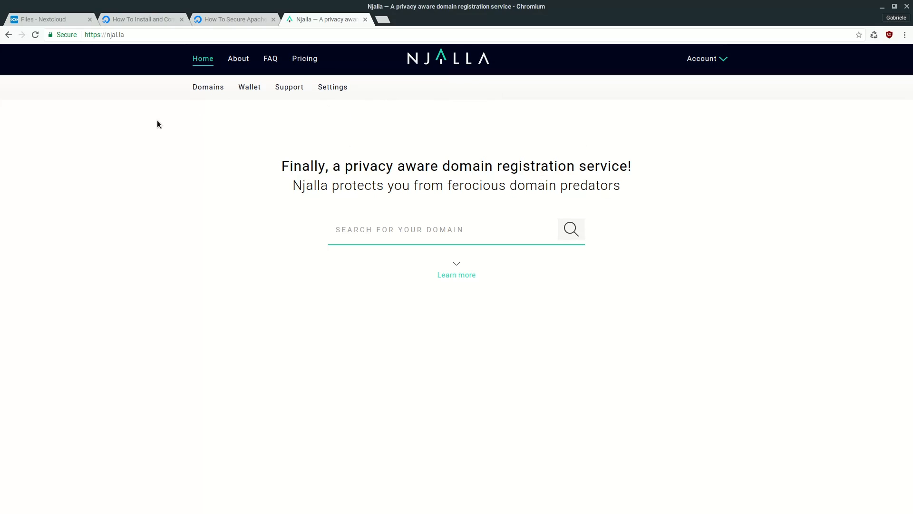
mouse_move(367, 155)
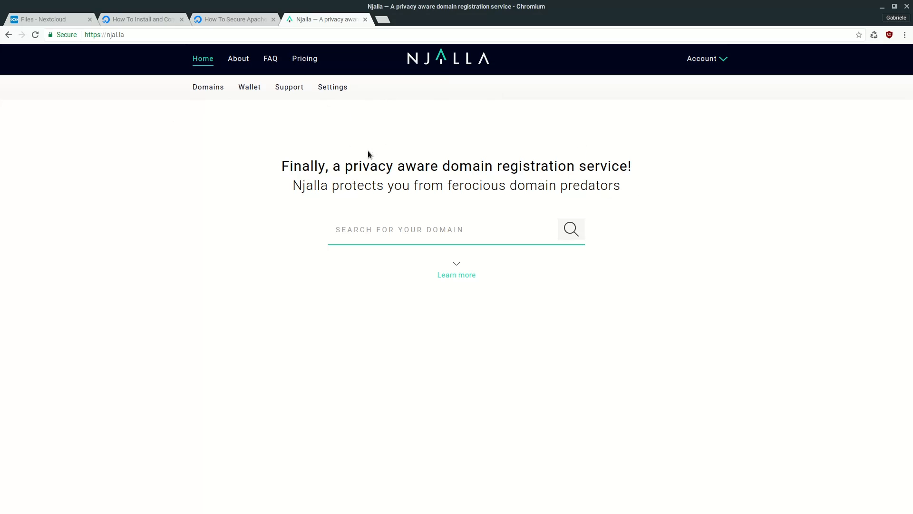
mouse_move(287, 170)
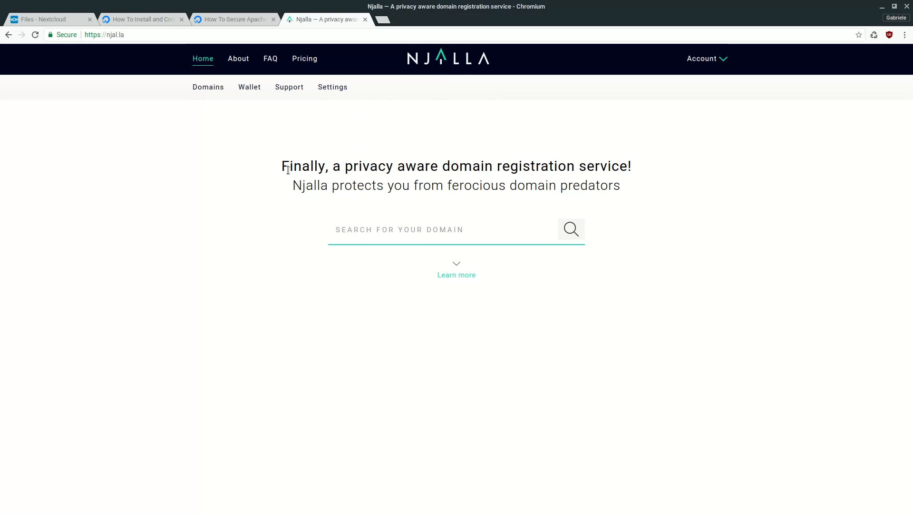
scroll("down", 3)
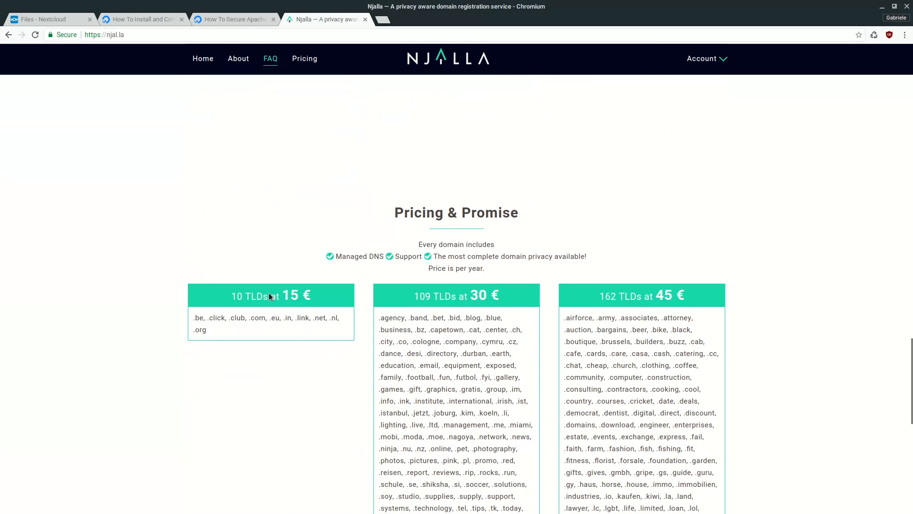
left_click(238, 58)
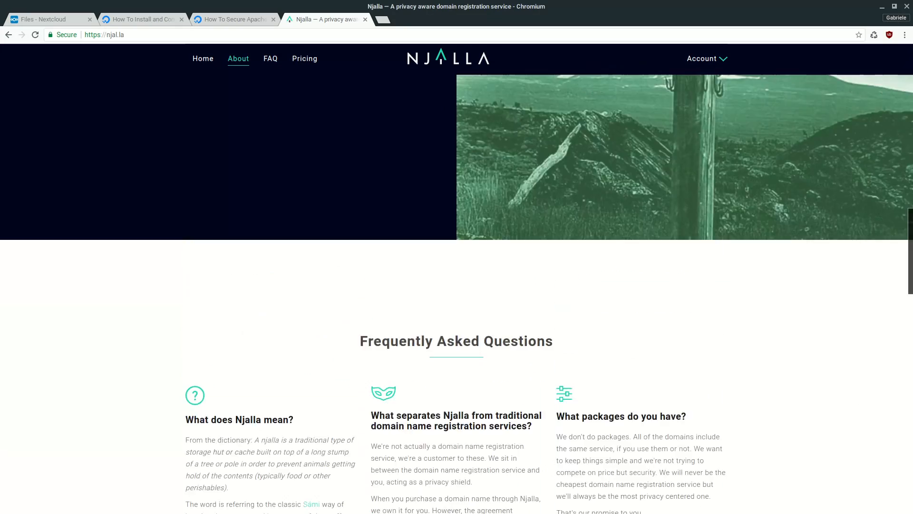
left_click(203, 58)
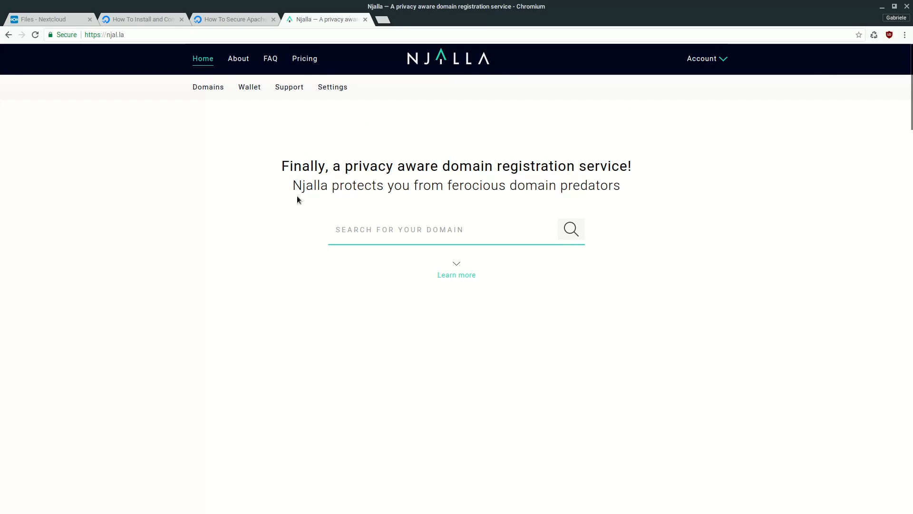
mouse_move(132, 226)
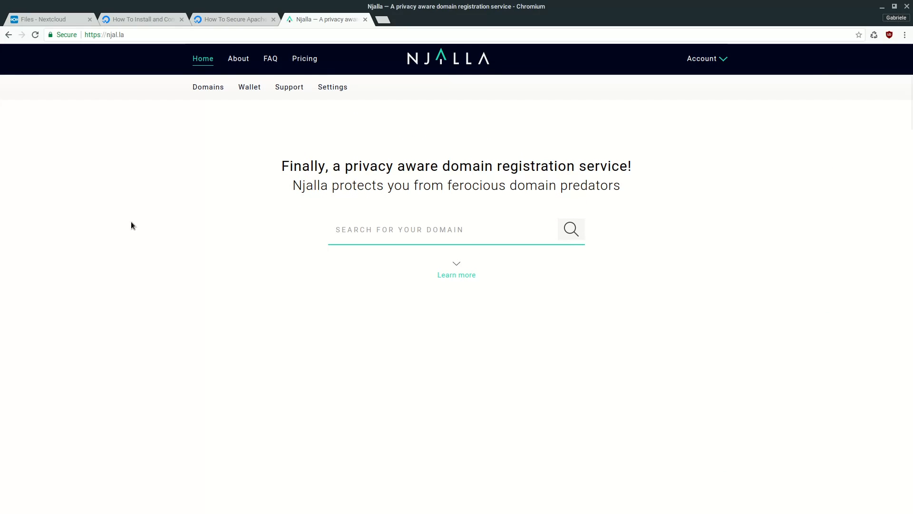
mouse_move(302, 116)
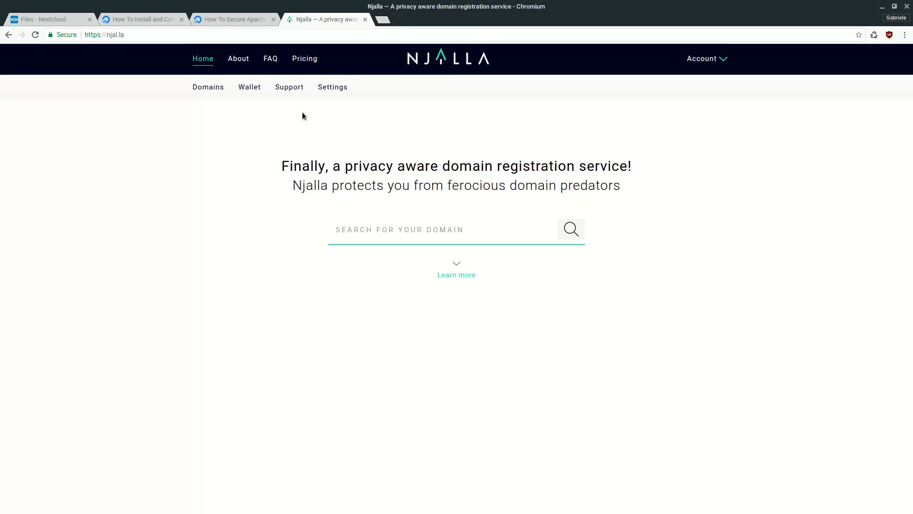
mouse_move(267, 44)
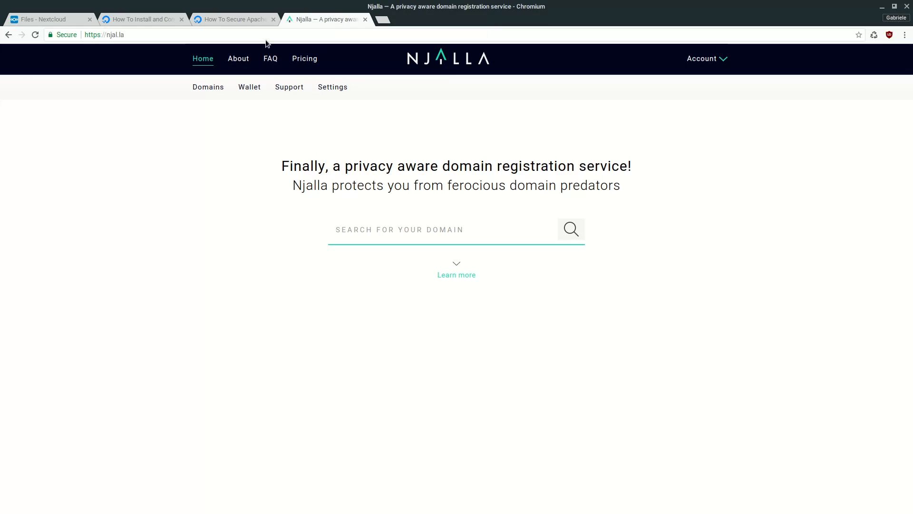
left_click(47, 19)
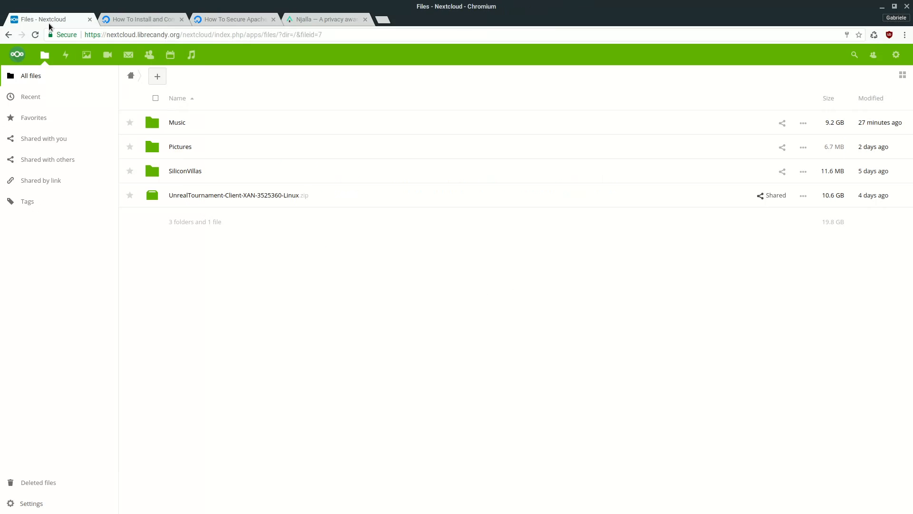
- Reopen the Let's Encrypt Apache tutorial and scroll to Step 2 — Set Up the SSL Certificate
left_click(234, 19)
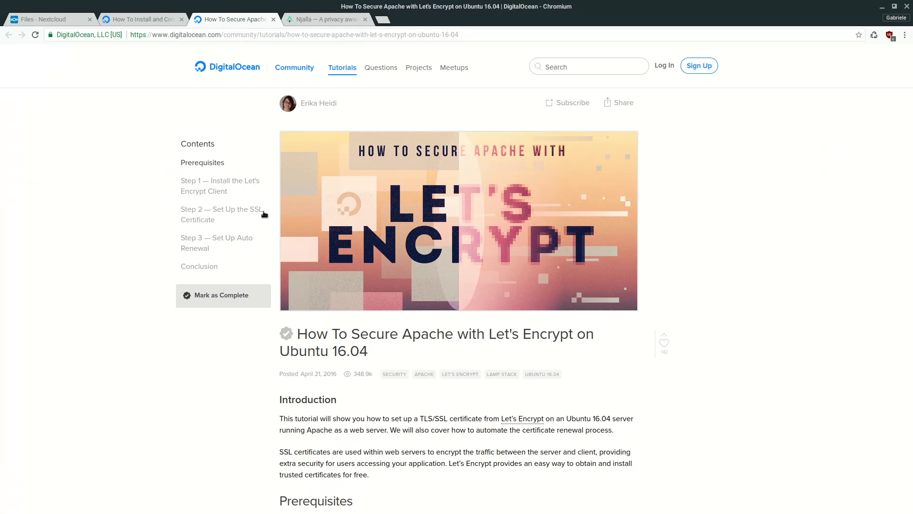
mouse_move(406, 344)
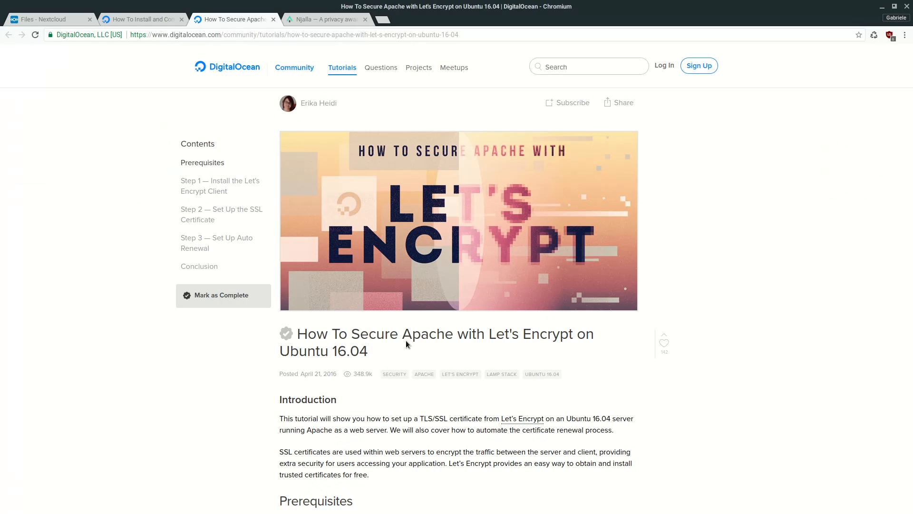
mouse_move(400, 223)
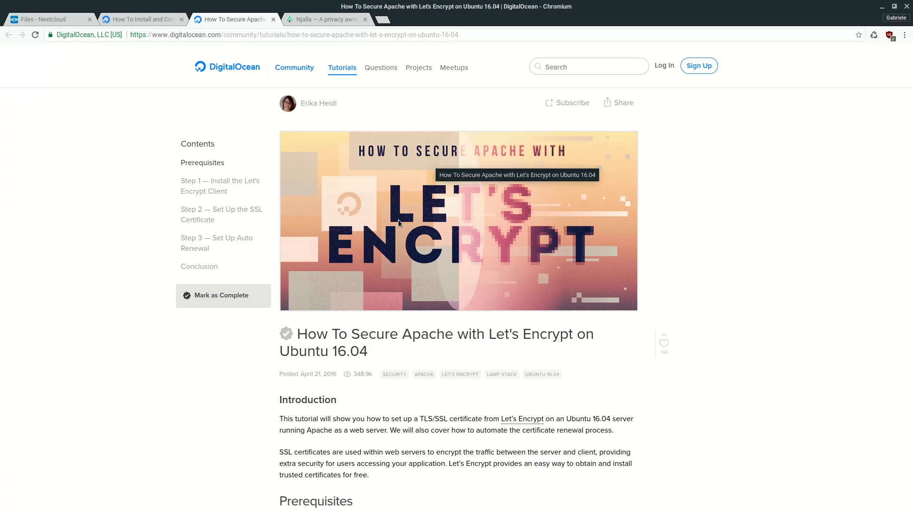
mouse_move(731, 262)
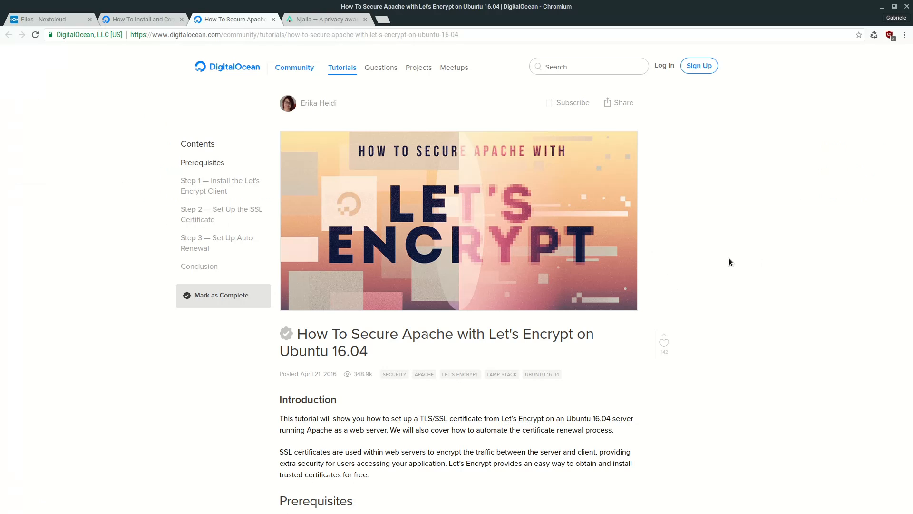
mouse_move(660, 227)
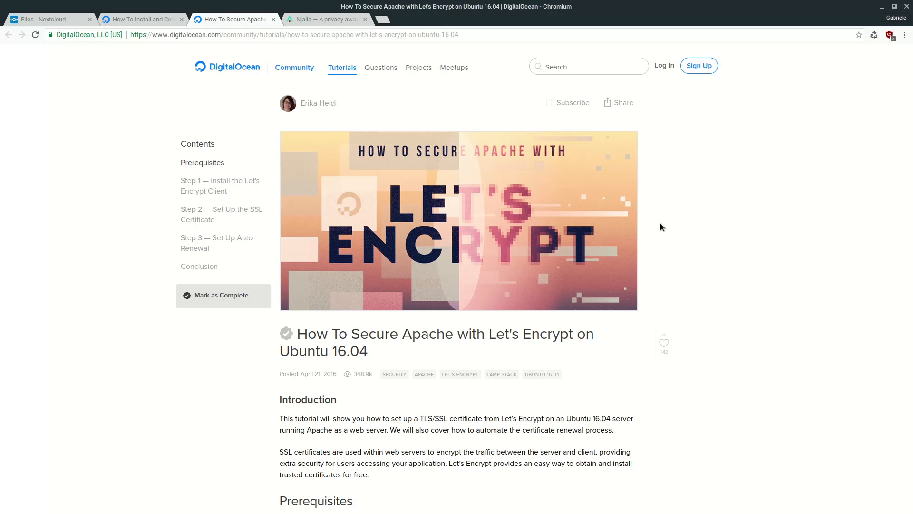
scroll("down", 3)
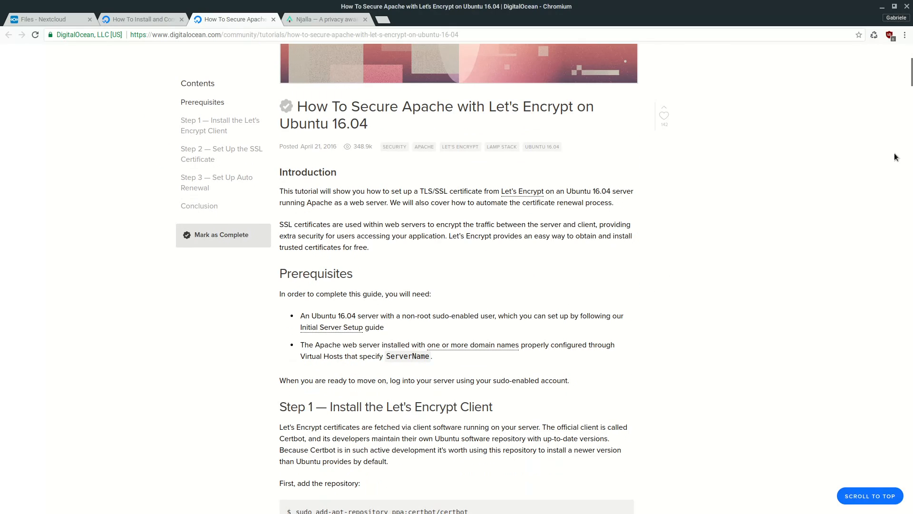
scroll("down", 3)
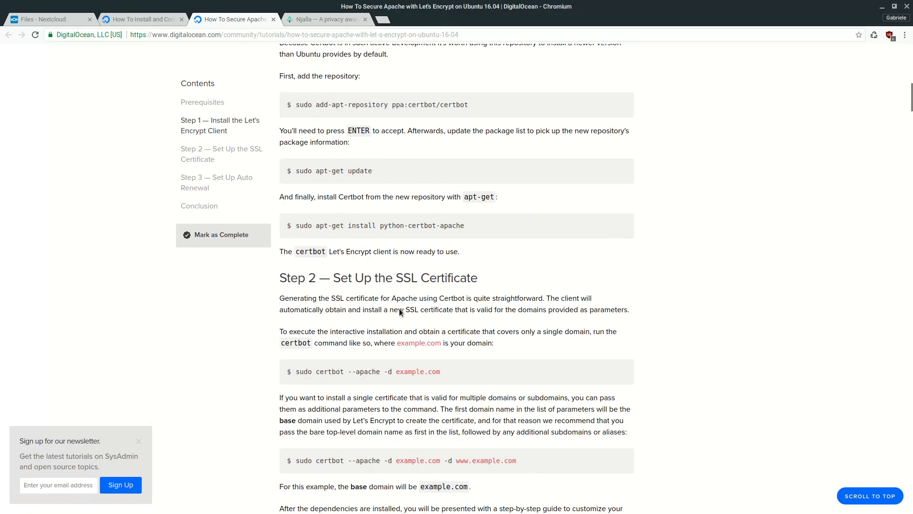
mouse_move(439, 232)
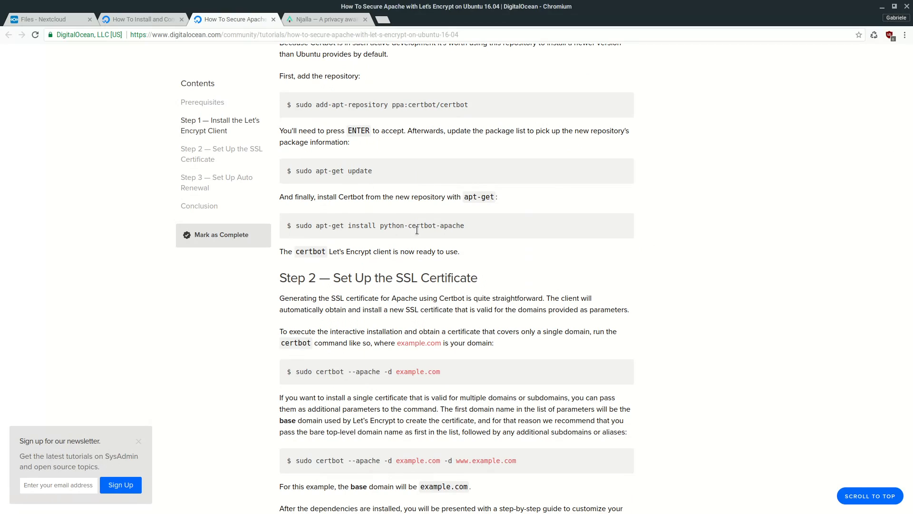
mouse_move(440, 242)
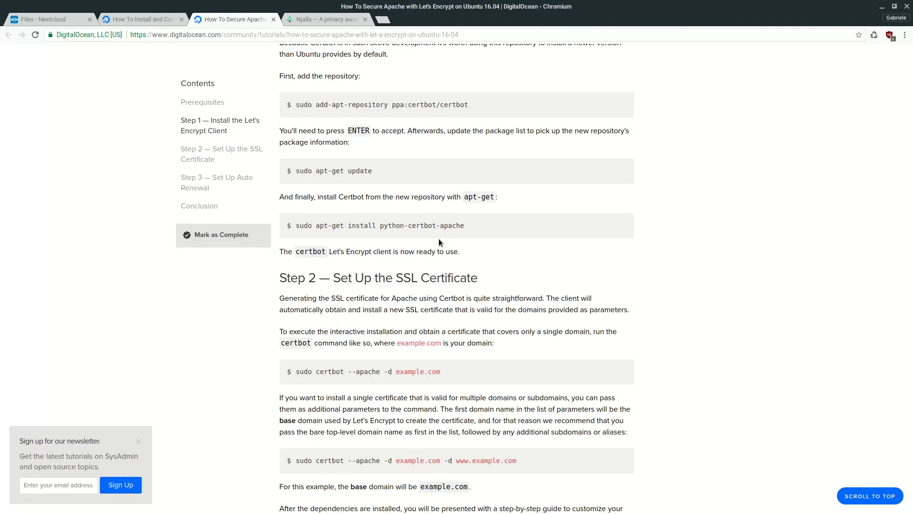
mouse_move(137, 121)
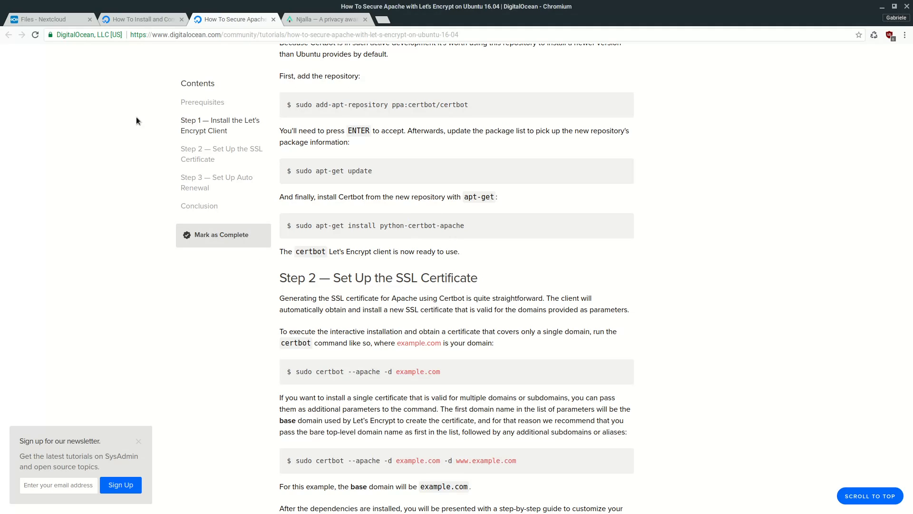
mouse_move(41, 19)
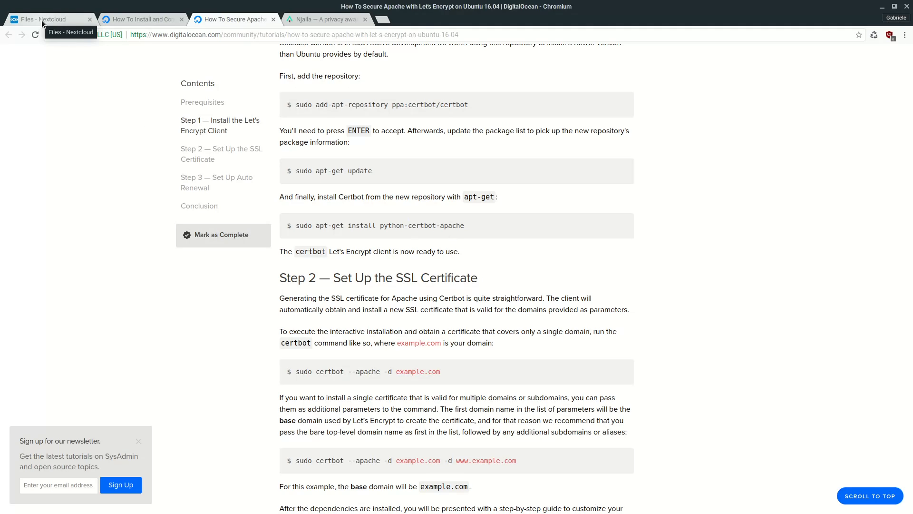
- Return to the Nextcloud files page before launching the Tilix terminal
left_click(49, 19)
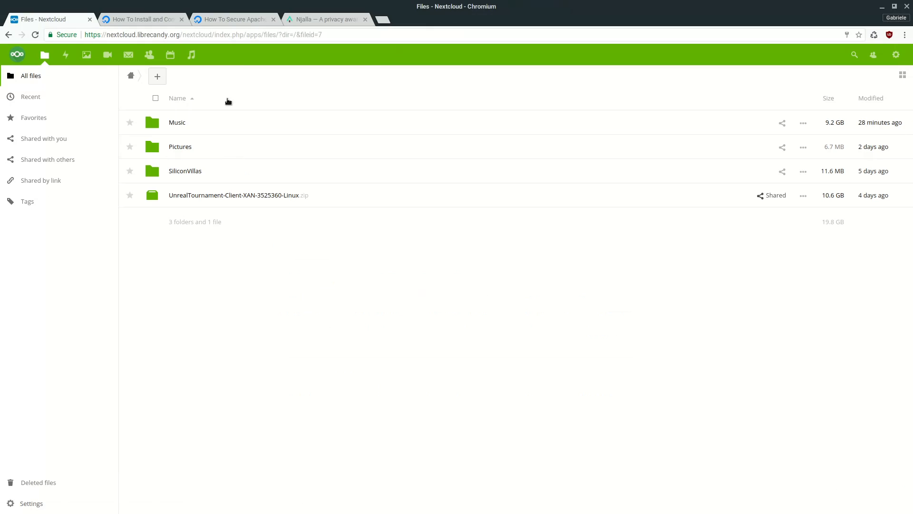
mouse_move(87, 55)
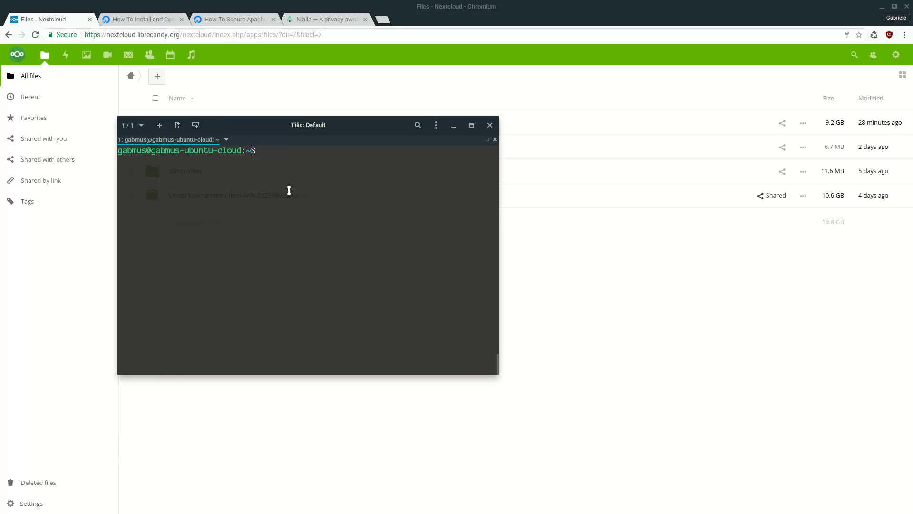
left_click_drag(309, 124, 305, 105)
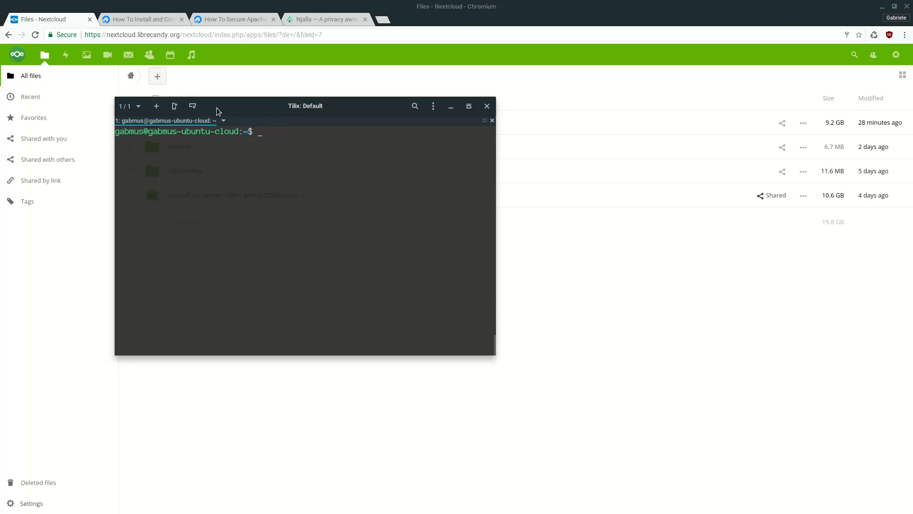
mouse_move(303, 155)
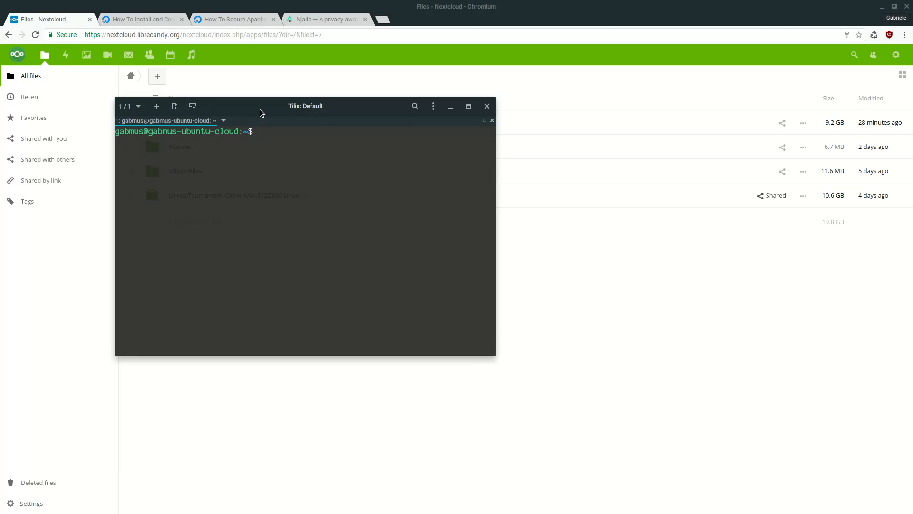
mouse_move(216, 120)
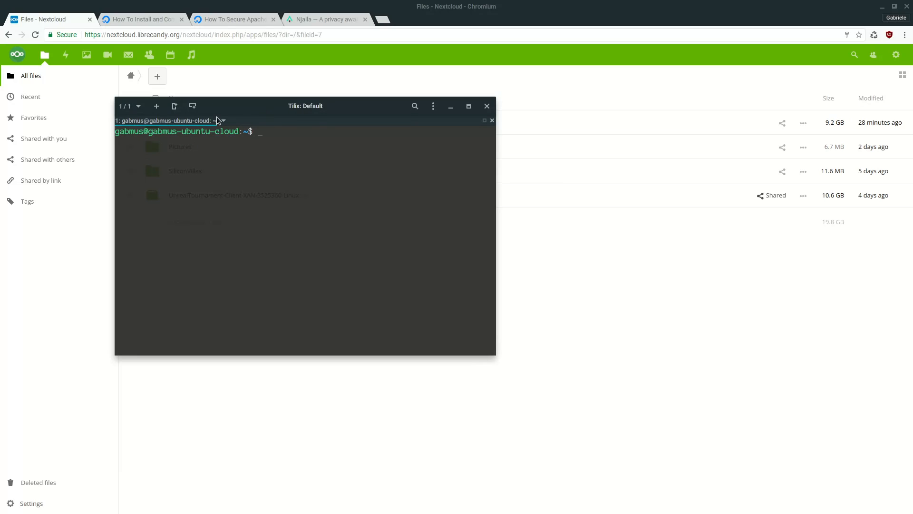
mouse_move(265, 140)
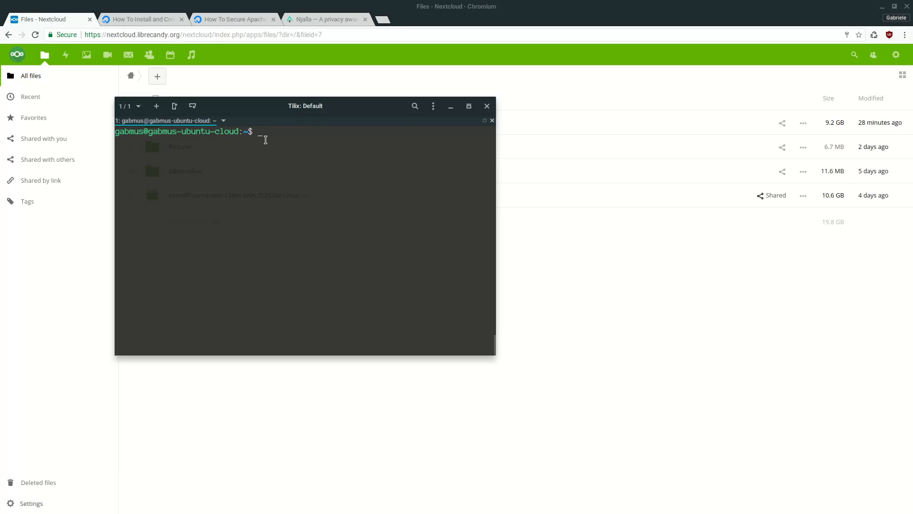
mouse_move(269, 133)
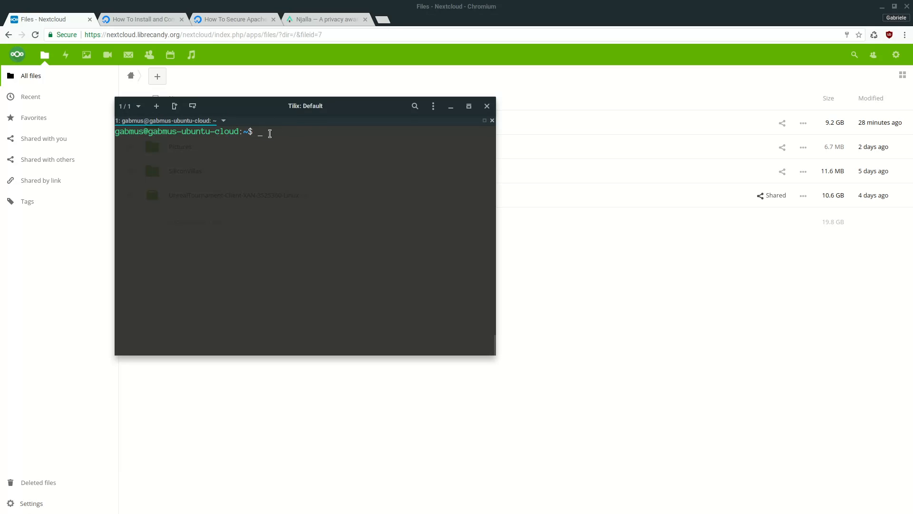
mouse_move(251, 137)
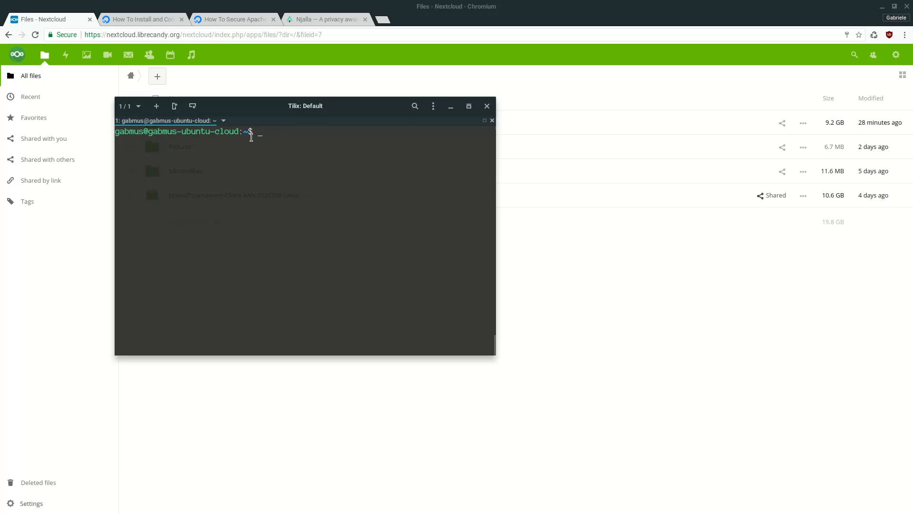
mouse_move(200, 234)
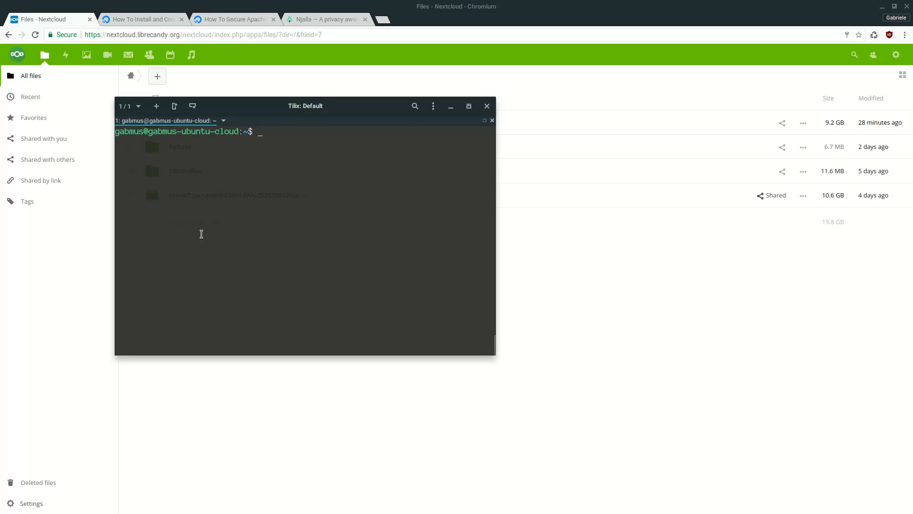
mouse_move(53, 273)
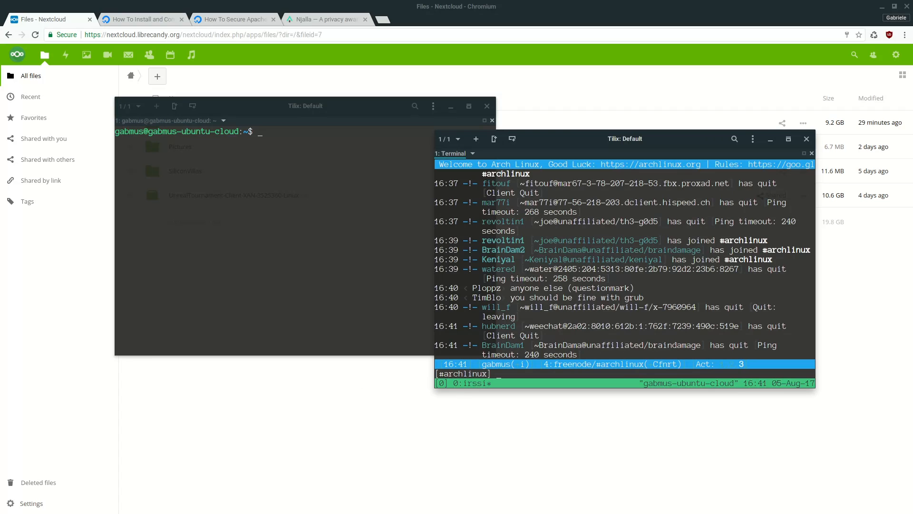
mouse_move(562, 143)
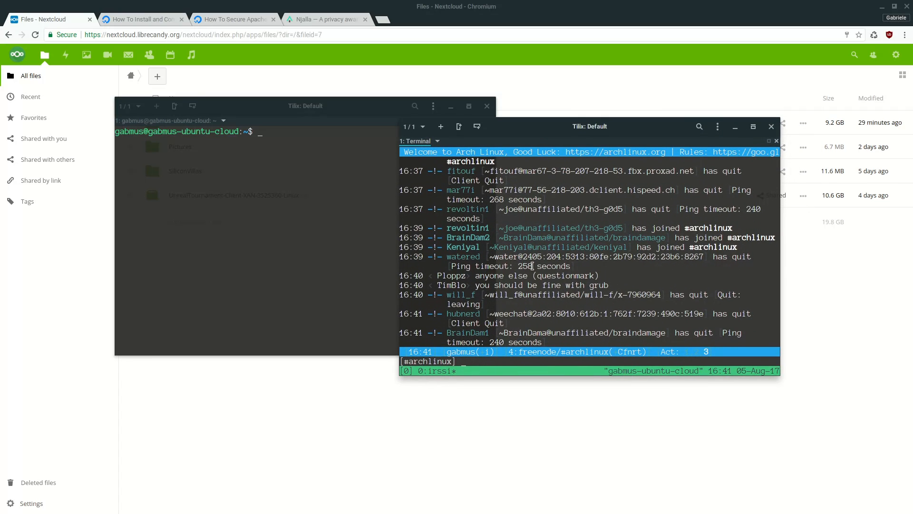
mouse_move(688, 248)
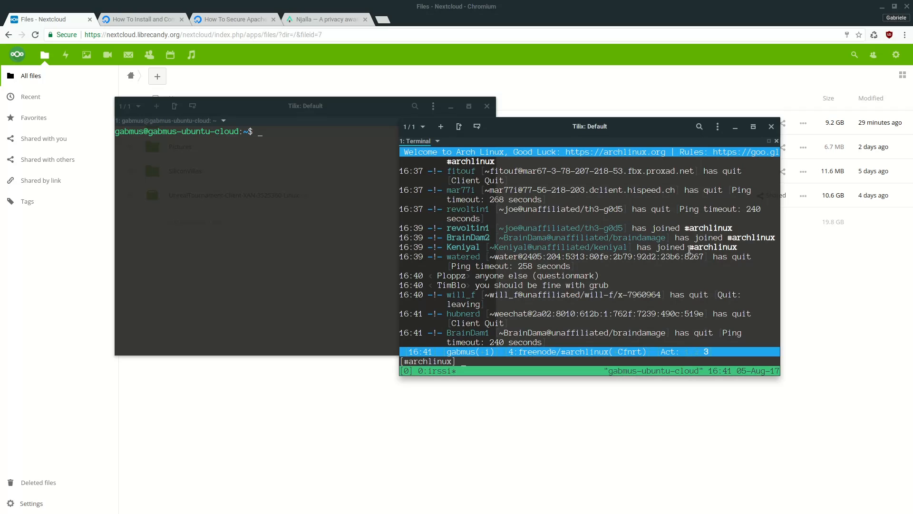
left_click(771, 127)
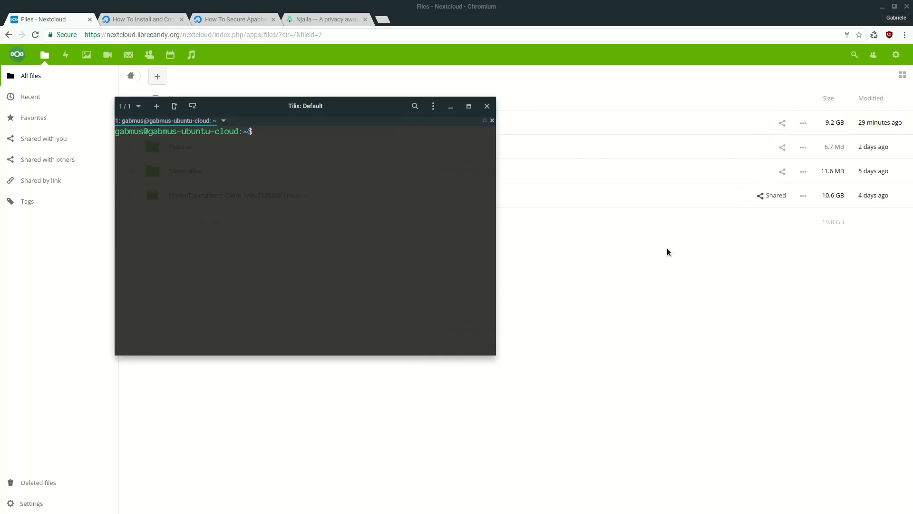
mouse_move(560, 258)
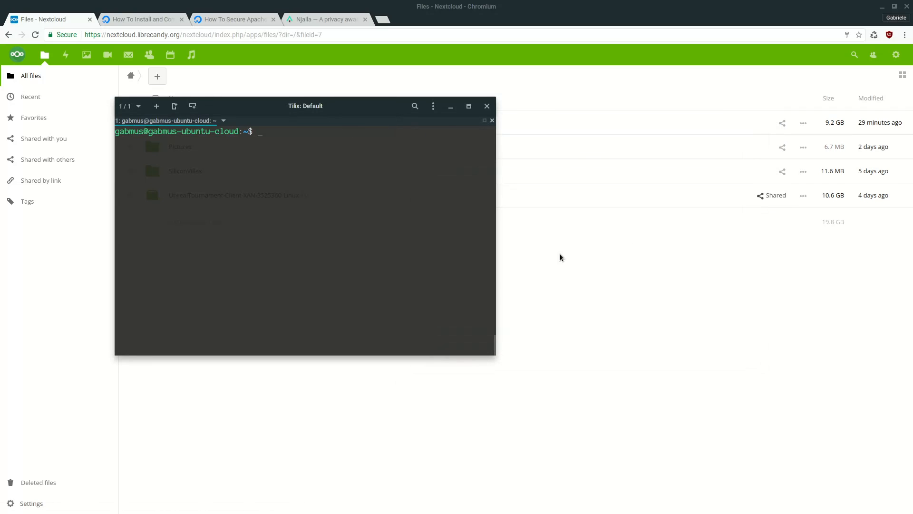
mouse_move(279, 305)
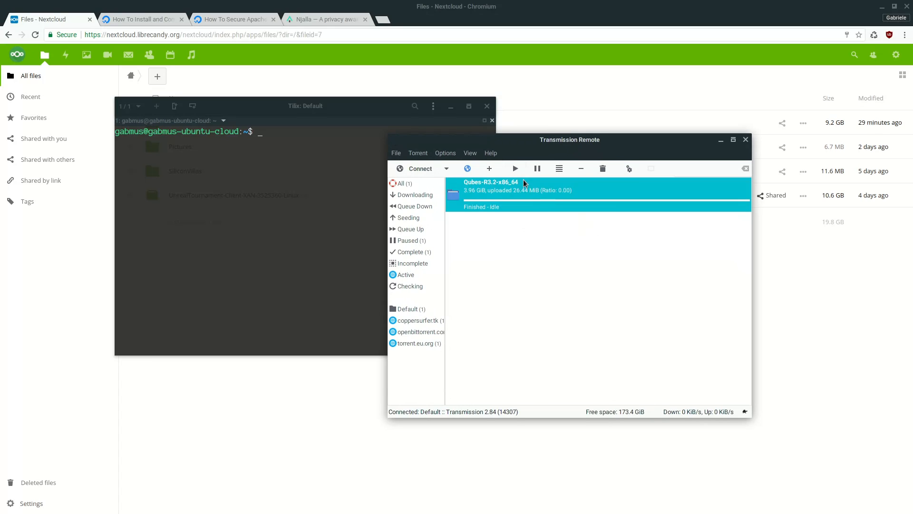
- Select the Qubes-R3.2-x86_64 torrent in Transmission Remote and focus the client window
left_click(515, 168)
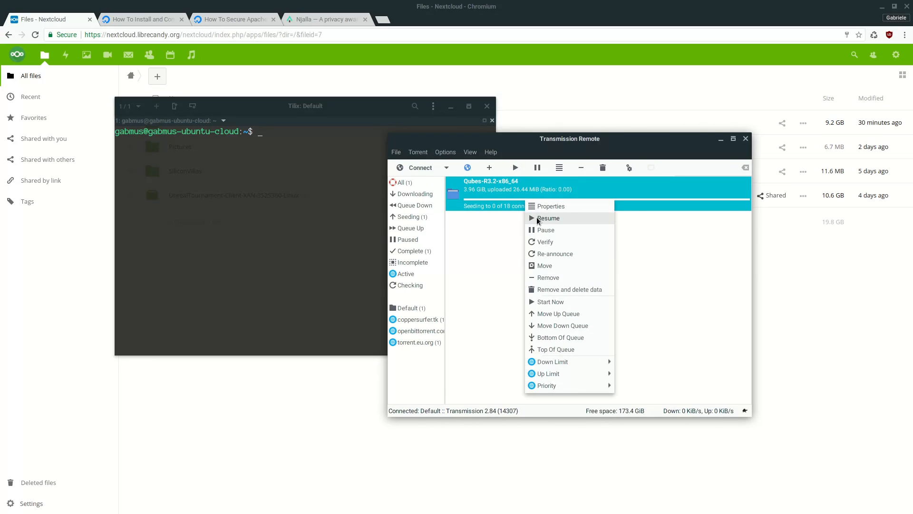
left_click(548, 216)
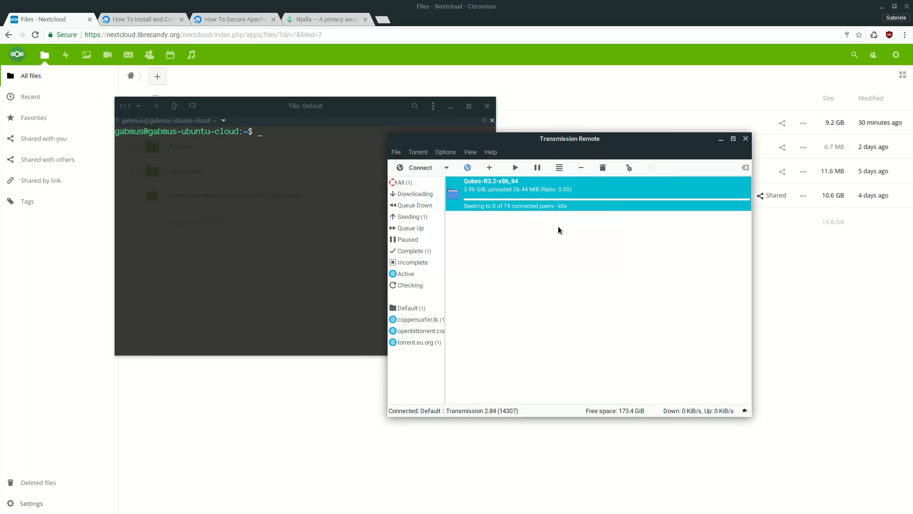
mouse_move(497, 228)
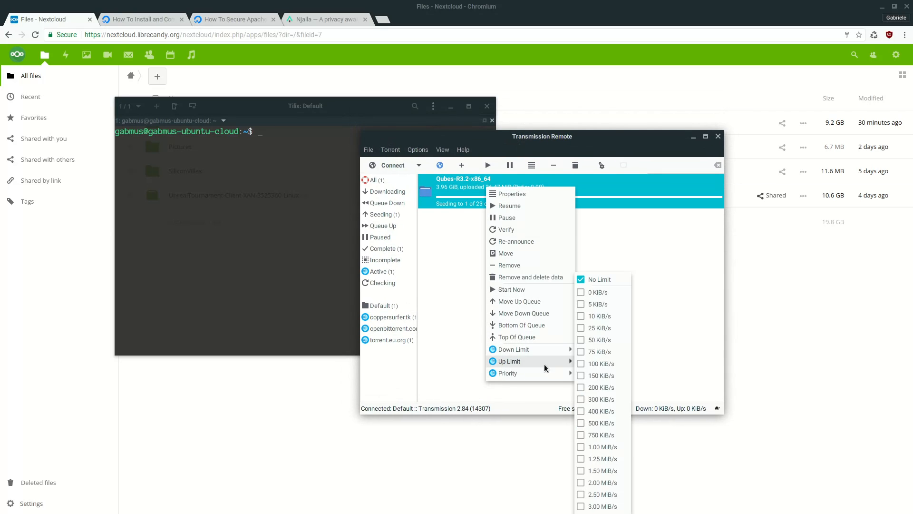
mouse_move(616, 334)
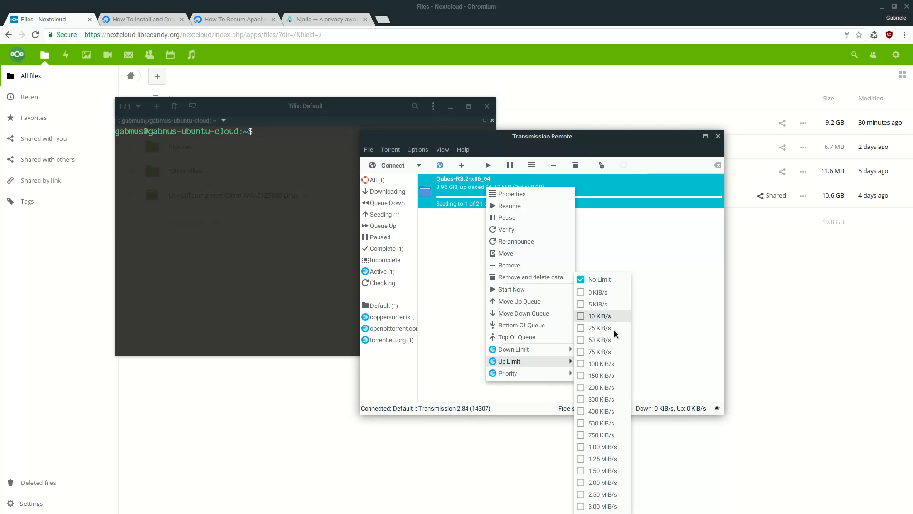
mouse_move(600, 328)
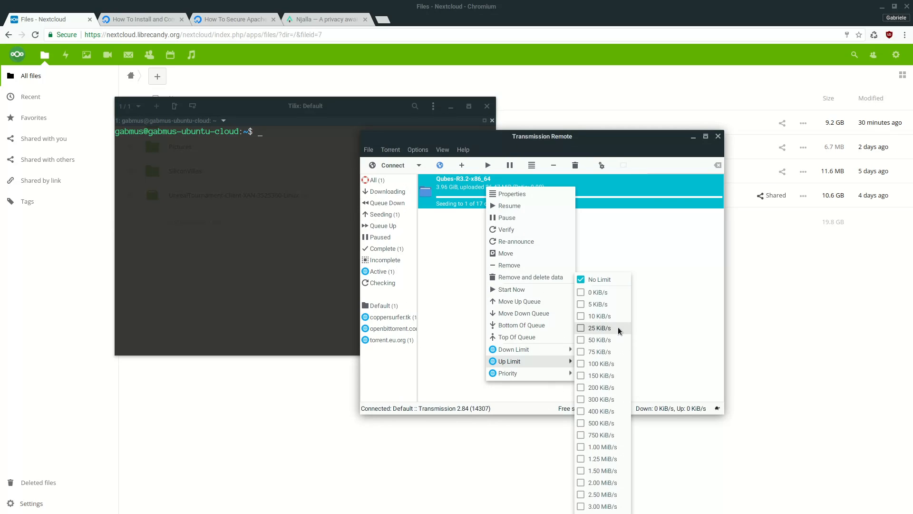
- Limit the Qubes torrent's upload speed to 25 KiB/s
left_click(454, 283)
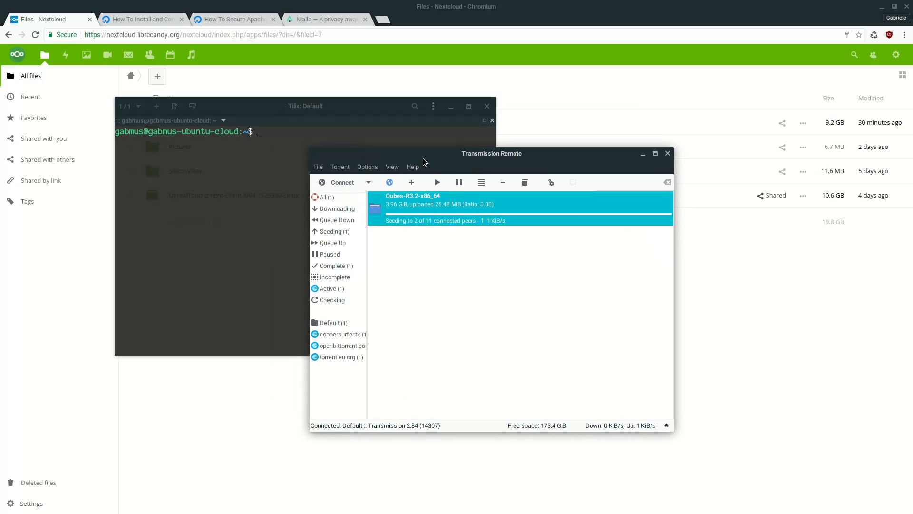
mouse_move(393, 157)
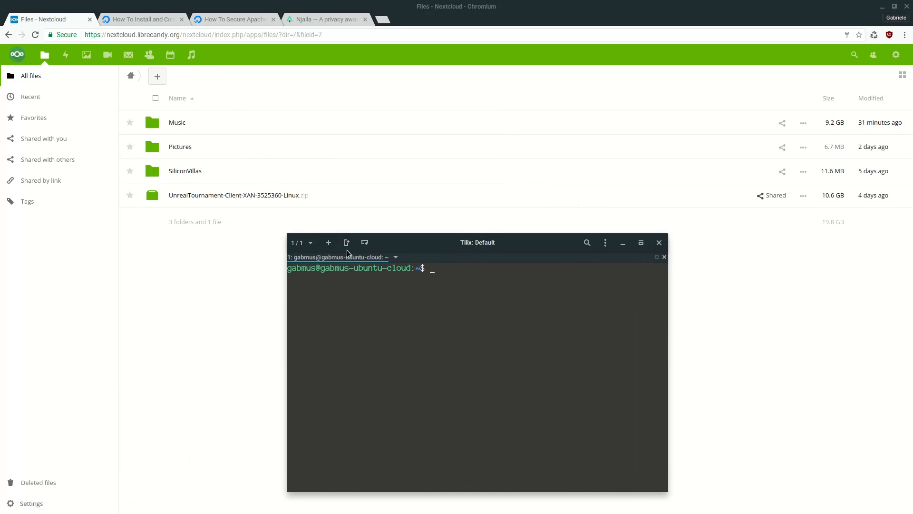
- Bring the Nextcloud file list back to the front over Transmission Remote
left_click(659, 242)
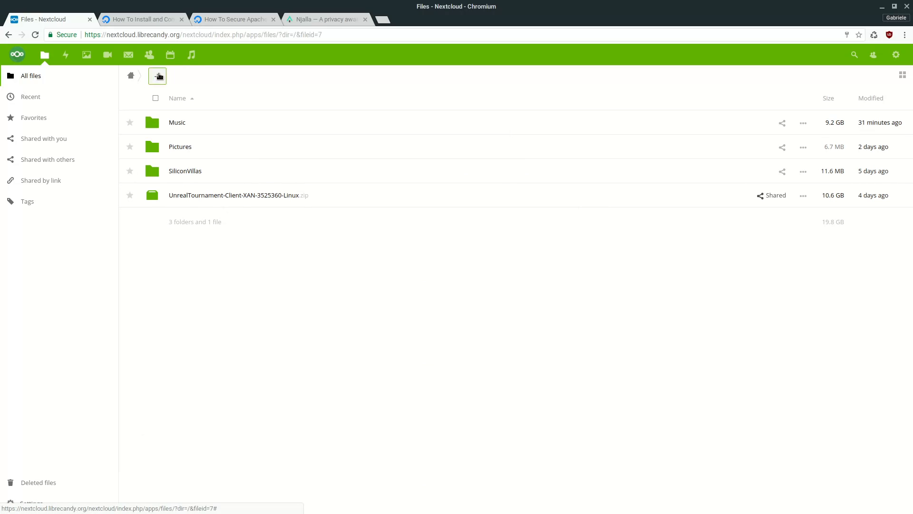
mouse_move(128, 55)
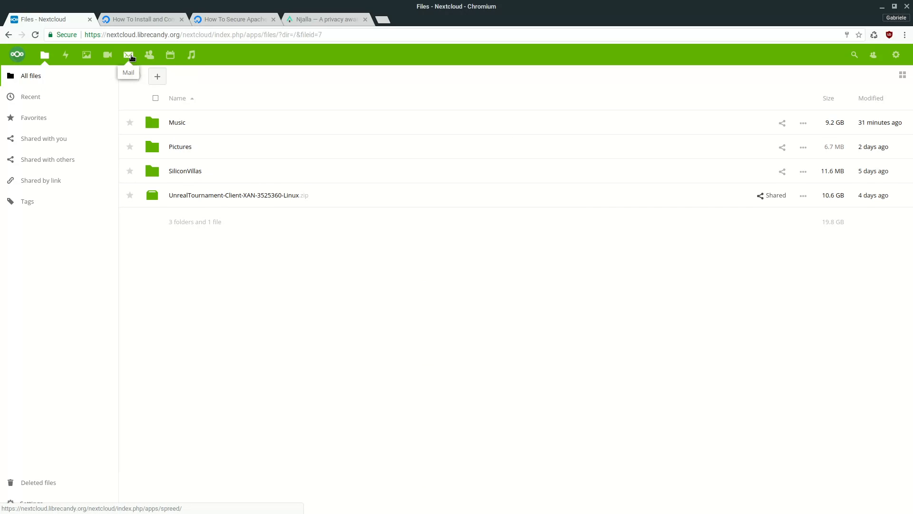
mouse_move(138, 59)
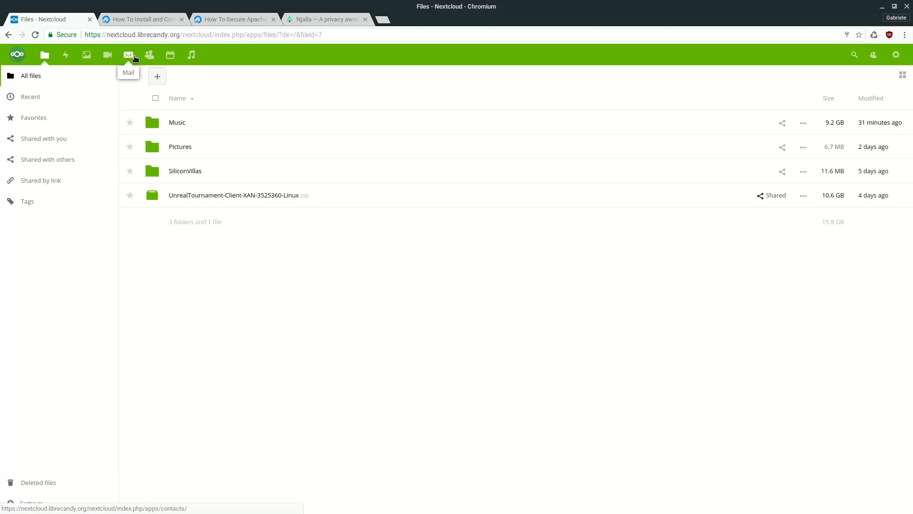
mouse_move(135, 108)
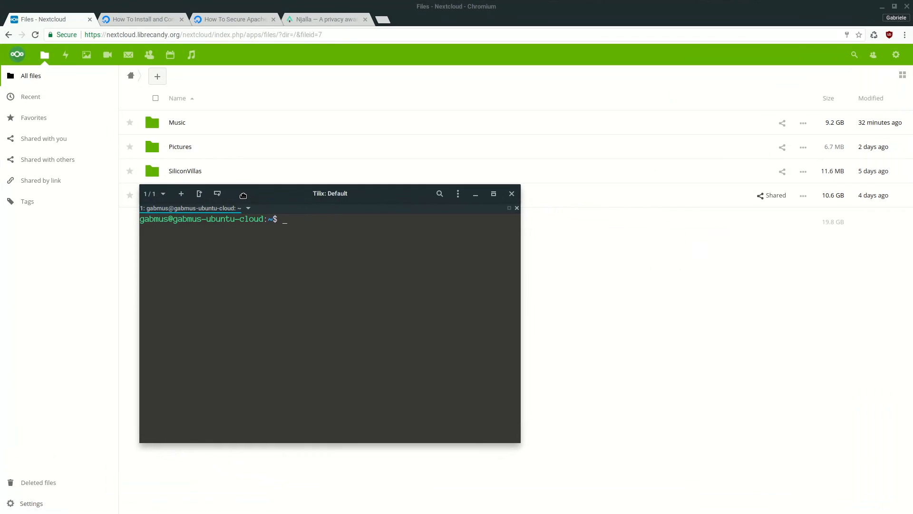
- Close the Transmission Remote window and enter the router address 192.168.1.1 in a new Chromium tab
left_click_drag(330, 193, 302, 202)
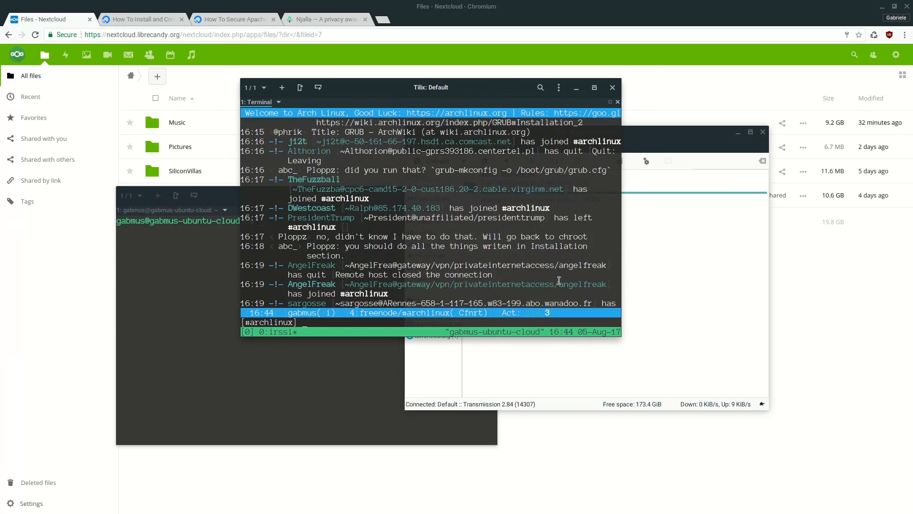
scroll("up", 3)
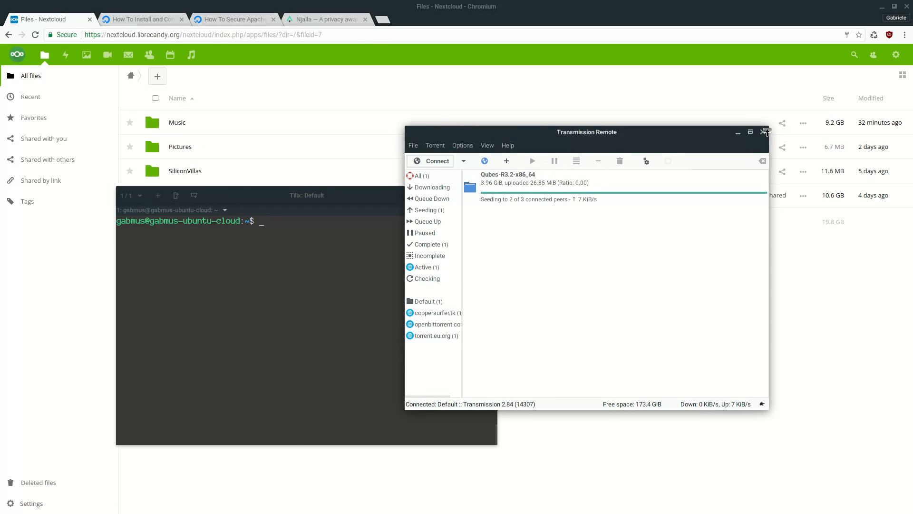
left_click(766, 131)
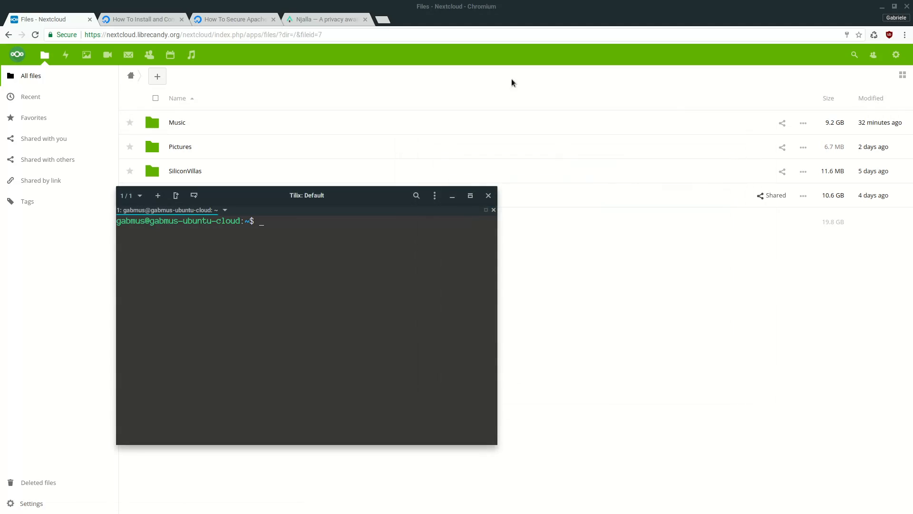
left_click(378, 19)
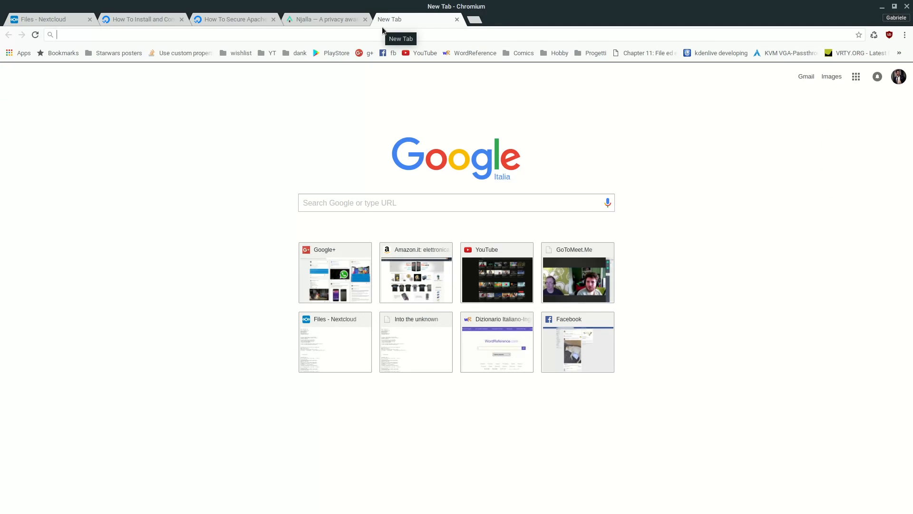
type("192.168.1.1")
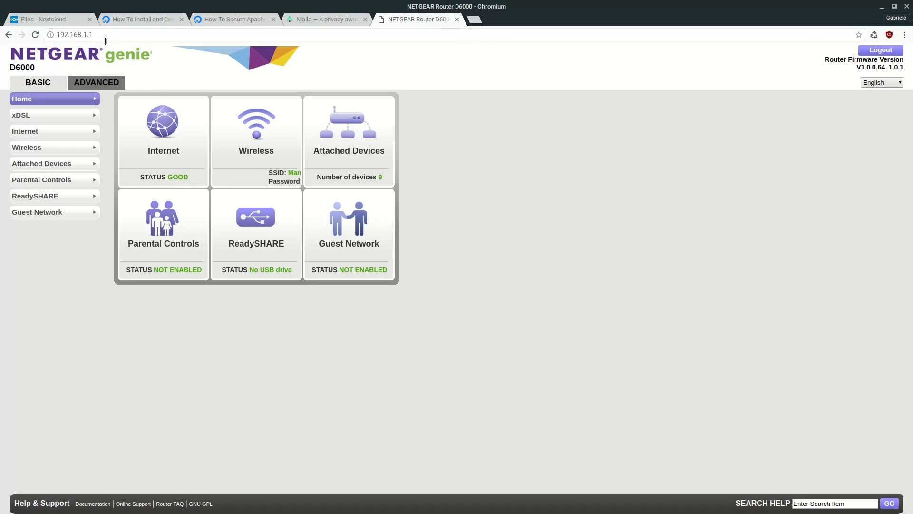
- Load the NETGEAR genie home page at 192.168.1.1 and bring up a local terminal
left_click(71, 35)
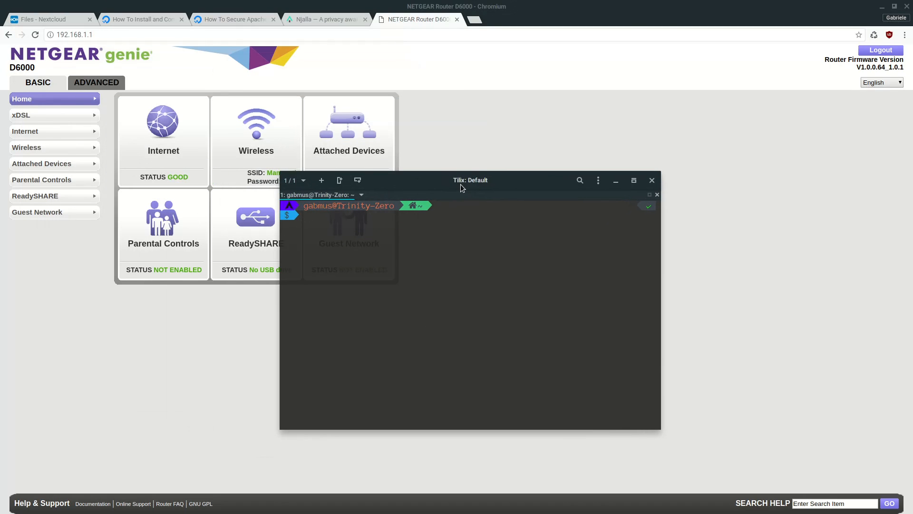
- Run 'ip r' to show gateway 192.168.1.1 and local address 192.168.1.69, then close the terminal
type("ip")
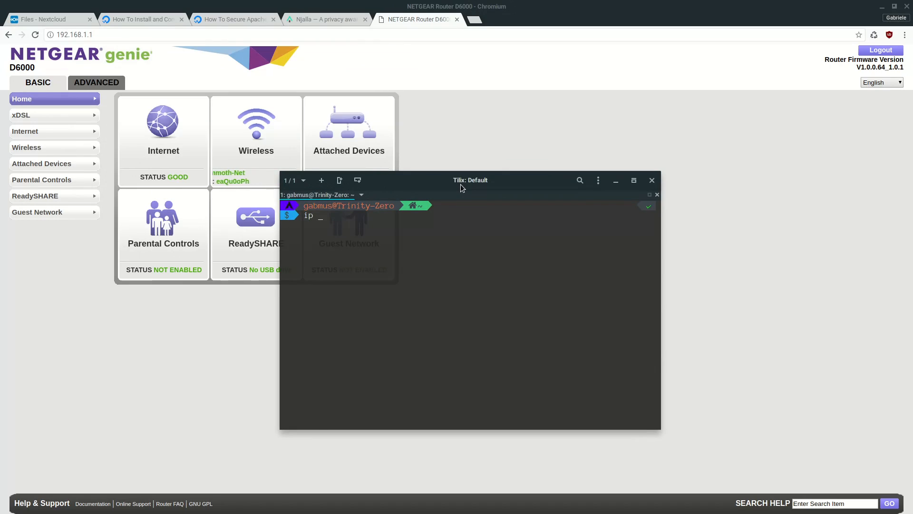
key("Return")
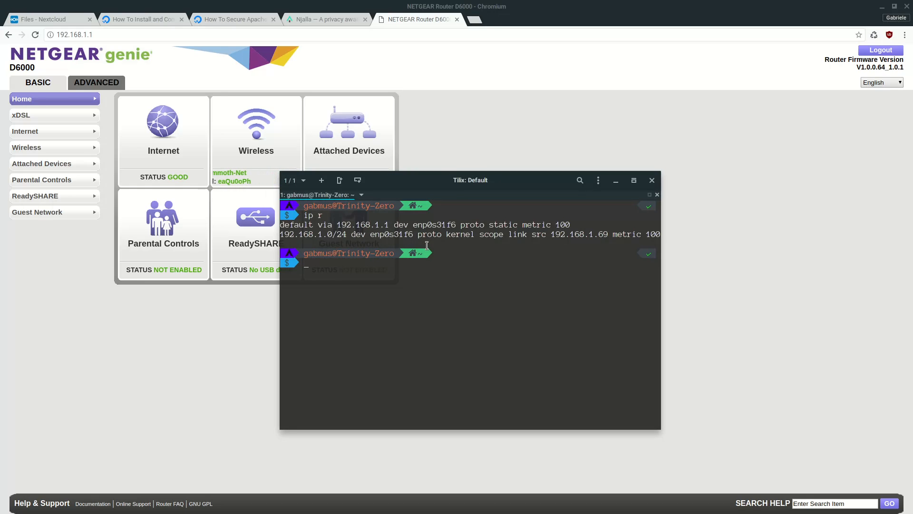
double_click(362, 225)
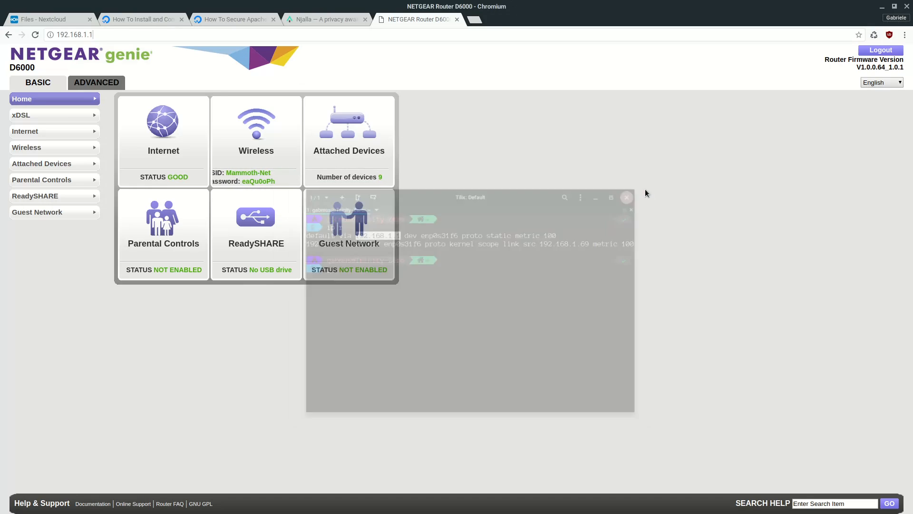
left_click(627, 197)
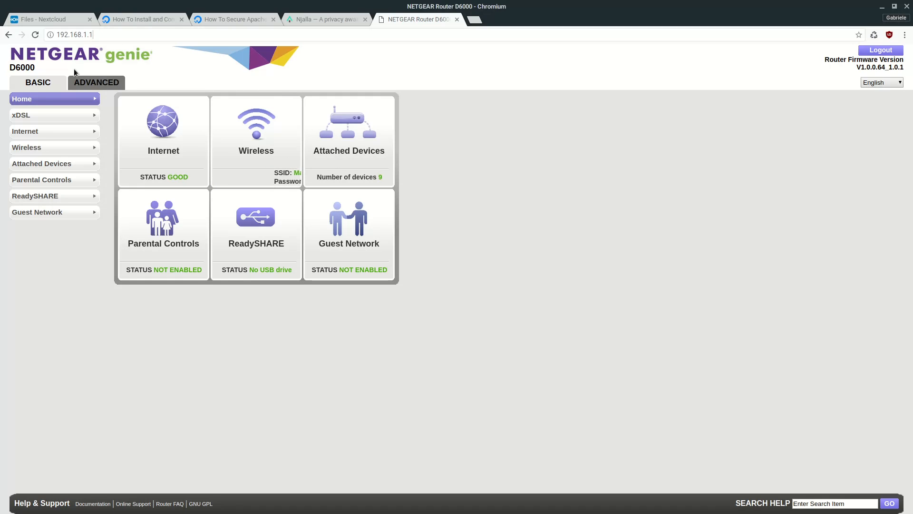
- Reach Port Forwarding / Port Triggering under ADVANCED > Advanced Setup, listing the SSH, NextCloud-SSL and http rules
left_click(96, 82)
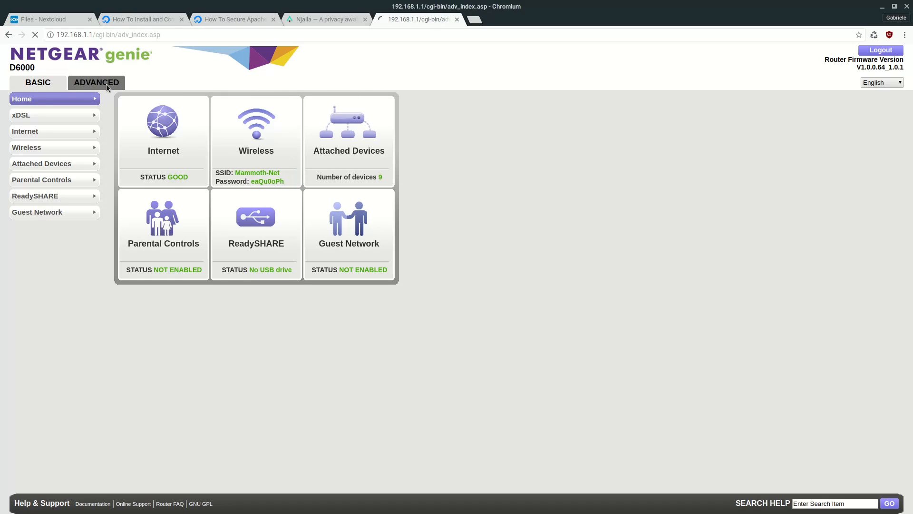
left_click(96, 82)
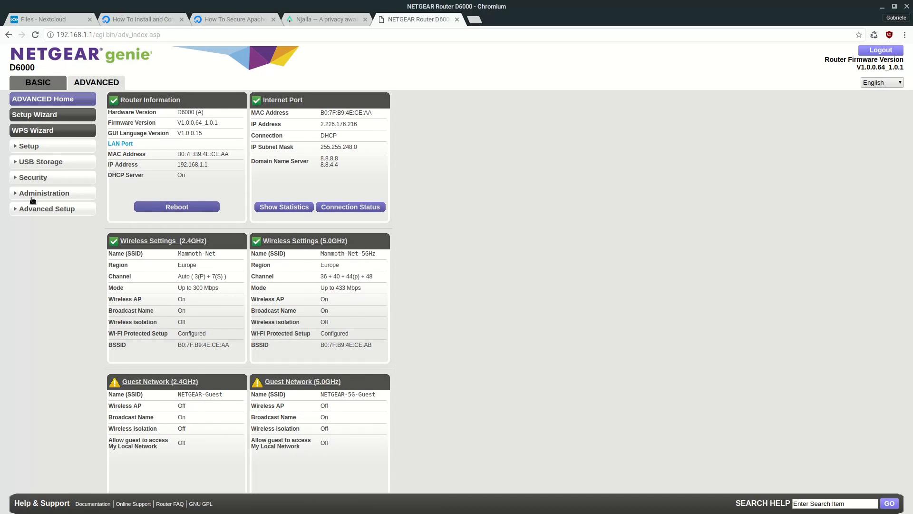
left_click(45, 193)
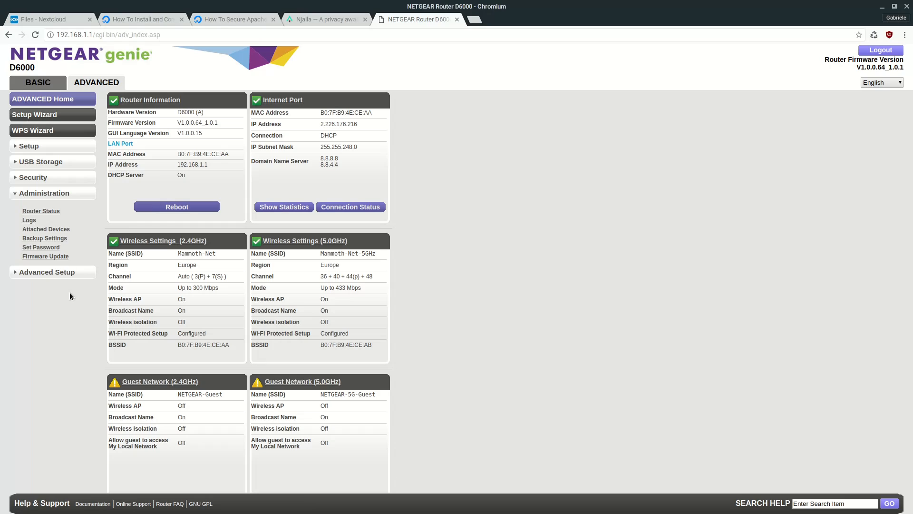
left_click(47, 208)
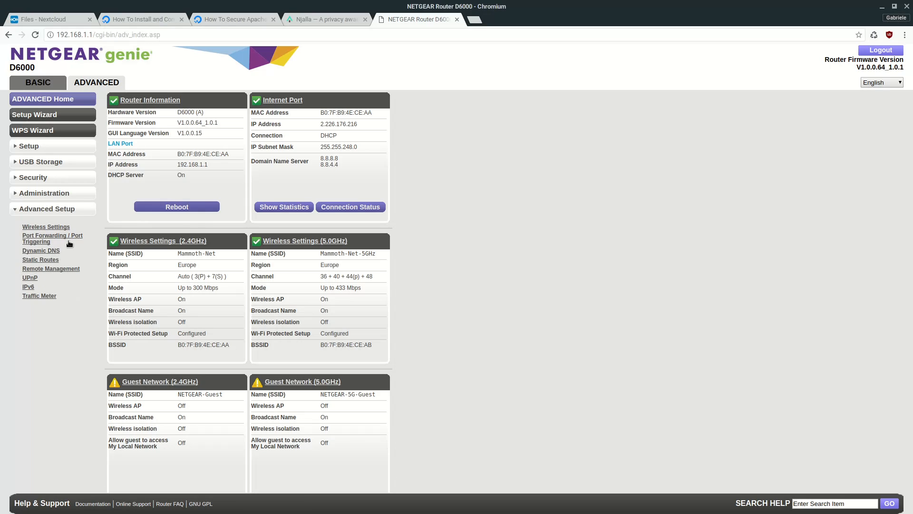
left_click(51, 240)
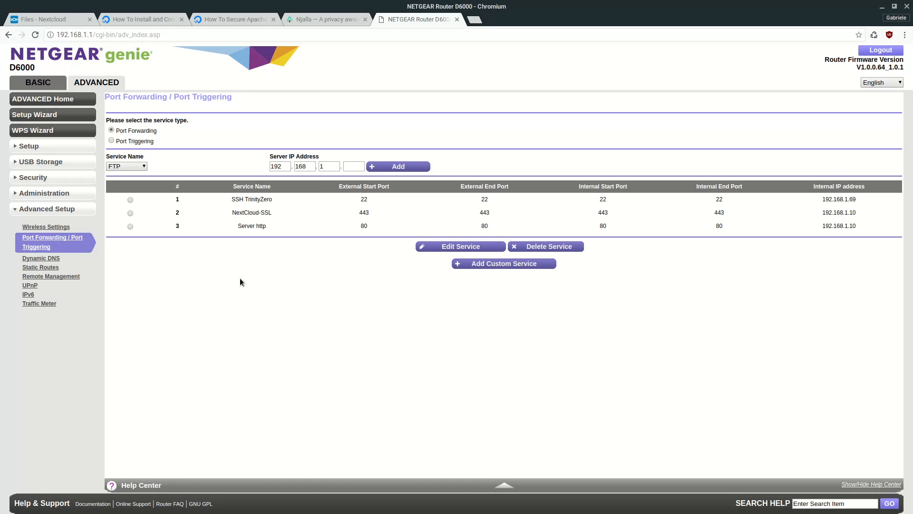
mouse_move(260, 255)
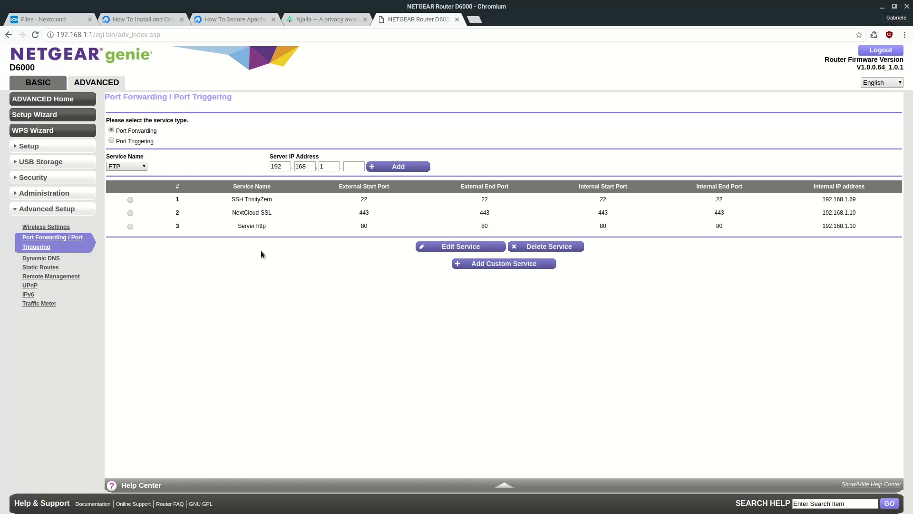
mouse_move(268, 226)
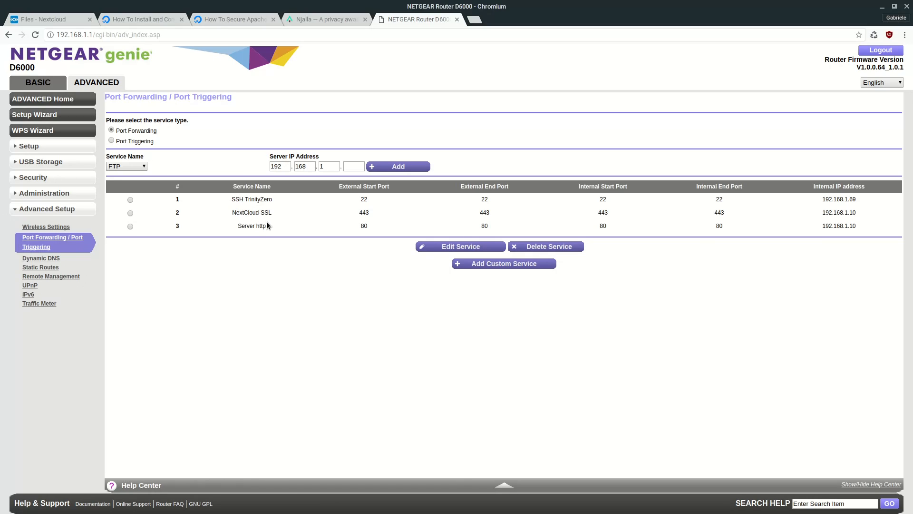
mouse_move(254, 219)
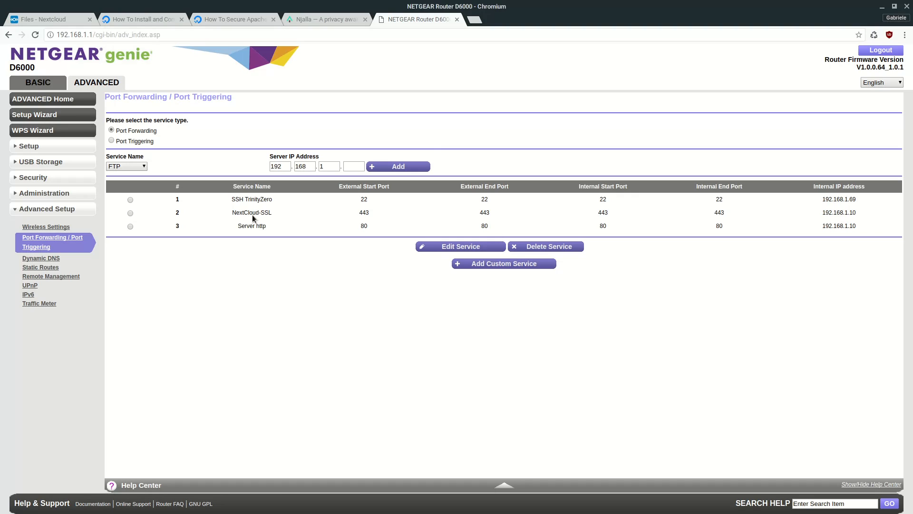
mouse_move(283, 199)
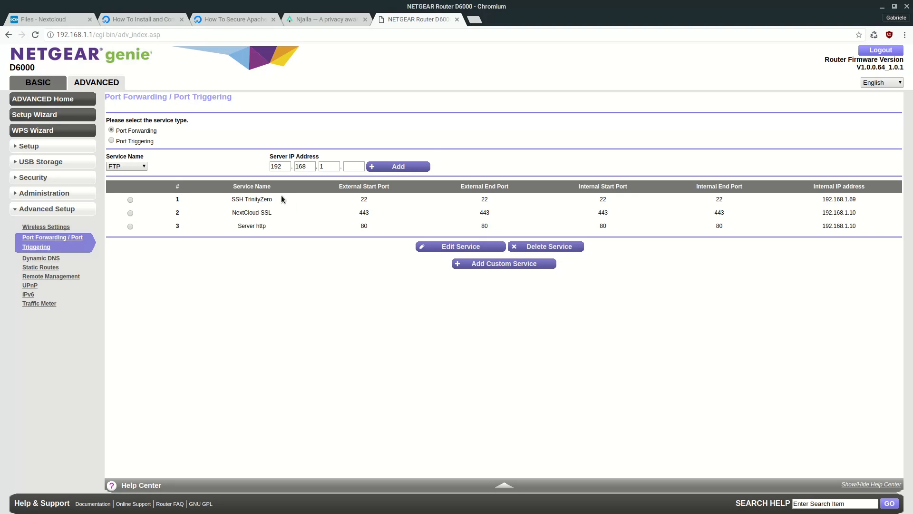
mouse_move(232, 217)
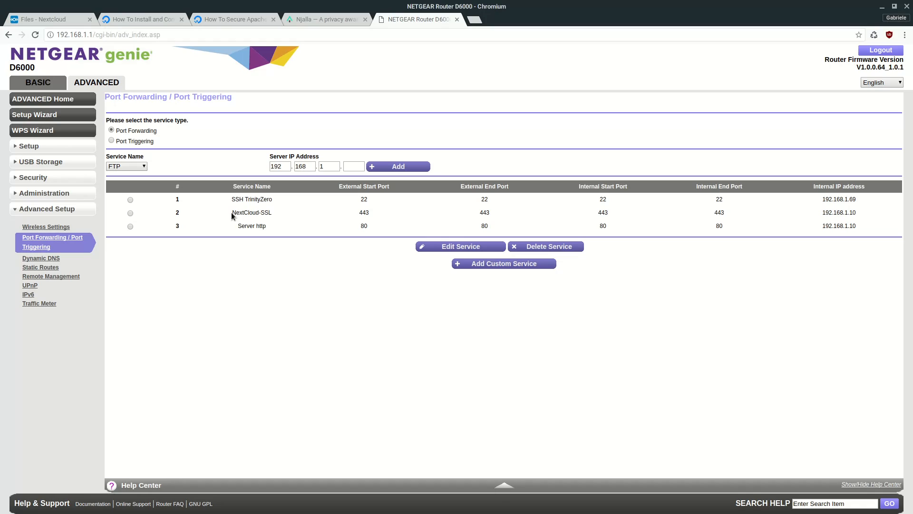
mouse_move(340, 222)
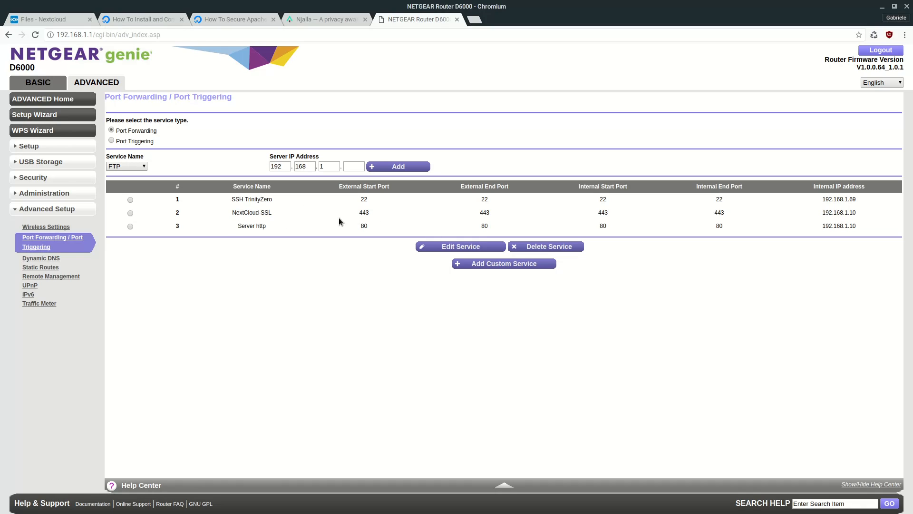
double_click(363, 212)
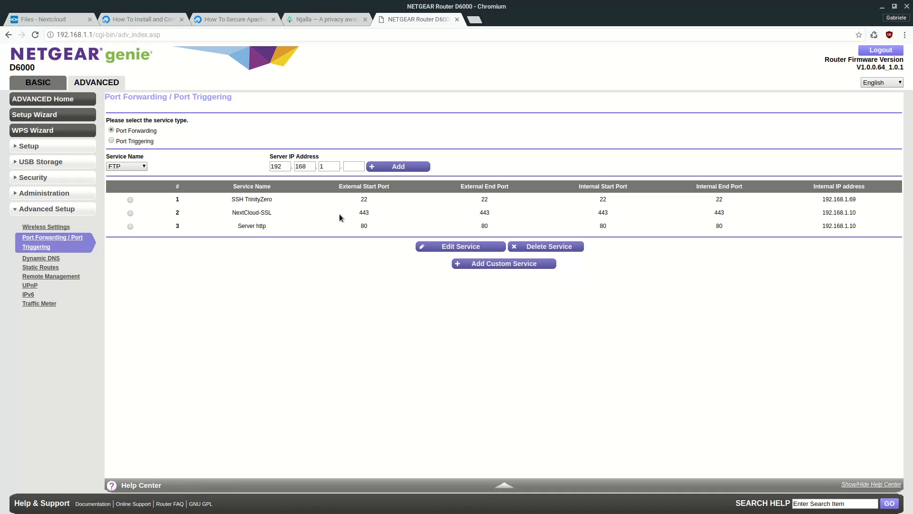
mouse_move(378, 223)
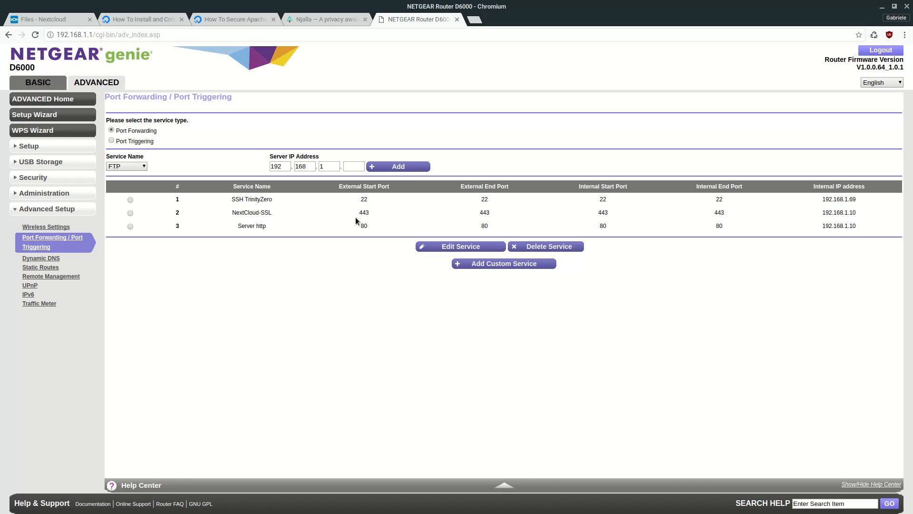
mouse_move(389, 219)
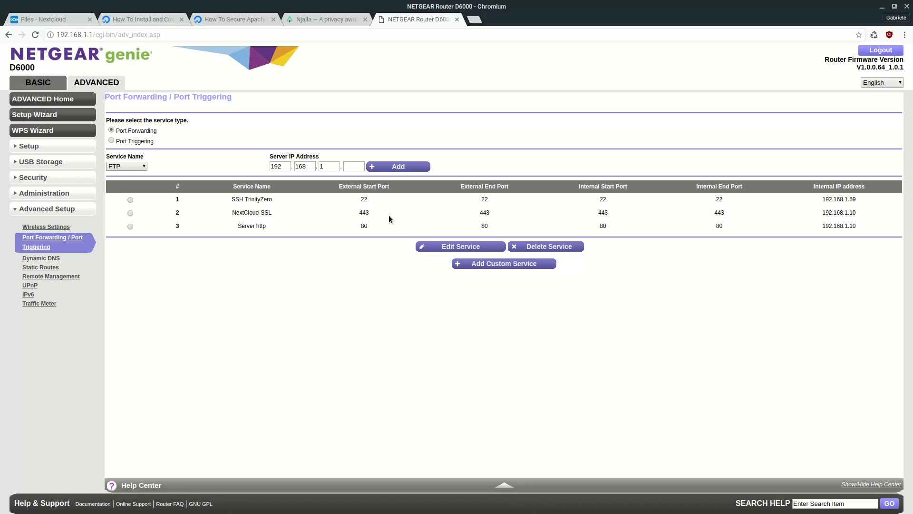
mouse_move(877, 212)
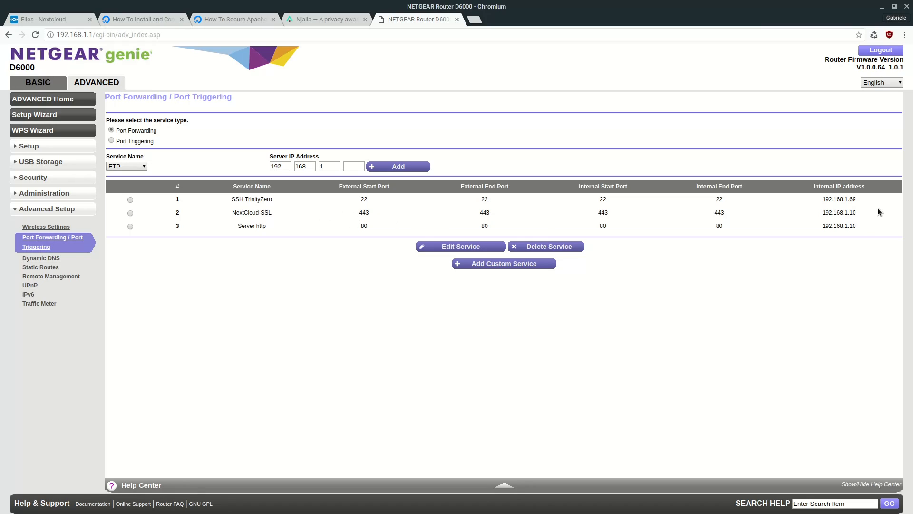
double_click(839, 212)
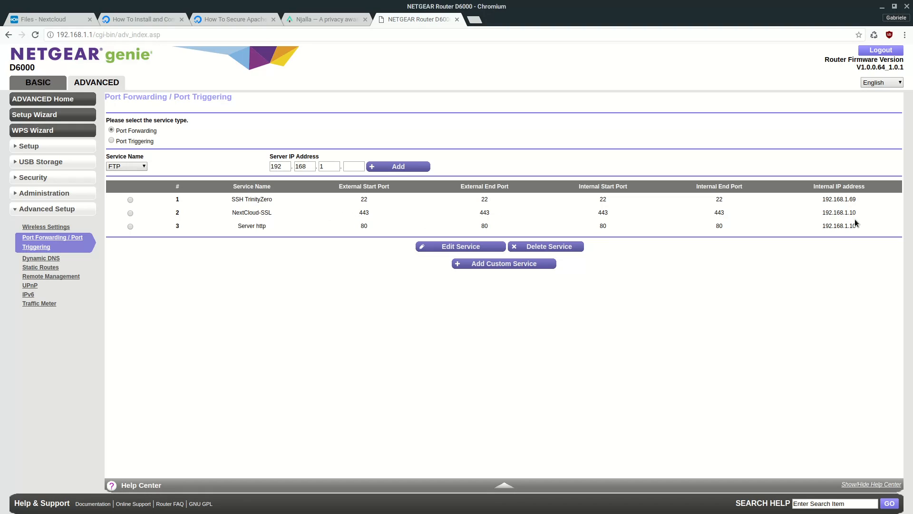
double_click(839, 213)
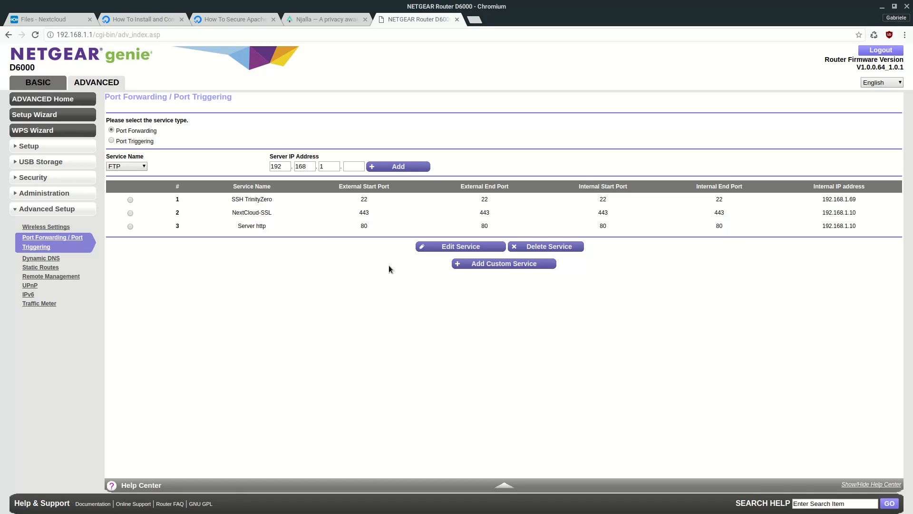
mouse_move(503, 205)
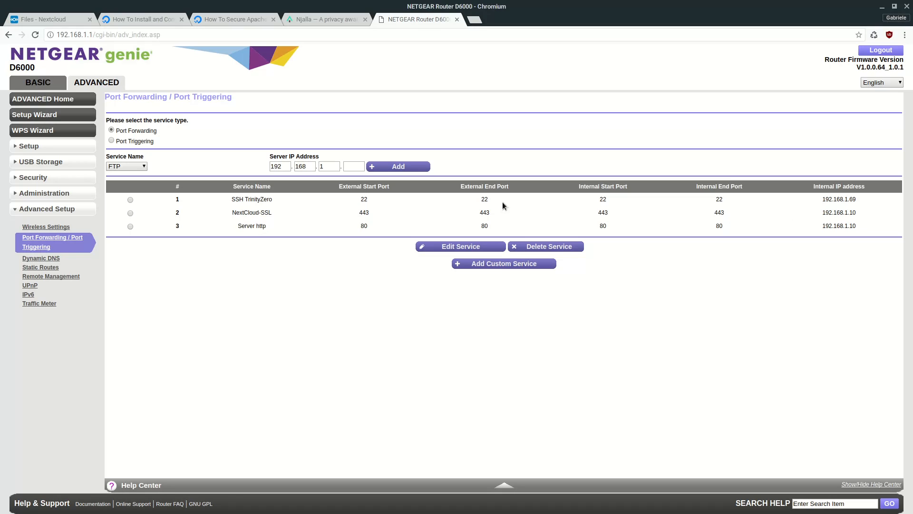
left_click(130, 199)
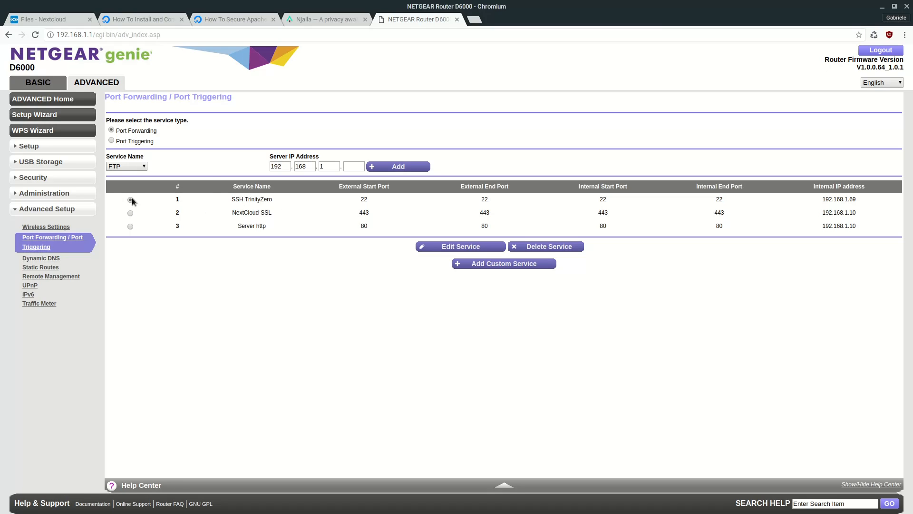
- Edit the SSH TrinityZero rule so port 22 forwards to 192.168.1.10 and apply it
left_click(502, 264)
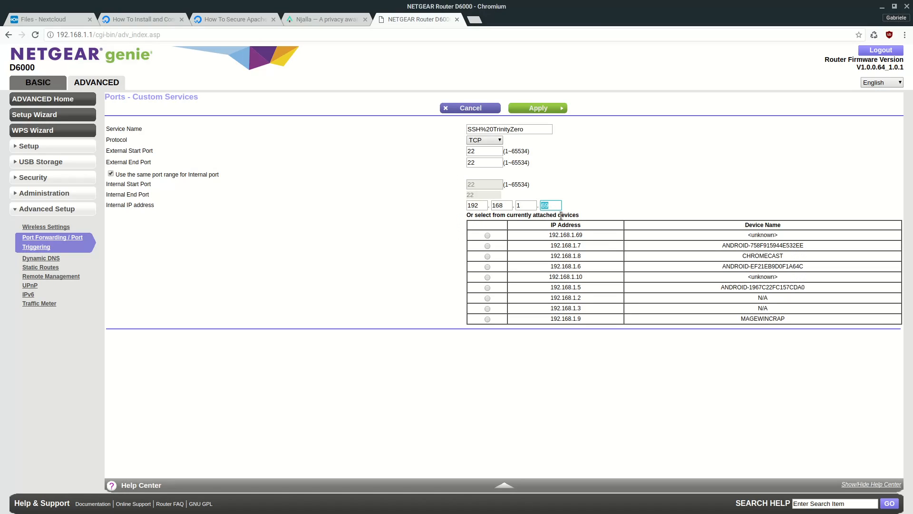
type("10")
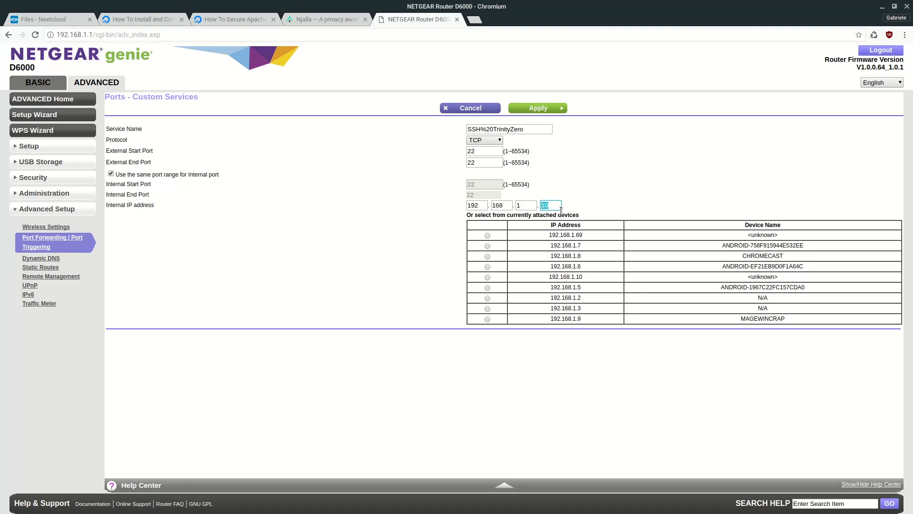
left_click(536, 108)
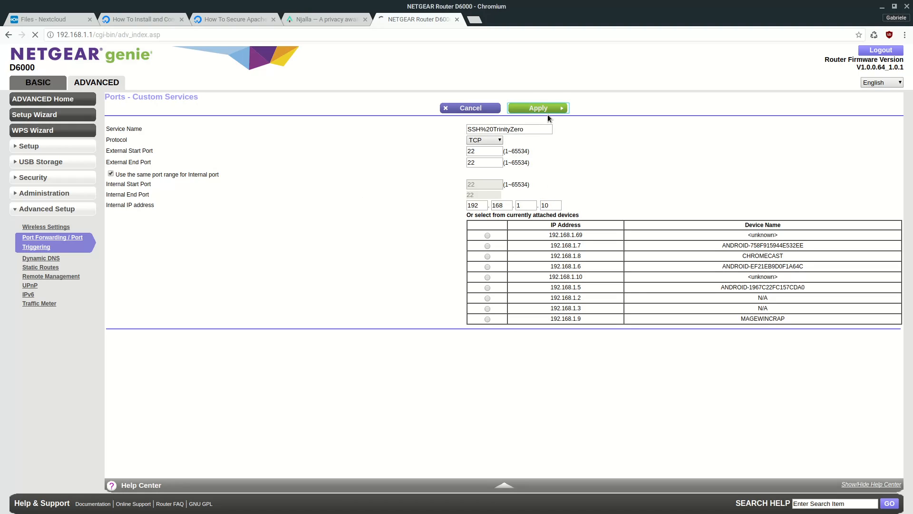
left_click(537, 108)
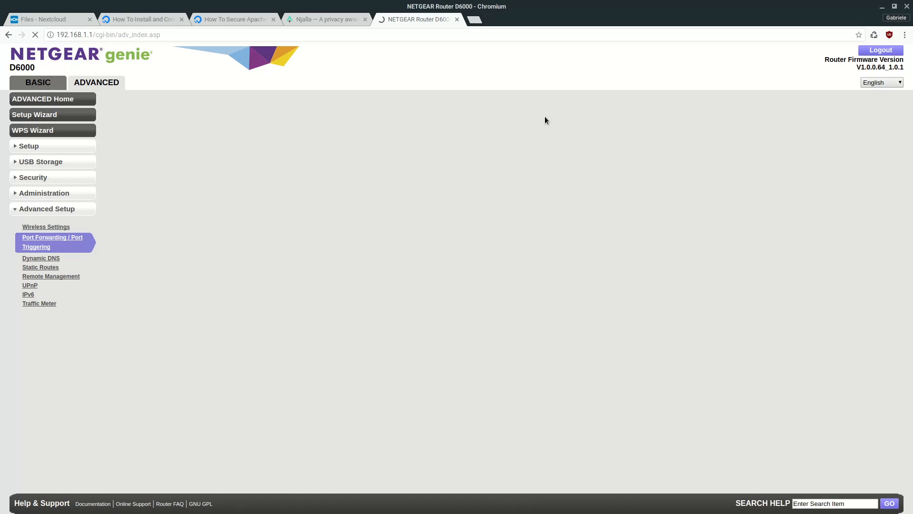
- Rename the SSH forwarding rule to 'Cloud SSH' and apply the change
left_click(52, 242)
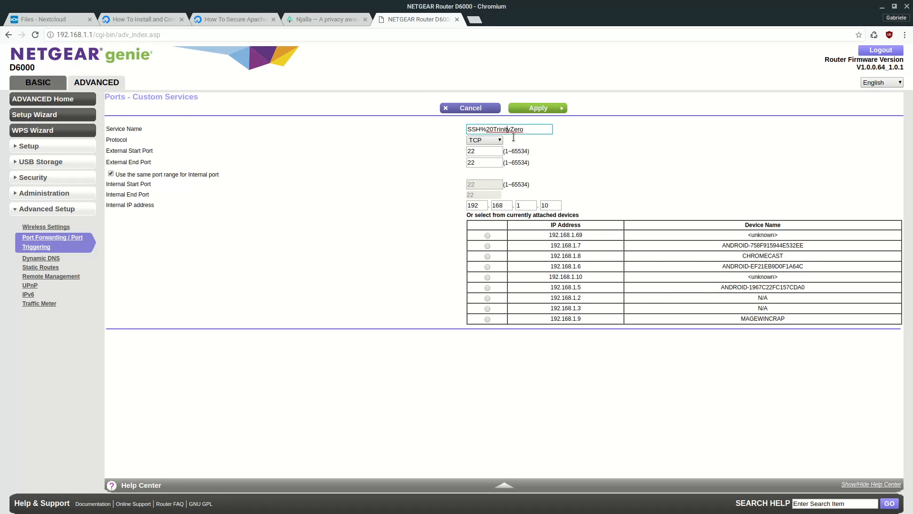
type("Cloud S")
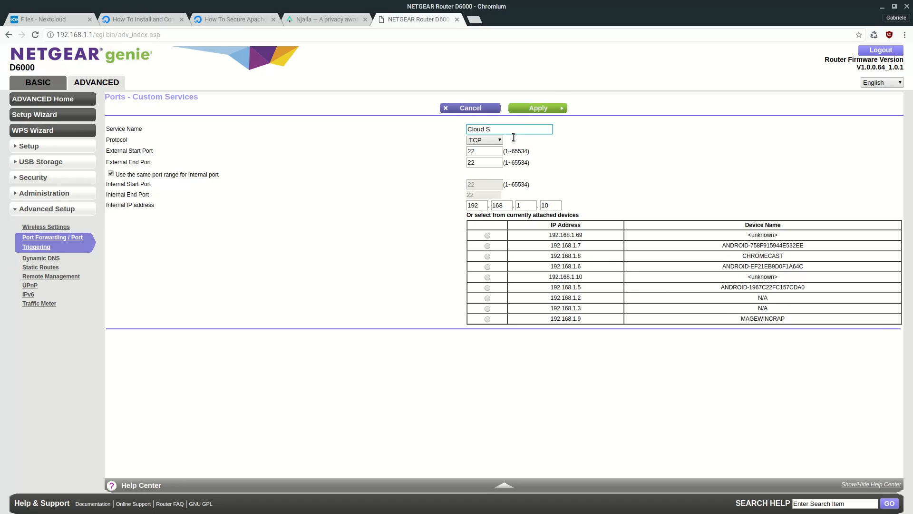
type("SH")
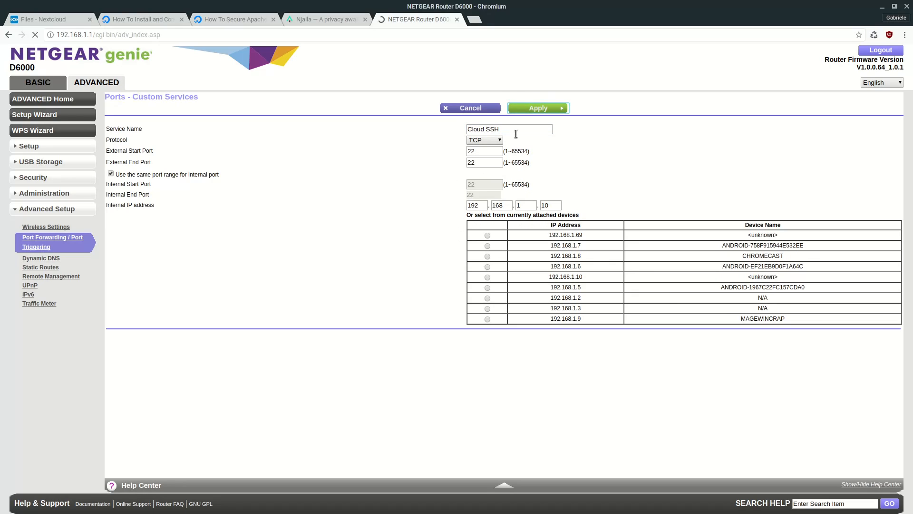
left_click(536, 107)
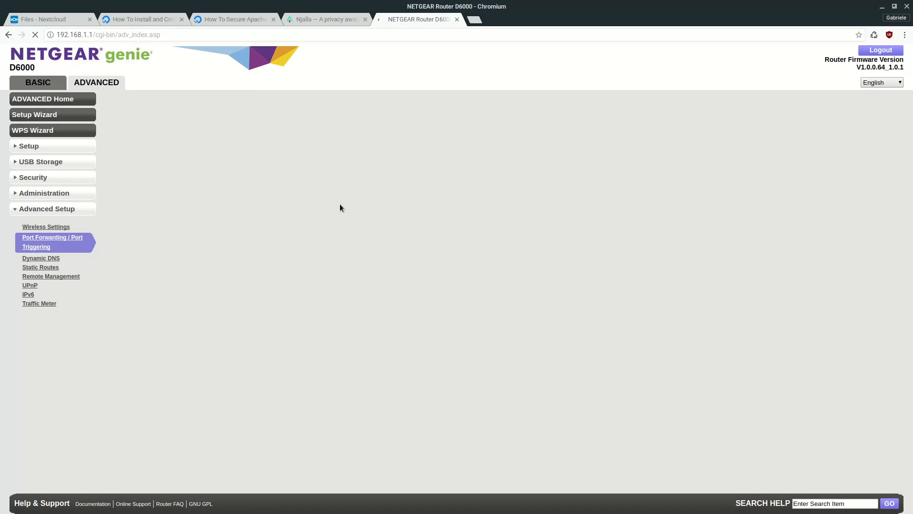
left_click(51, 242)
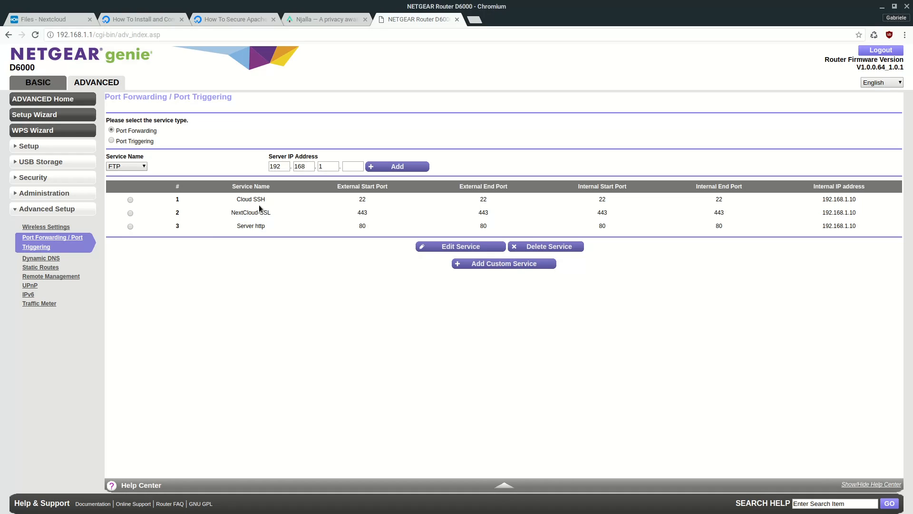
mouse_move(701, 212)
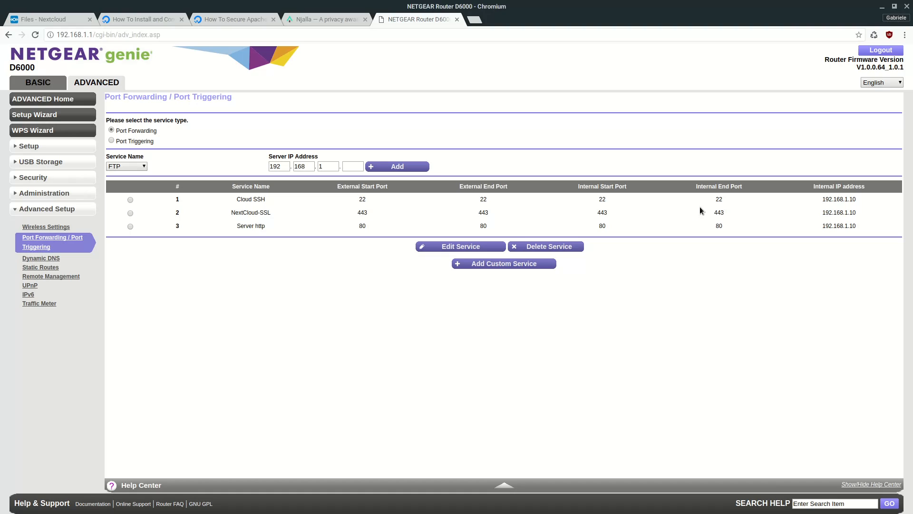
mouse_move(288, 76)
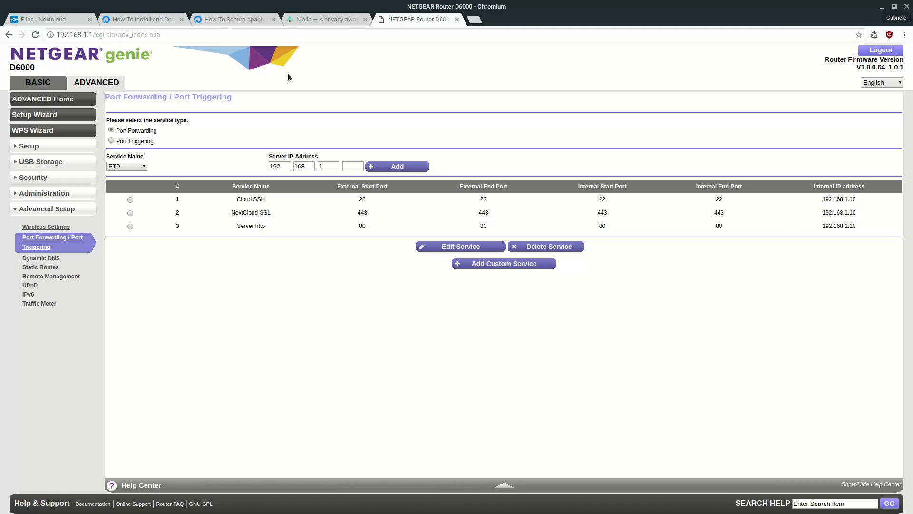
mouse_move(127, 59)
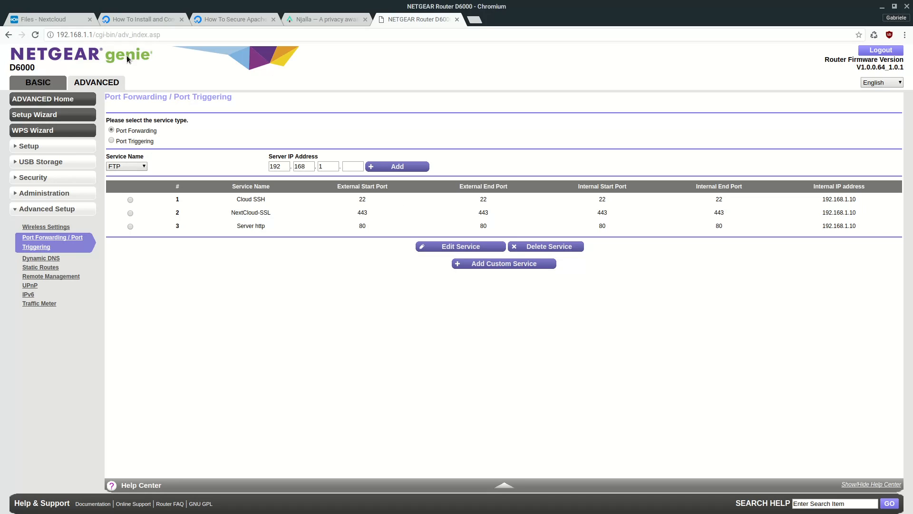
mouse_move(397, 56)
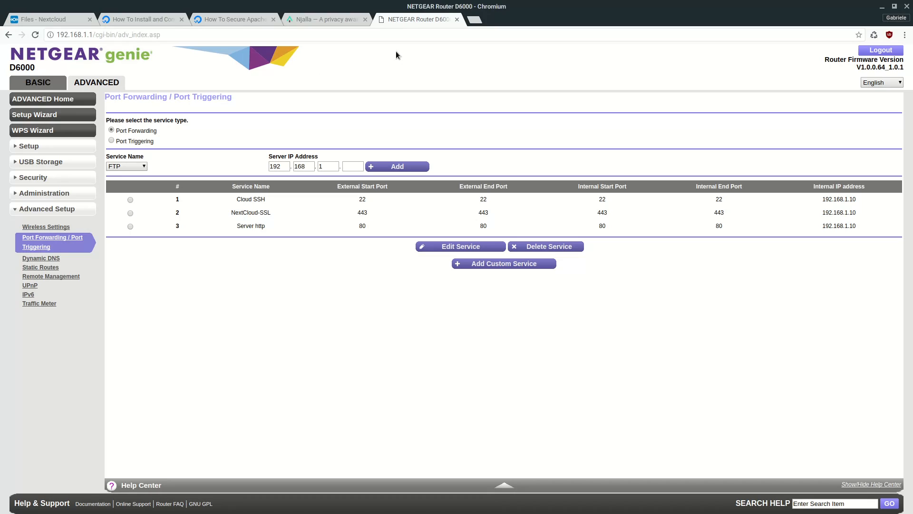
mouse_move(417, 19)
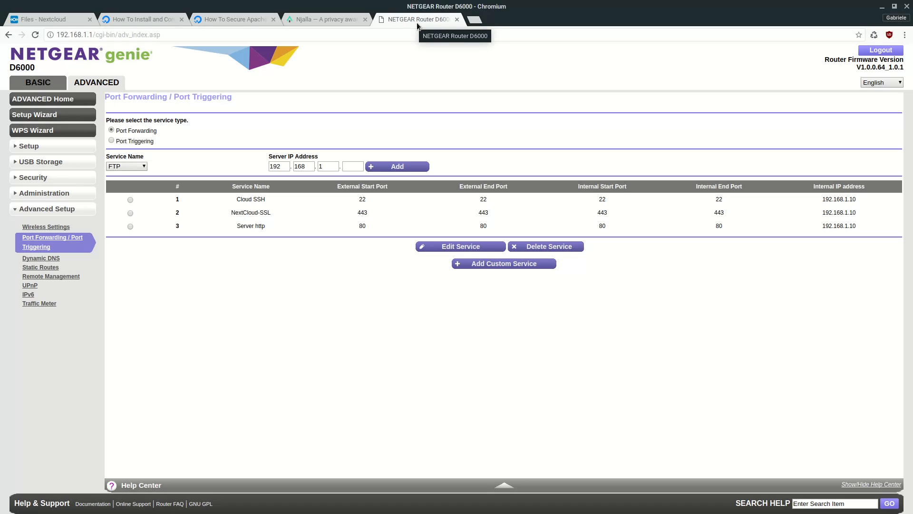
mouse_move(418, 26)
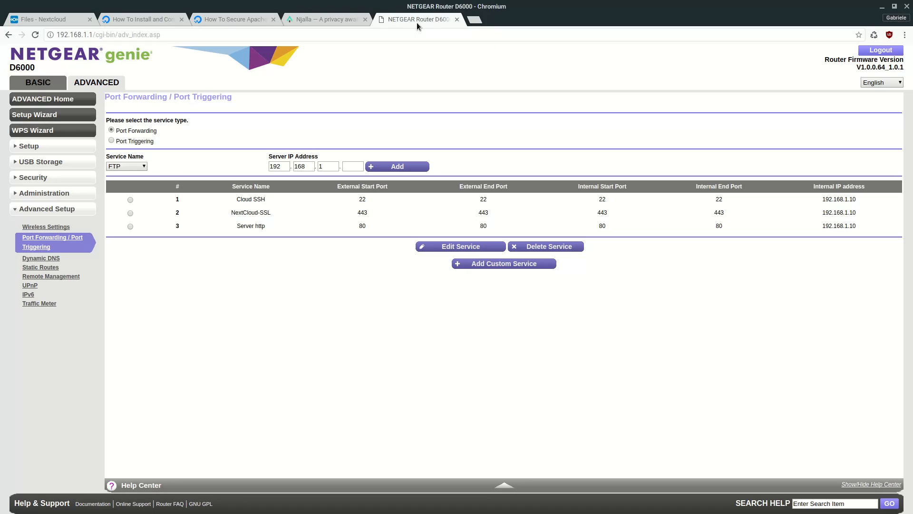
mouse_move(189, 34)
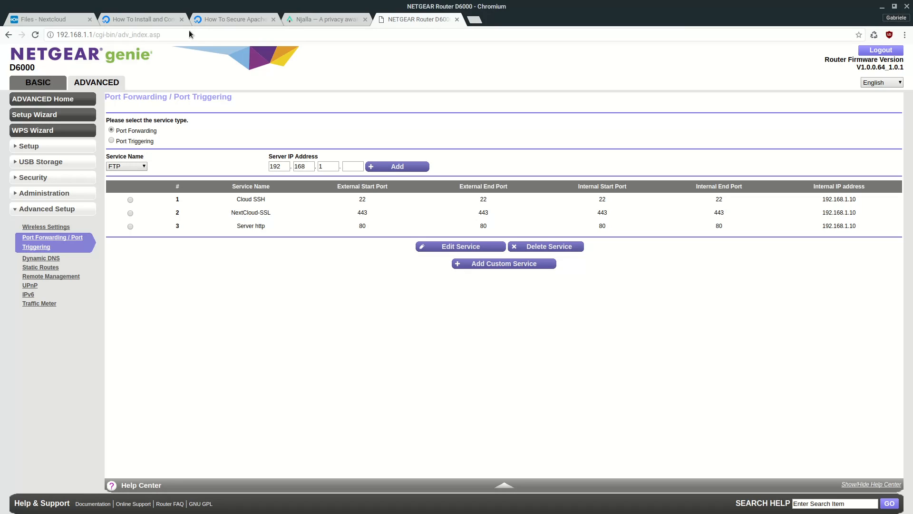
mouse_move(418, 19)
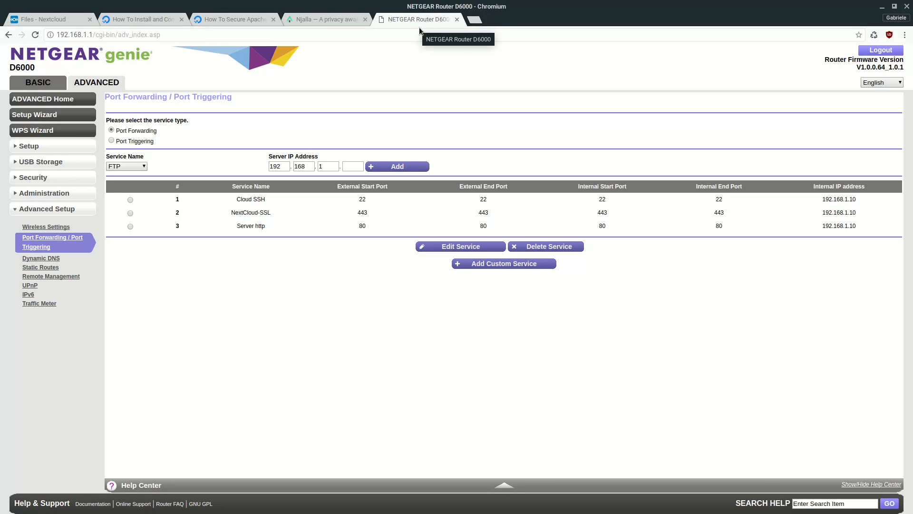
mouse_move(414, 25)
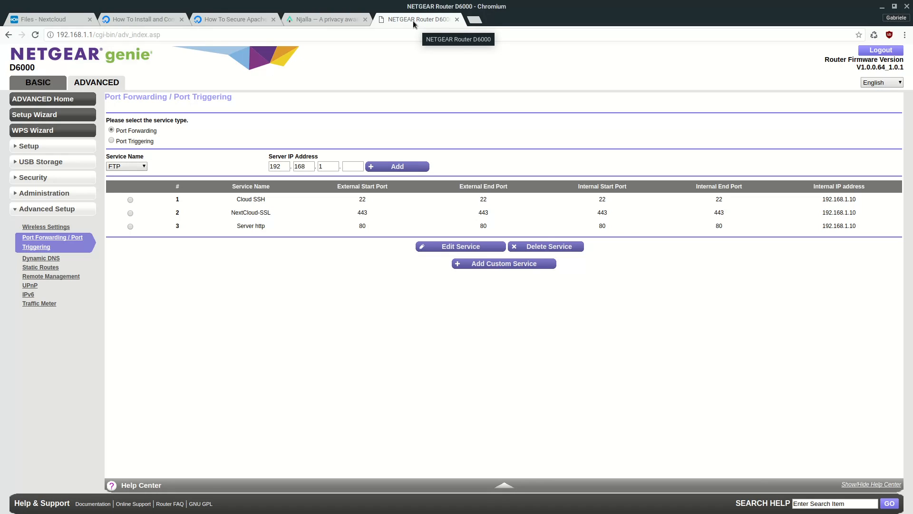
mouse_move(383, 68)
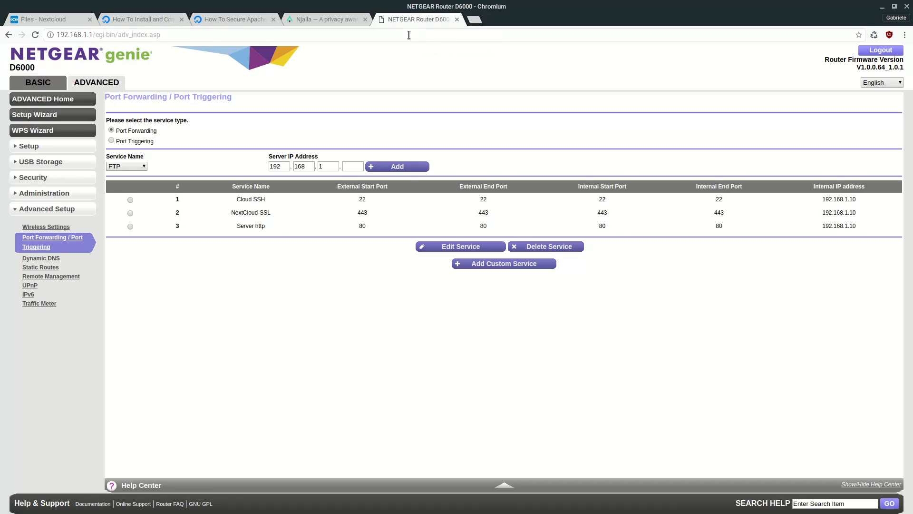
- Close the NETGEAR router tab and return to the Files - Nextcloud tab
left_click(324, 19)
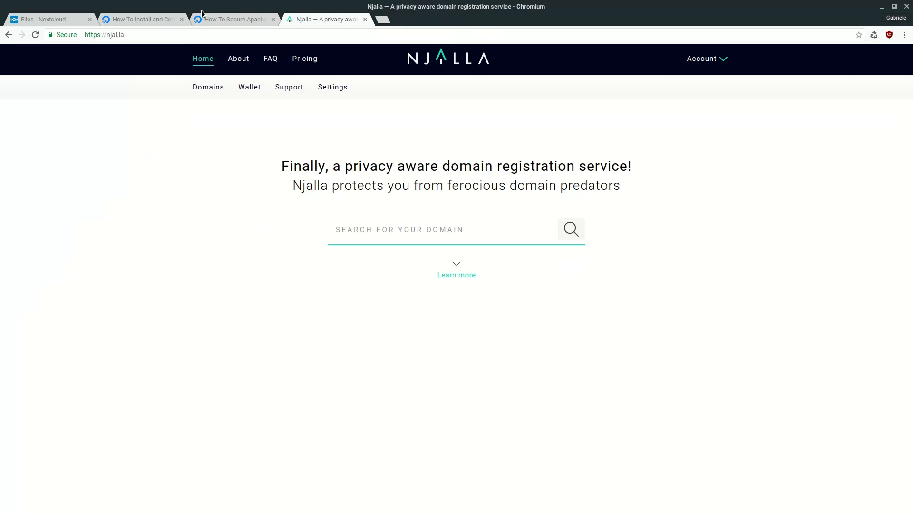
left_click(50, 19)
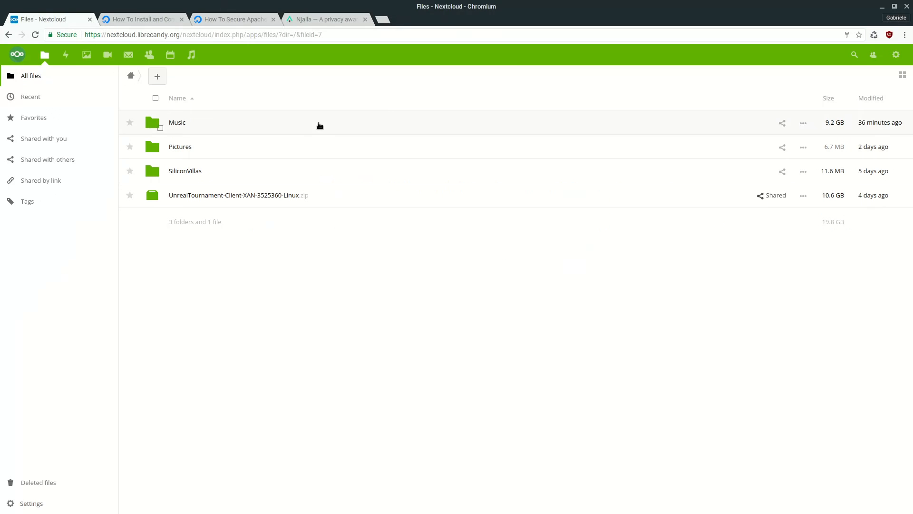